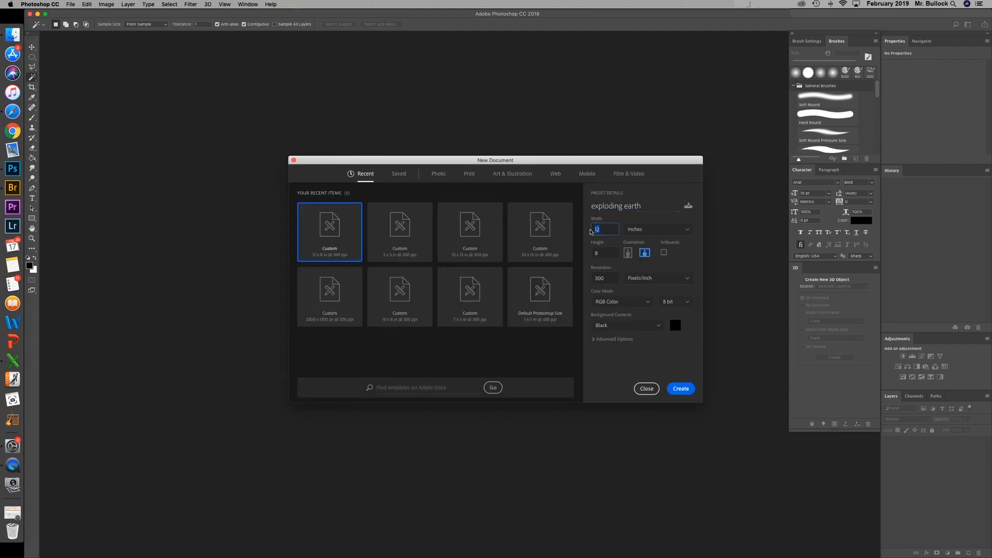
Step: Create the 12 × 12 inch, 300 ppi 'exploding earth' document with a black background
click(604, 253)
text(12)
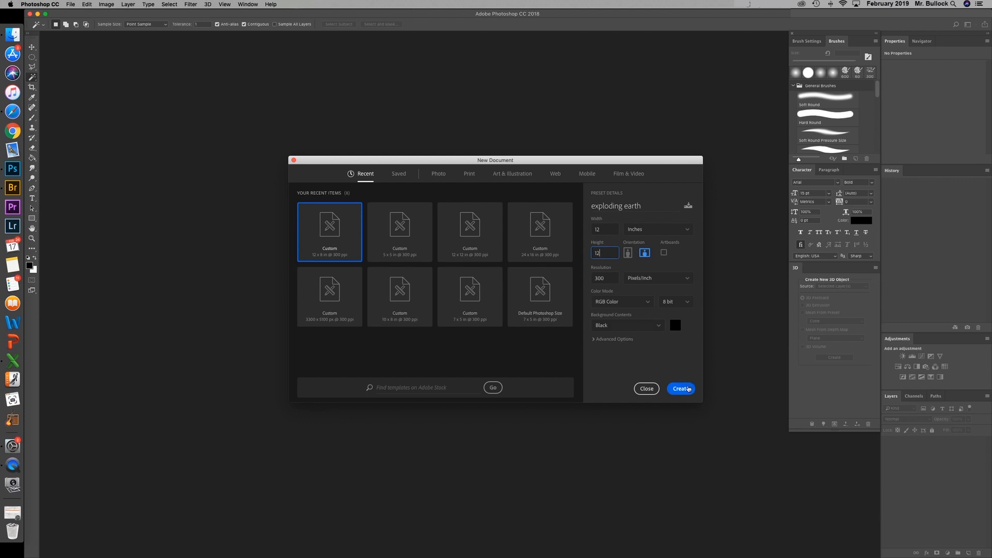
click(681, 388)
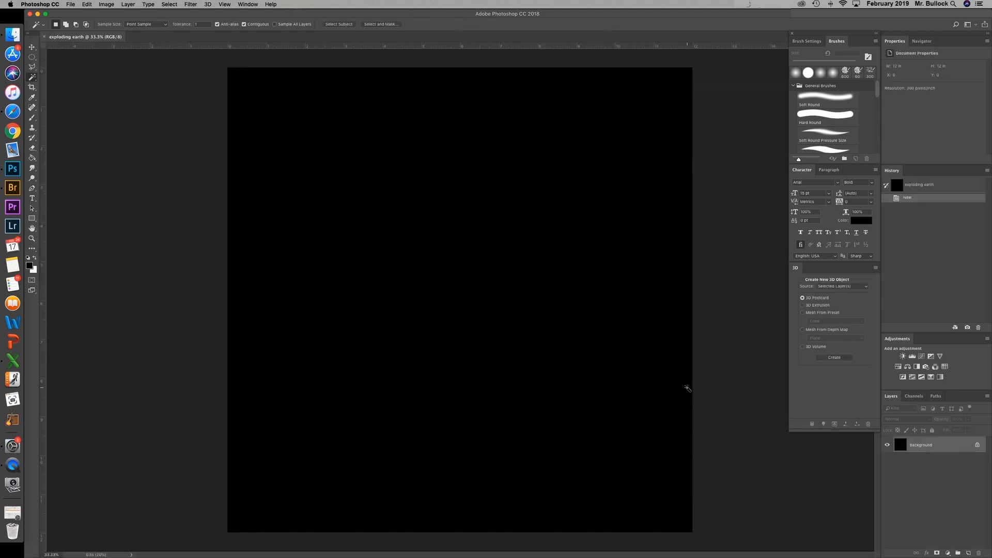
mouse_move(762, 369)
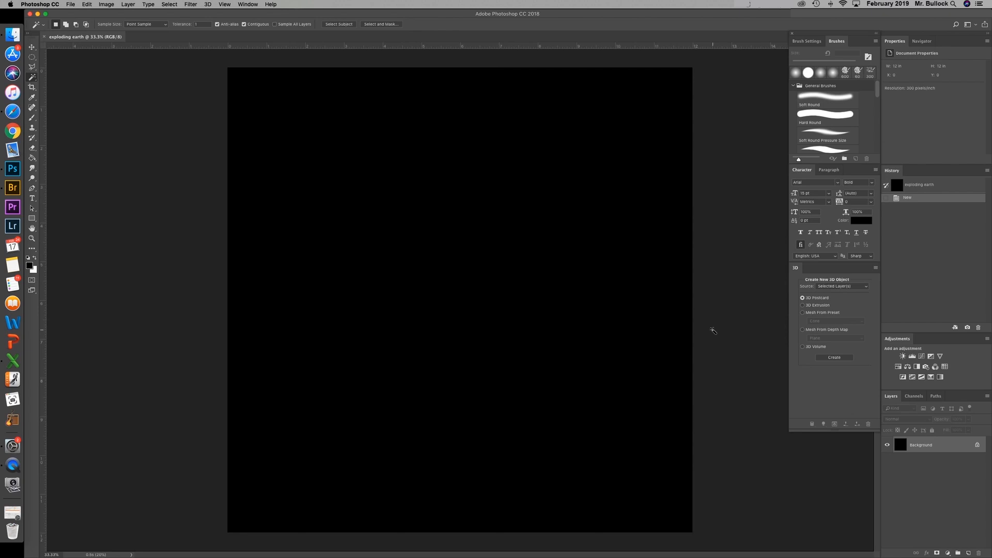
mouse_move(52, 20)
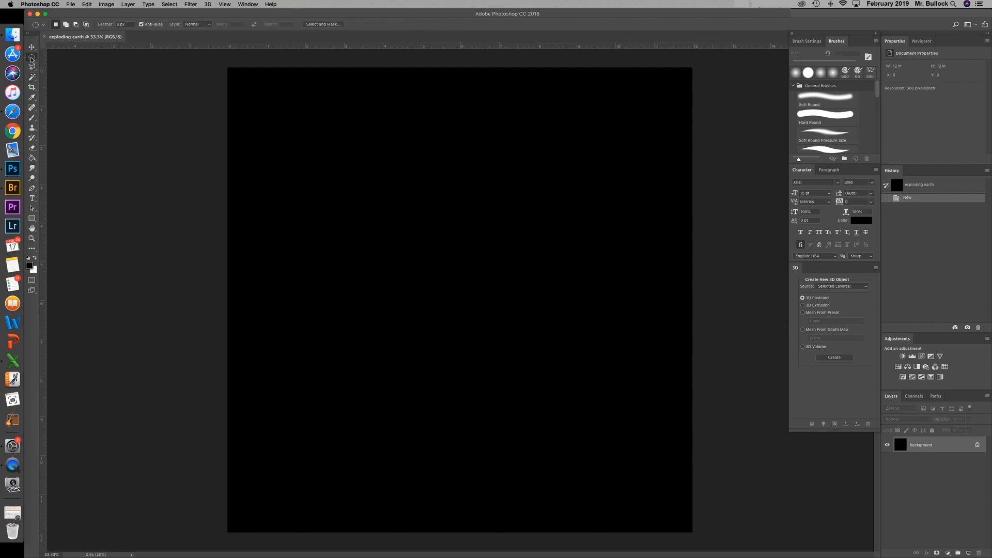
Step: Draw a canvas-wide circular selection with the Elliptical Marquee Tool
click(32, 47)
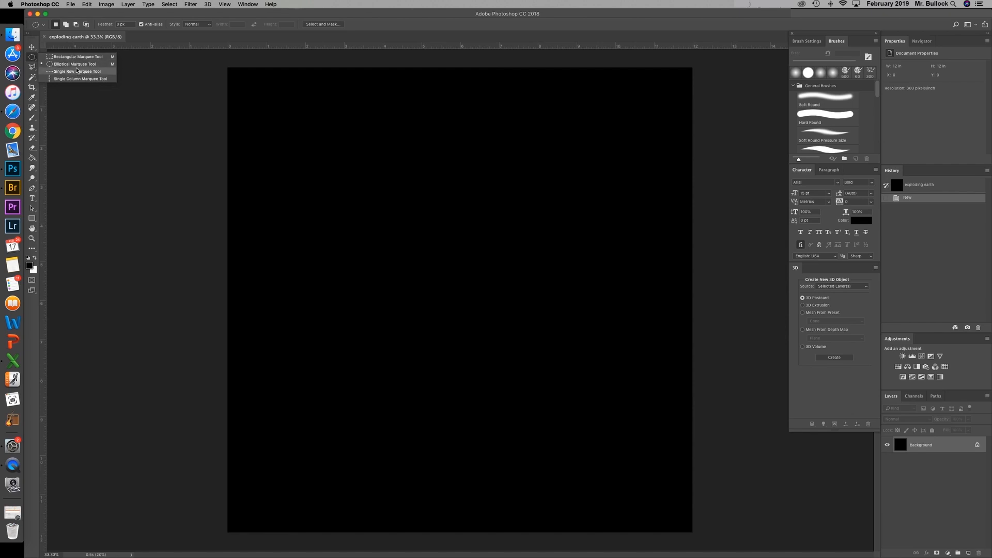
mouse_move(74, 64)
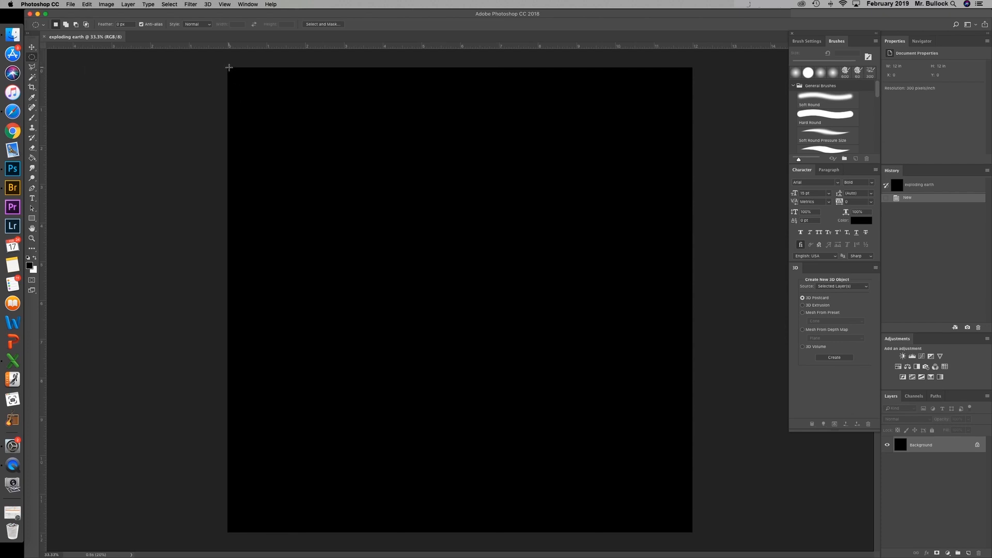
drag(229, 67, 575, 404)
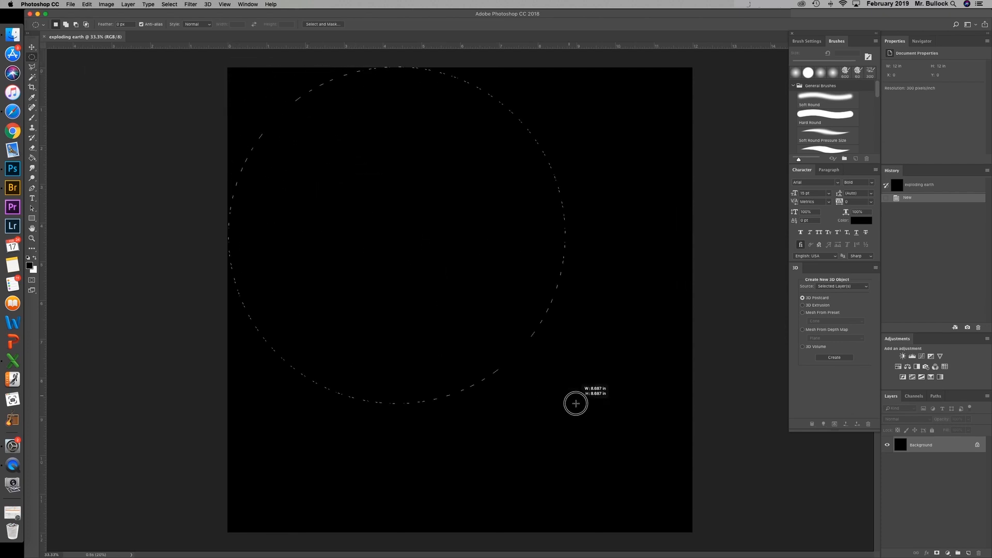
drag(576, 404, 721, 522)
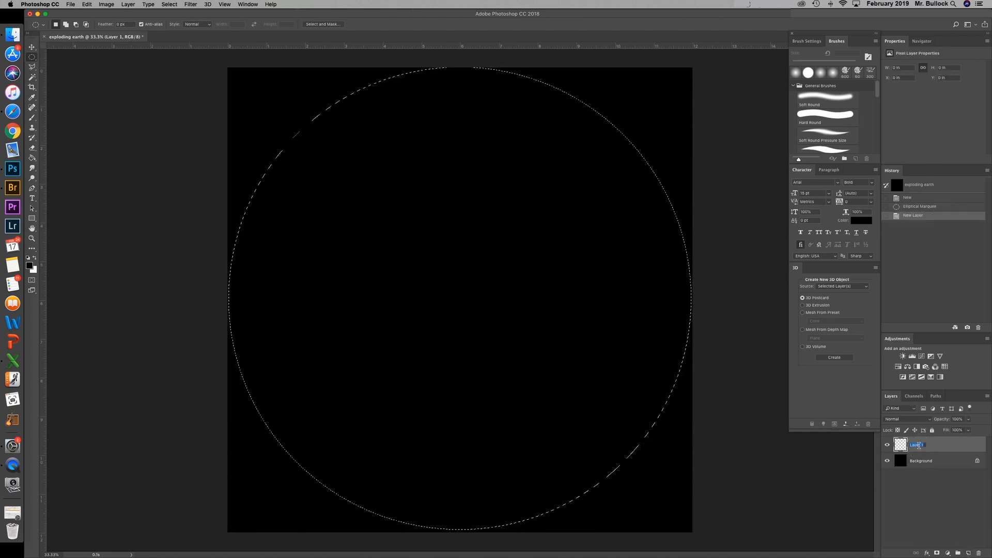
Step: Rename the new layer 'Earth Burning' and pick the Paint Bucket from the fill tools
text(Earth Burn)
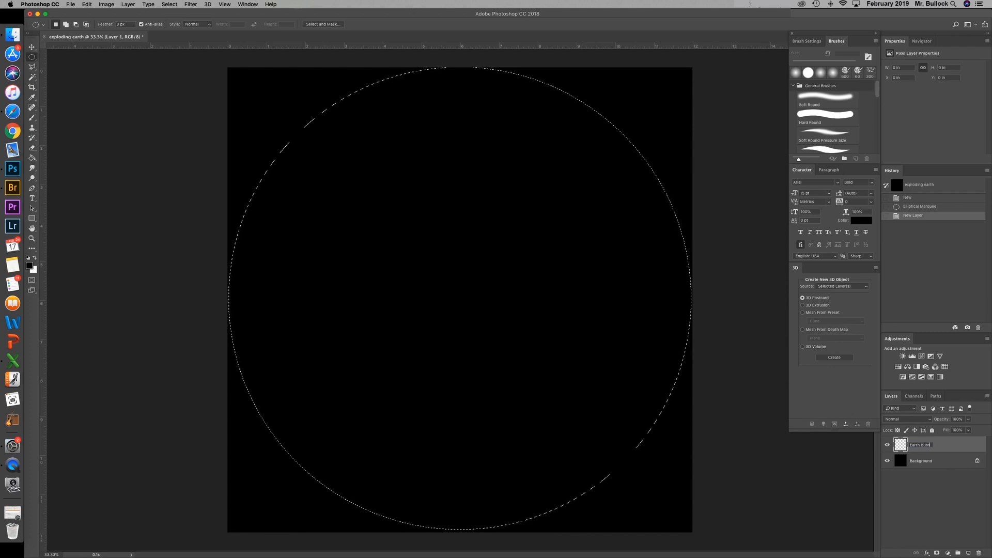
double_click(921, 444)
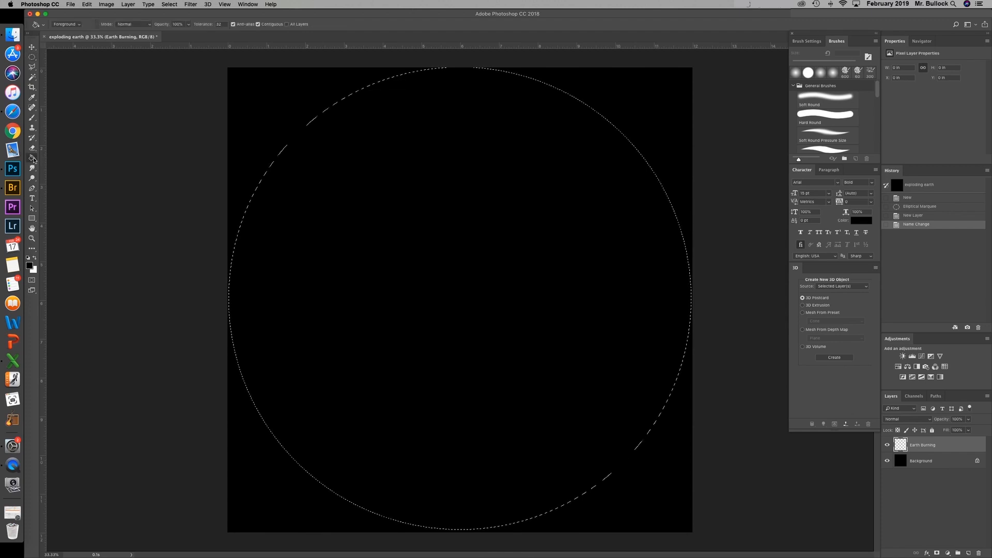
click(32, 158)
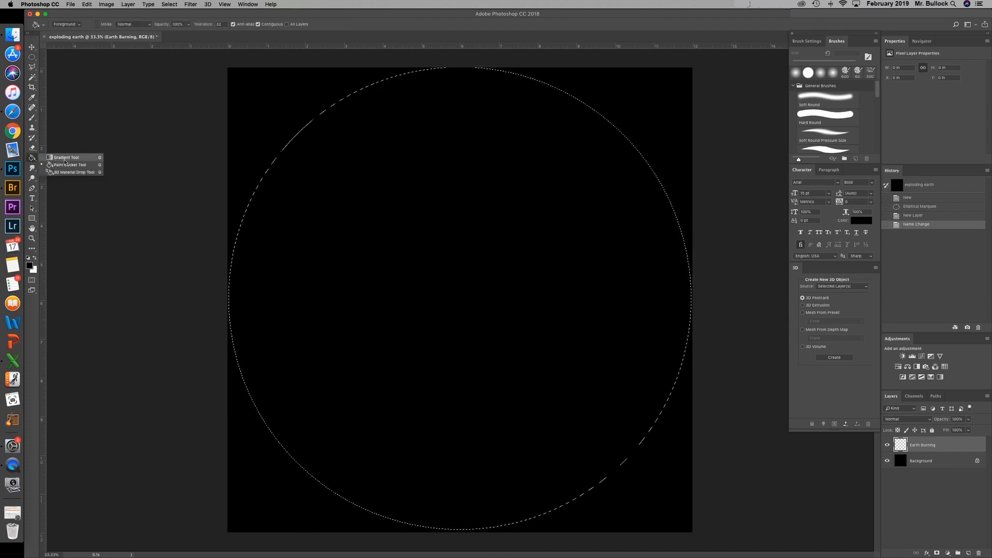
mouse_move(74, 167)
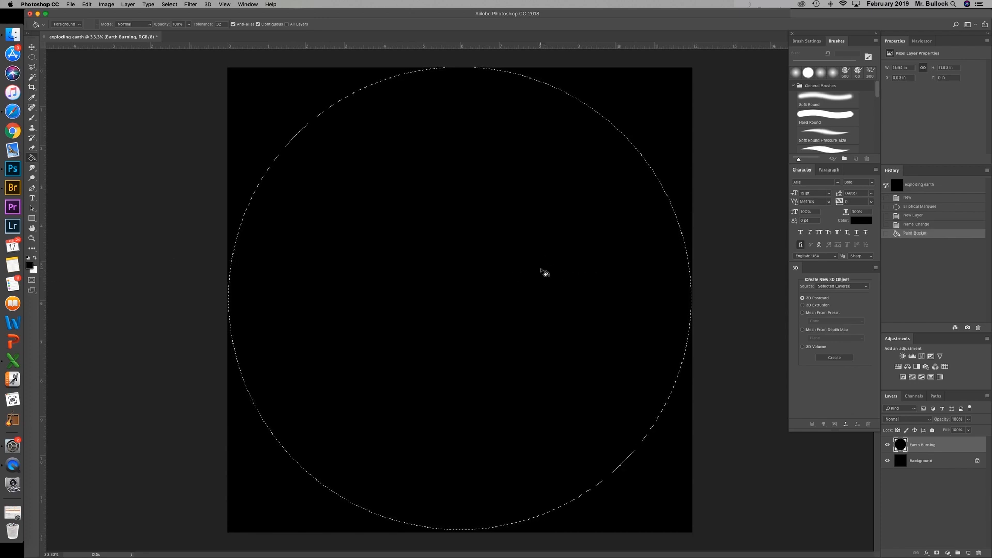
Step: Fill the circle with repeated Difference Clouds texture, then deselect with Cmd+D
click(191, 5)
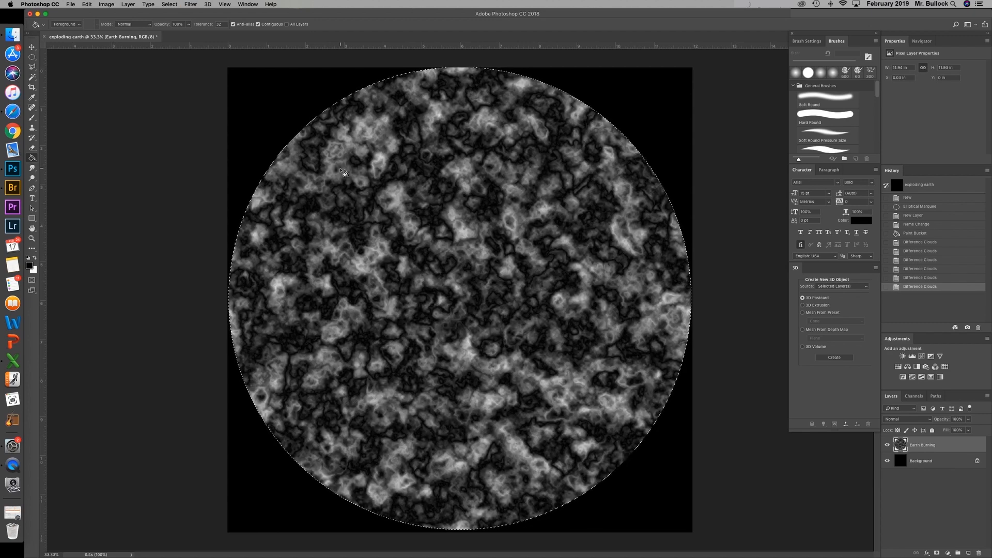
key(cmd+d)
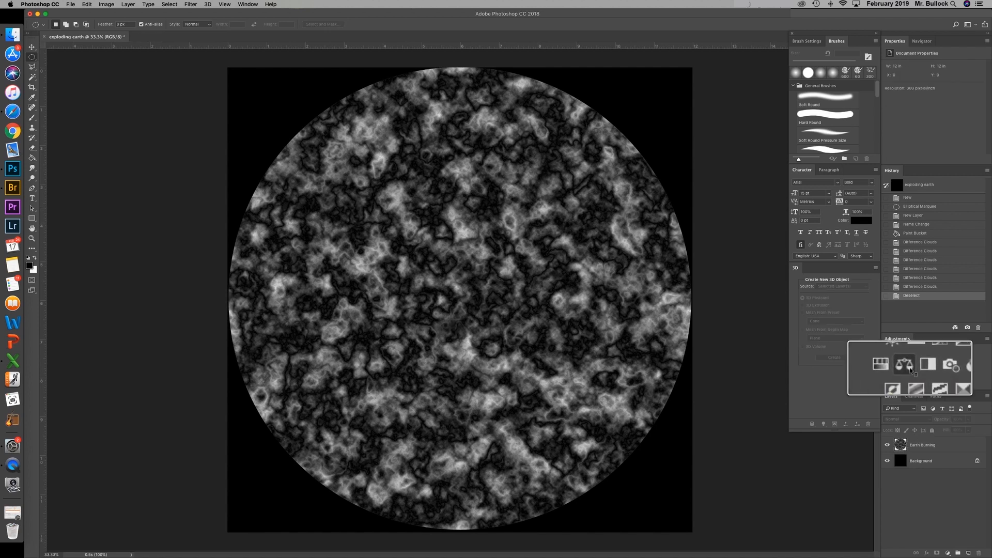
Step: Add a Color Balance layer and push the shadows toward red and yellow
click(904, 364)
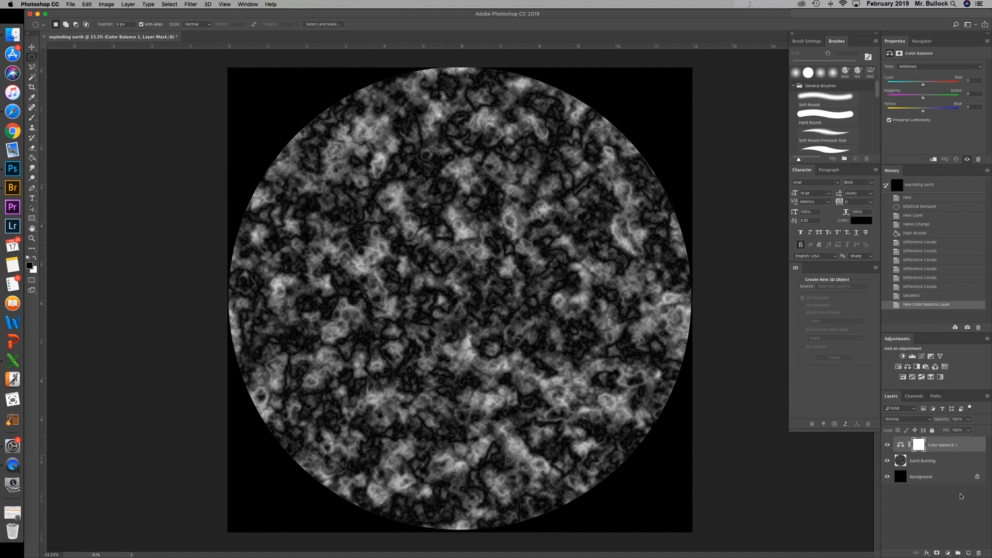
click(940, 66)
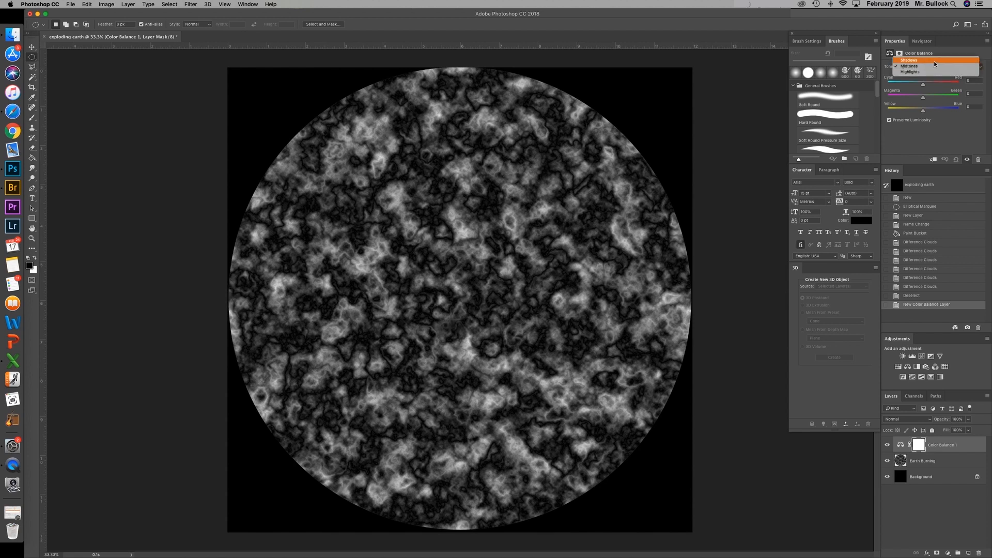
click(910, 60)
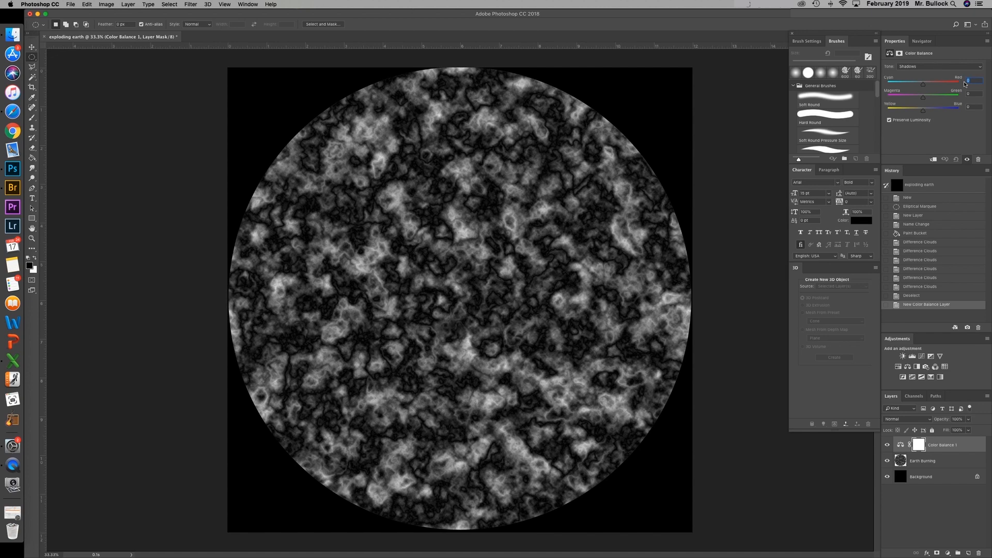
drag(947, 83, 968, 82)
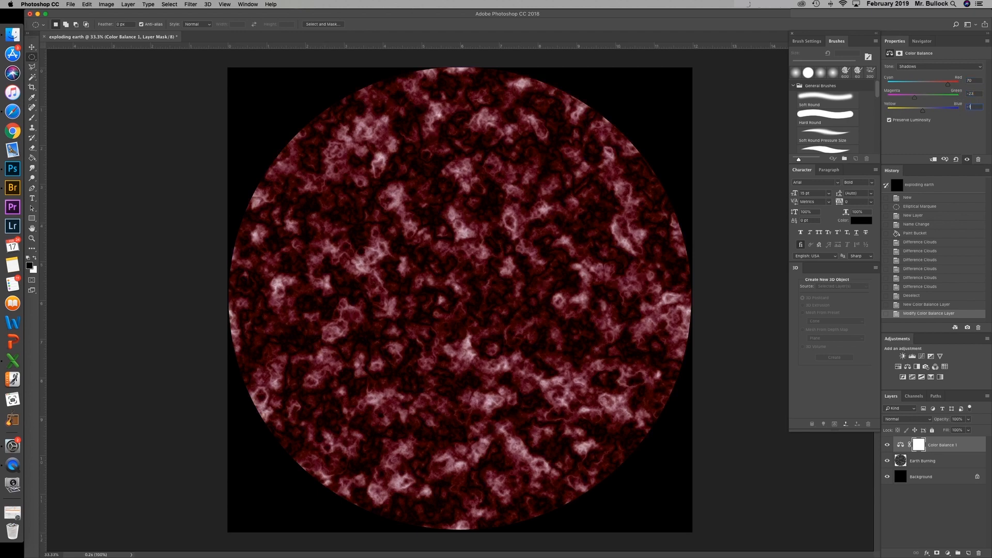
drag(967, 108, 923, 107)
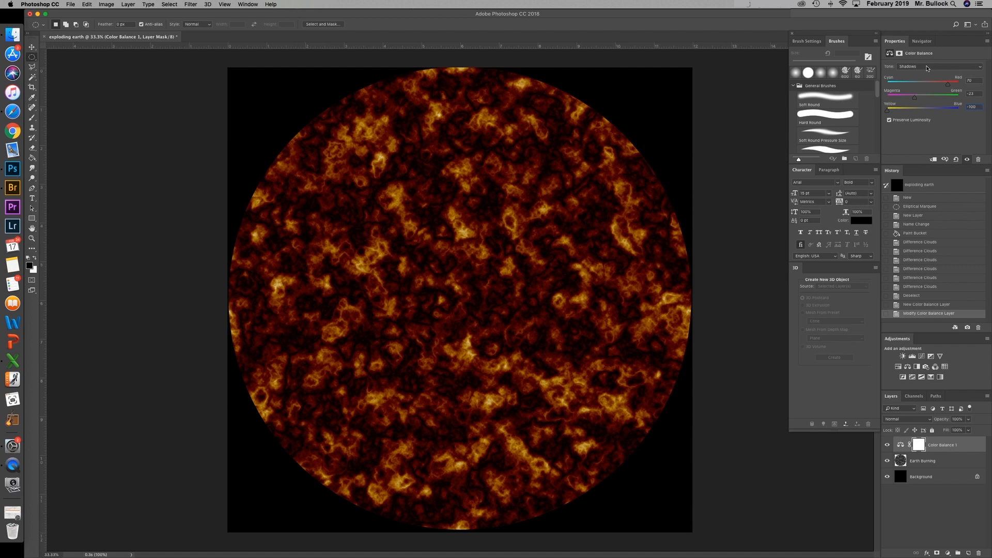
Step: Push the midtones toward red and the highlights toward red and yellow
click(935, 67)
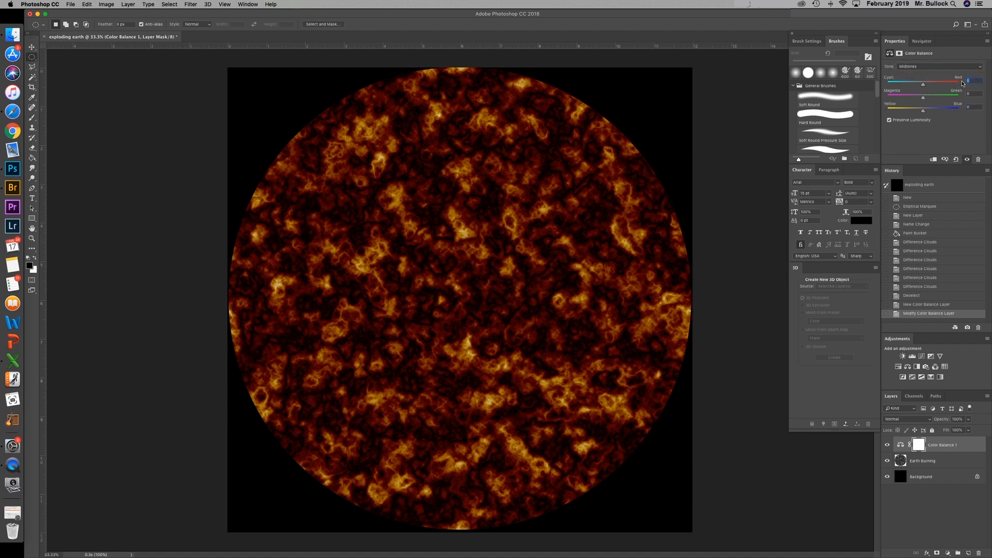
drag(927, 82, 946, 82)
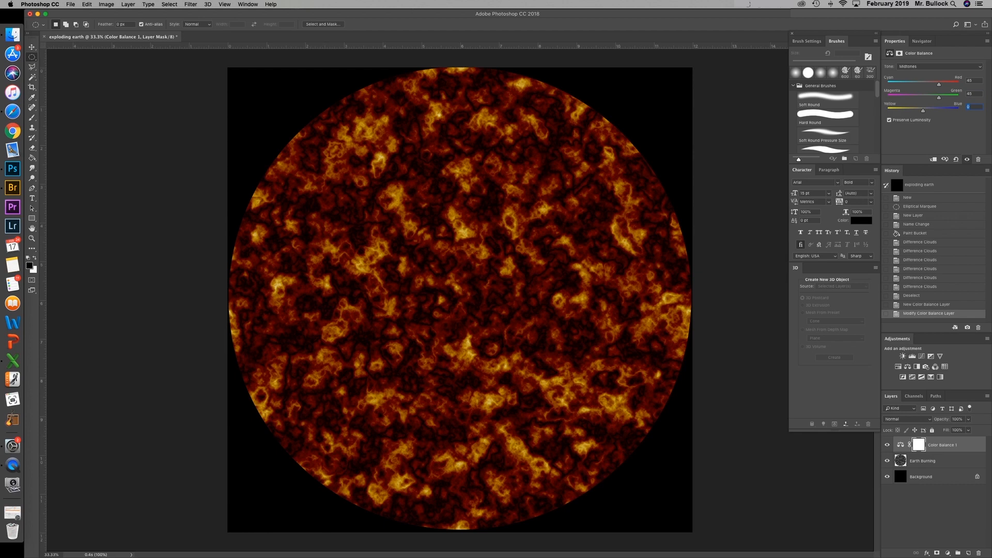
click(939, 66)
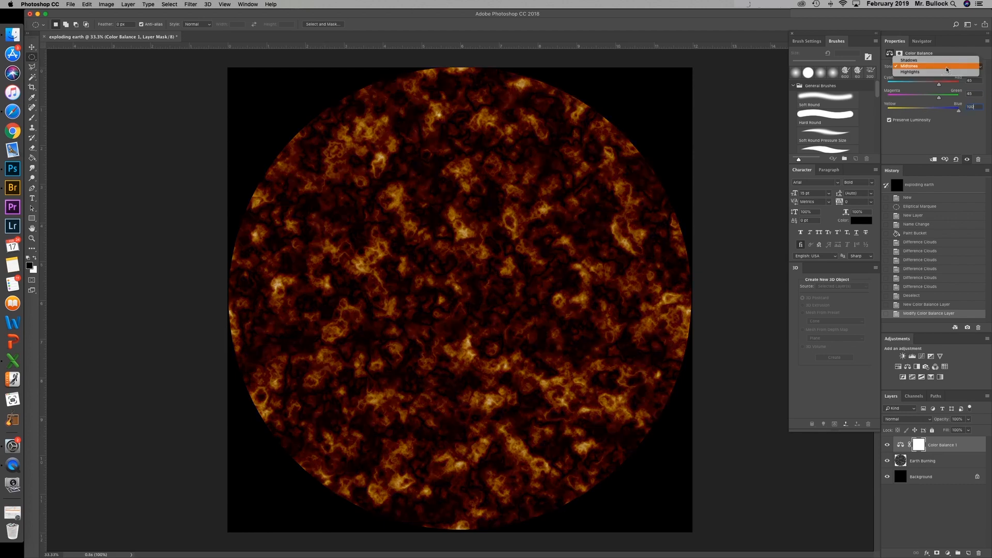
click(910, 71)
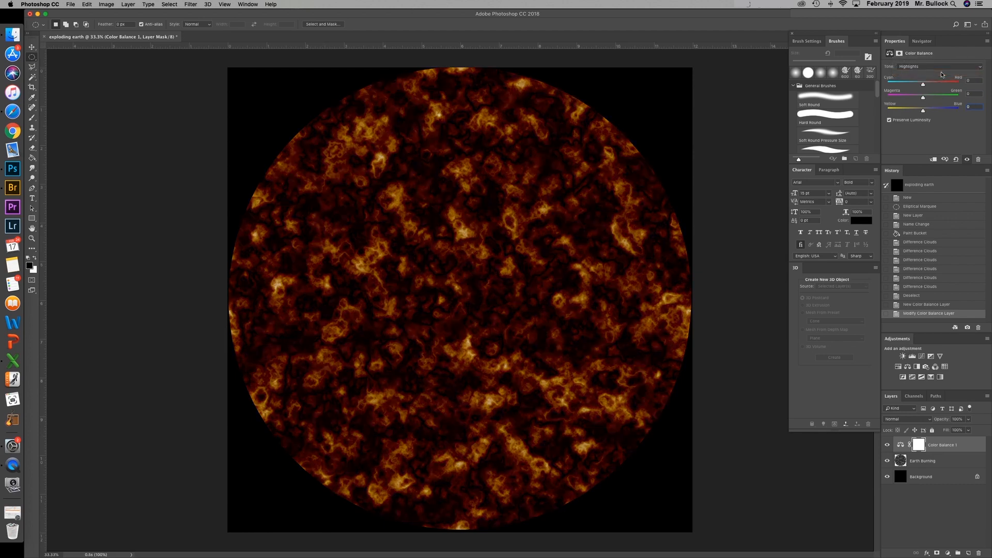
drag(943, 83, 962, 82)
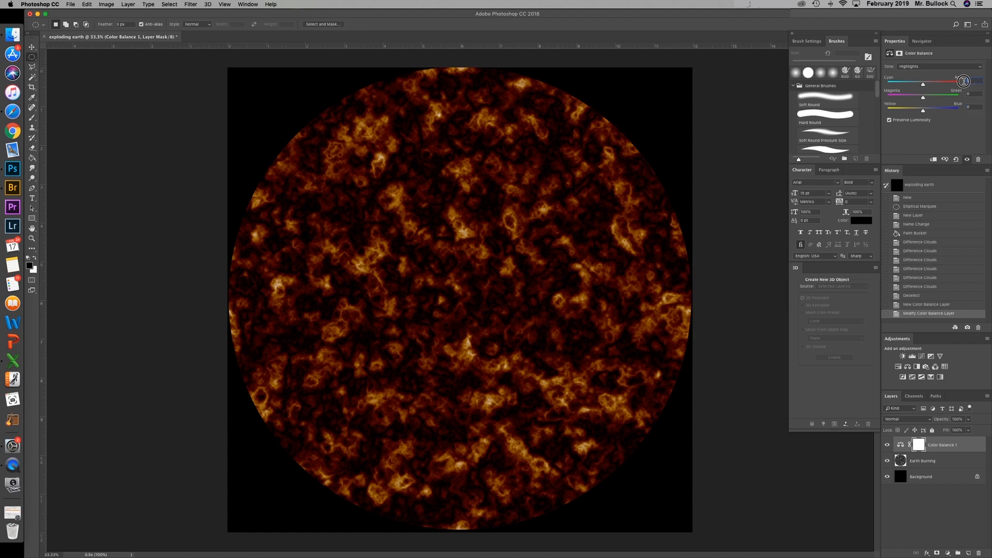
drag(916, 83, 941, 83)
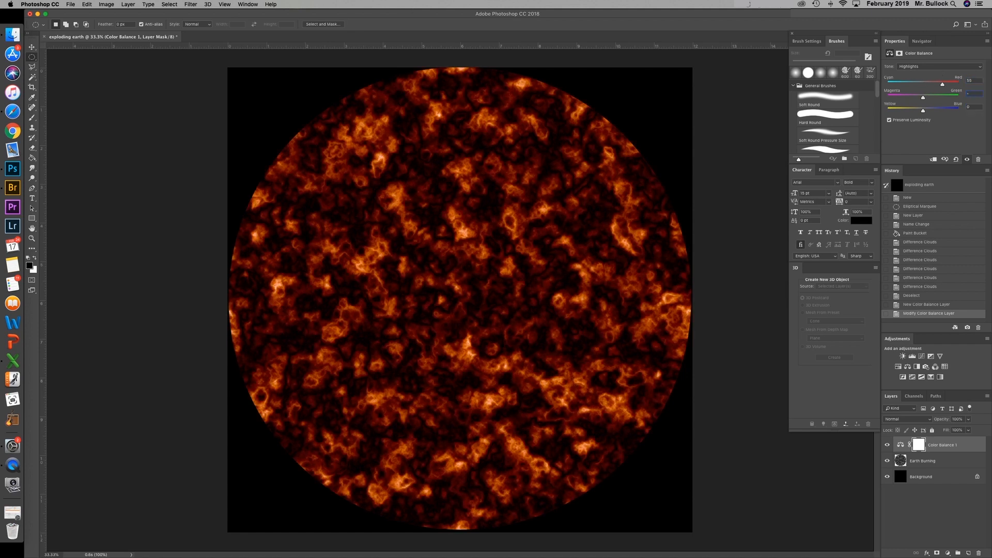
drag(936, 99, 918, 100)
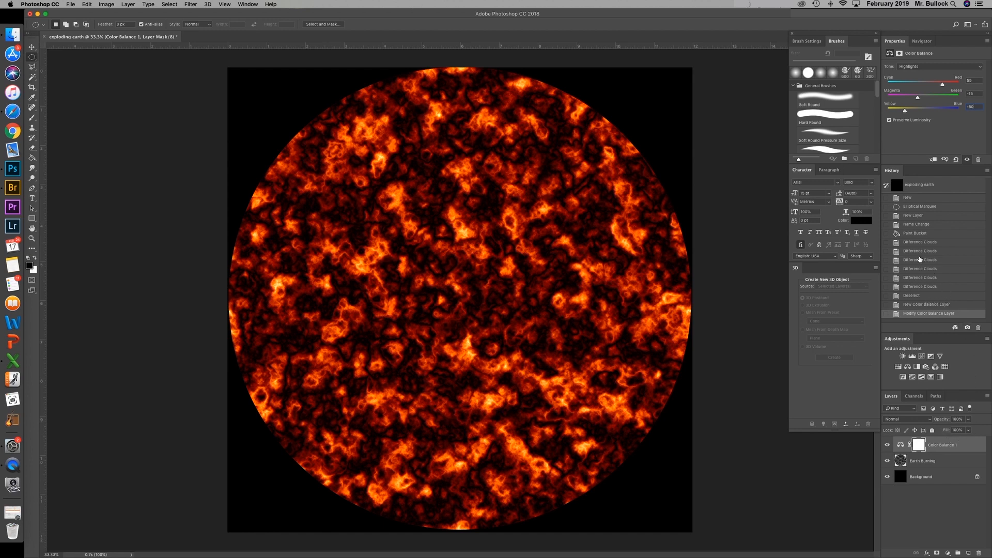
Step: Add a Levels adjustment and drag white, midtone and black sliders to boost the lava's contrast
click(913, 356)
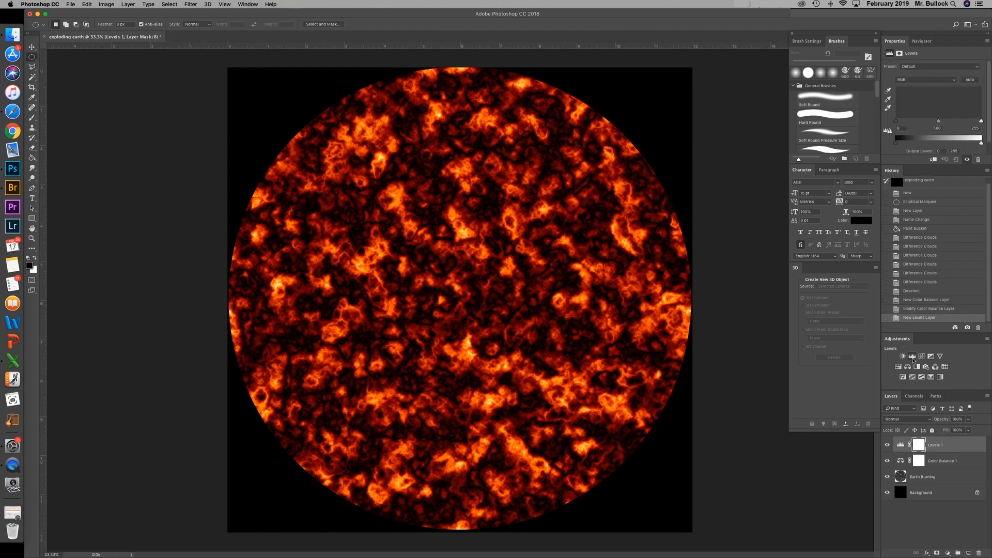
drag(982, 121, 975, 121)
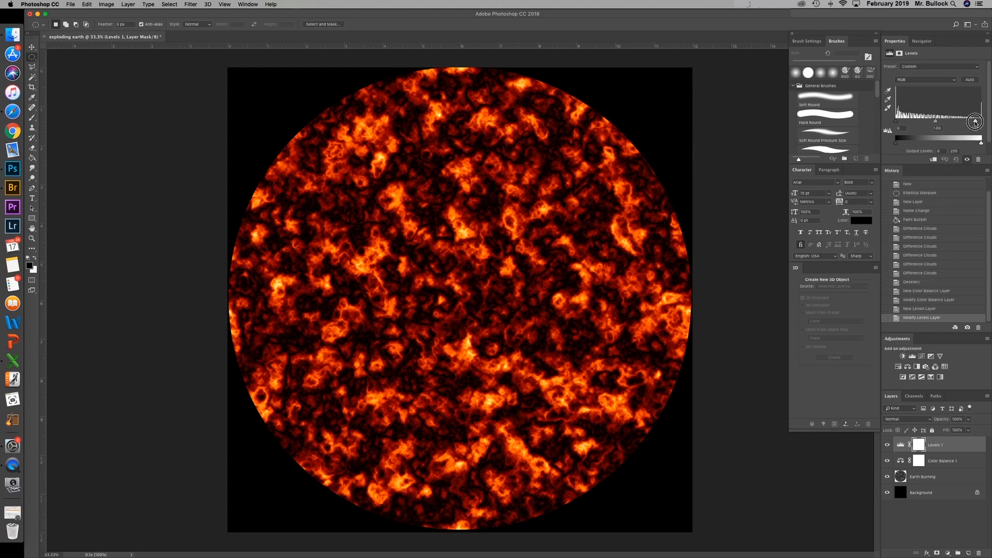
drag(975, 121, 956, 121)
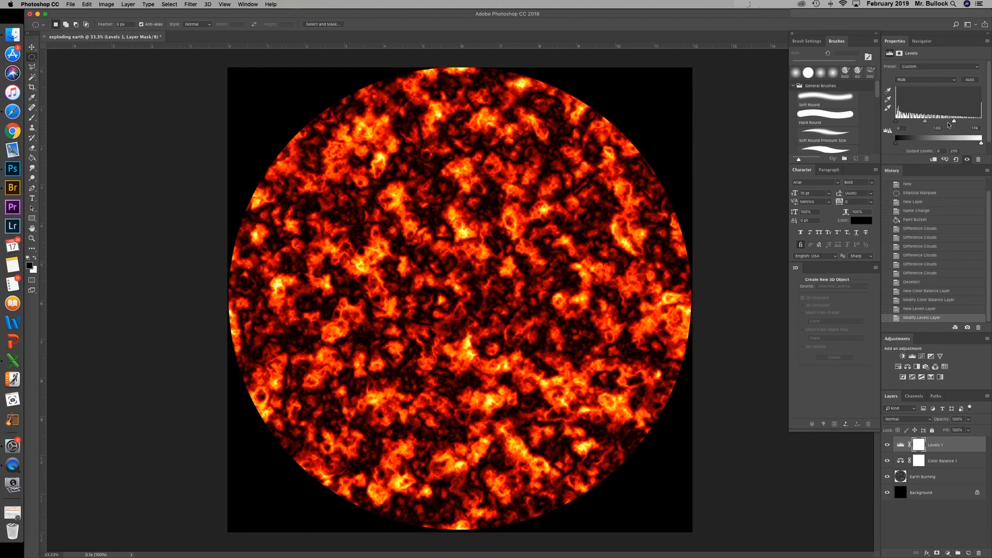
drag(923, 120, 955, 120)
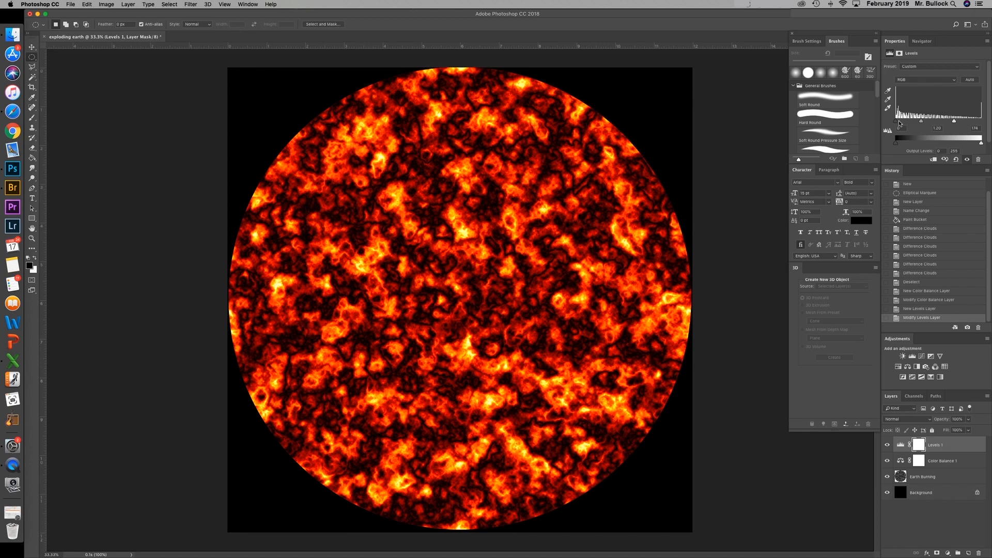
drag(921, 121, 915, 121)
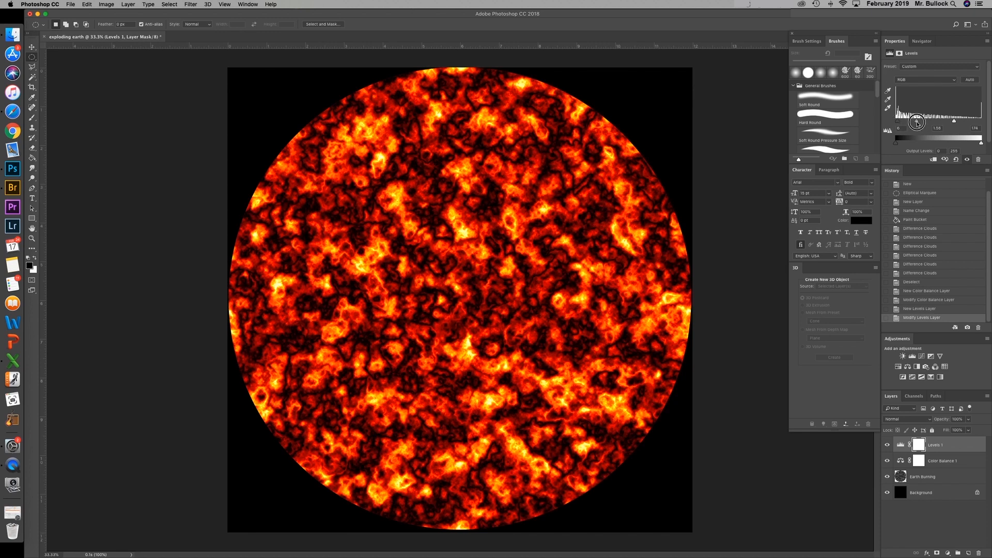
drag(918, 123, 899, 124)
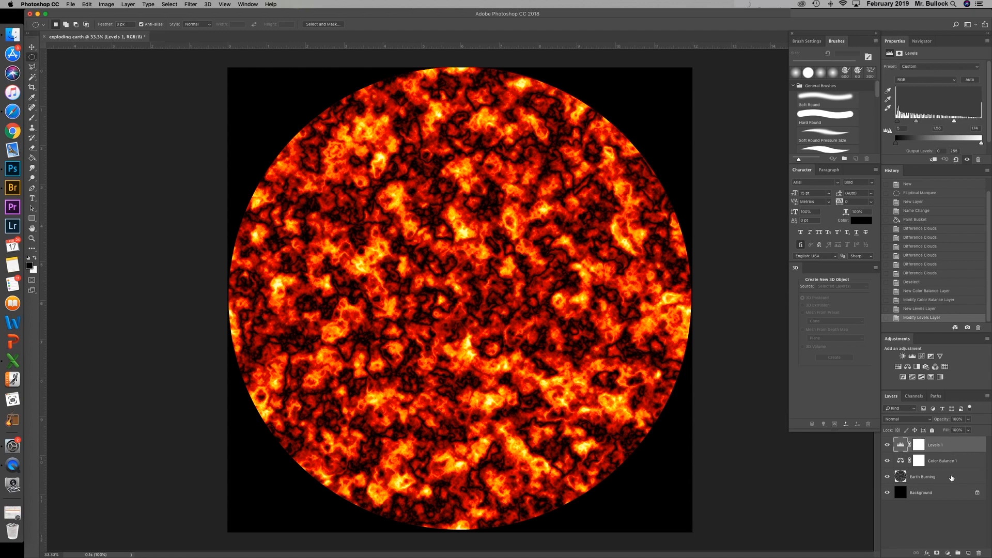
Step: Select the Earth Burning layer with its adjustments and merge them with Cmd+E
click(924, 477)
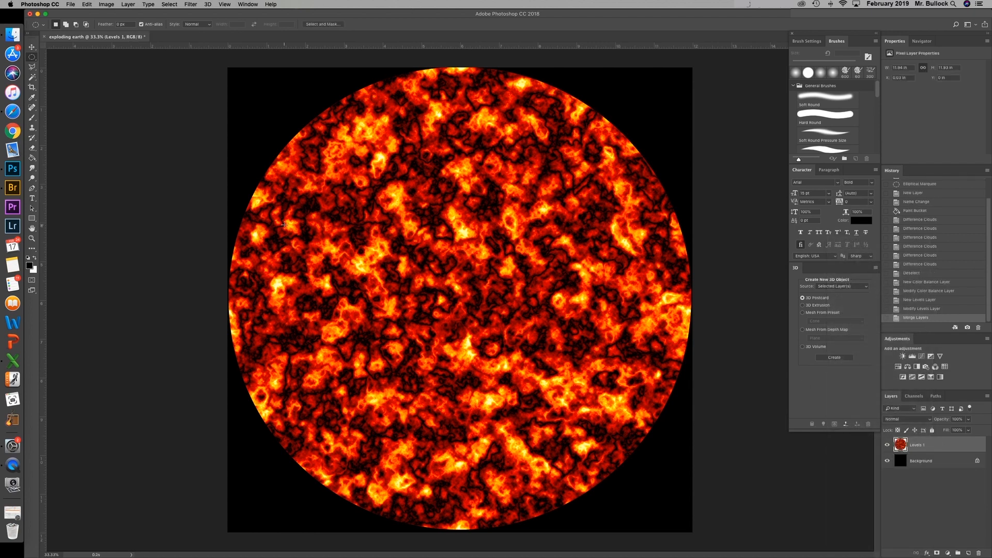
mouse_move(409, 293)
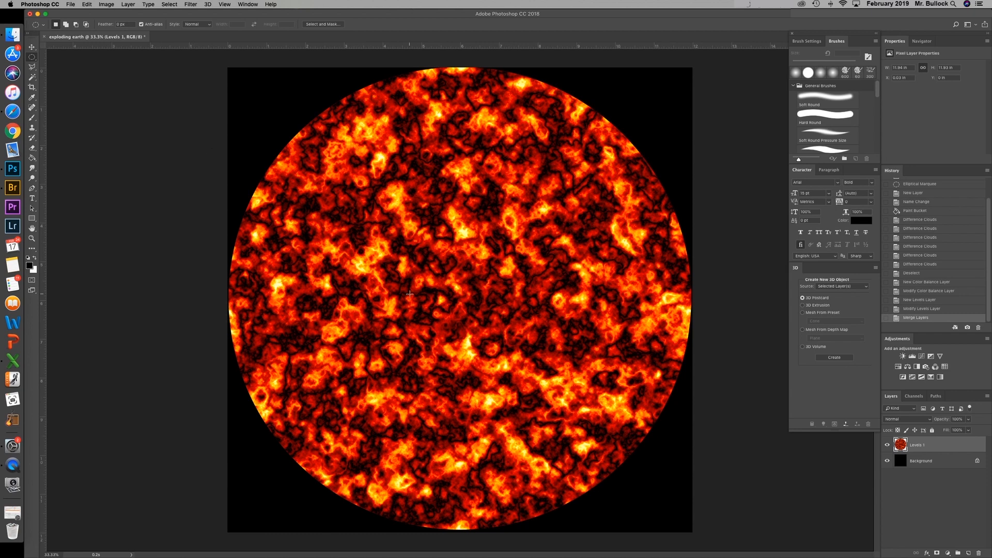
Step: Apply Filter > Distort > Spherize at 100%, Normal mode, to bulge the lava disc
click(191, 4)
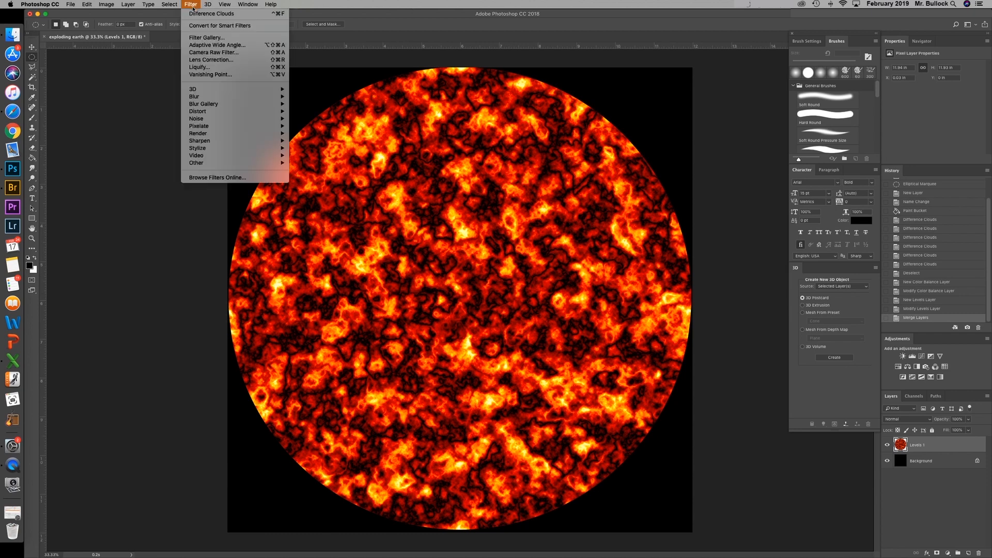
mouse_move(197, 111)
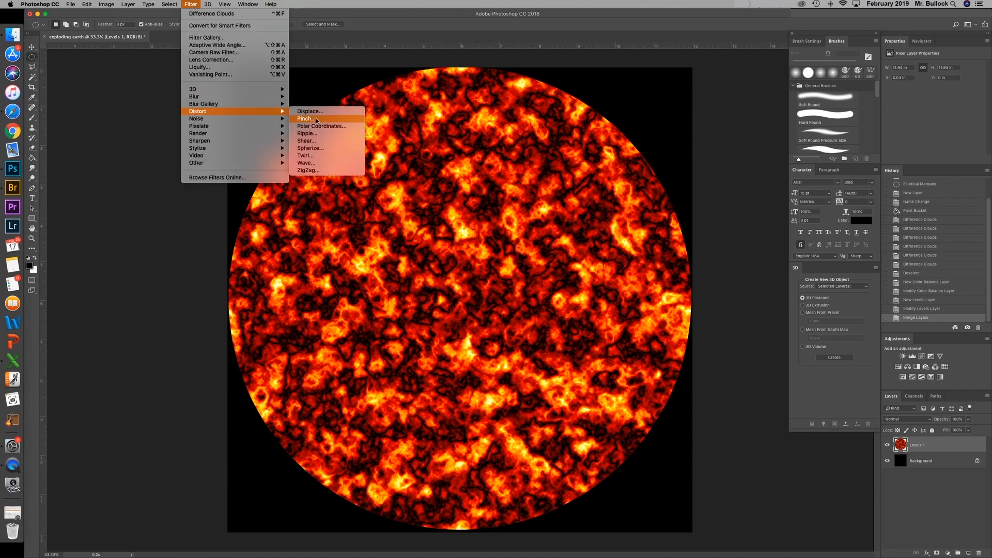
click(305, 119)
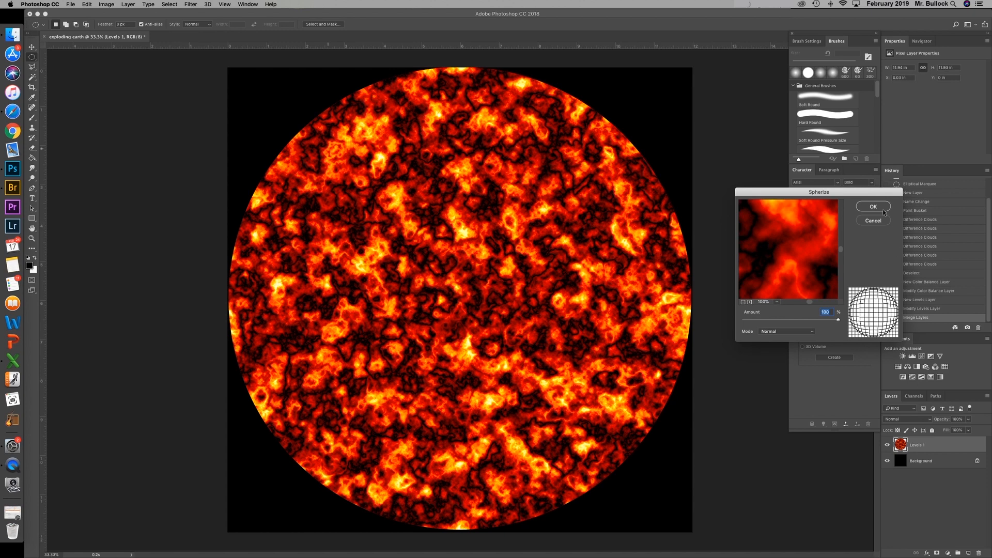
click(873, 207)
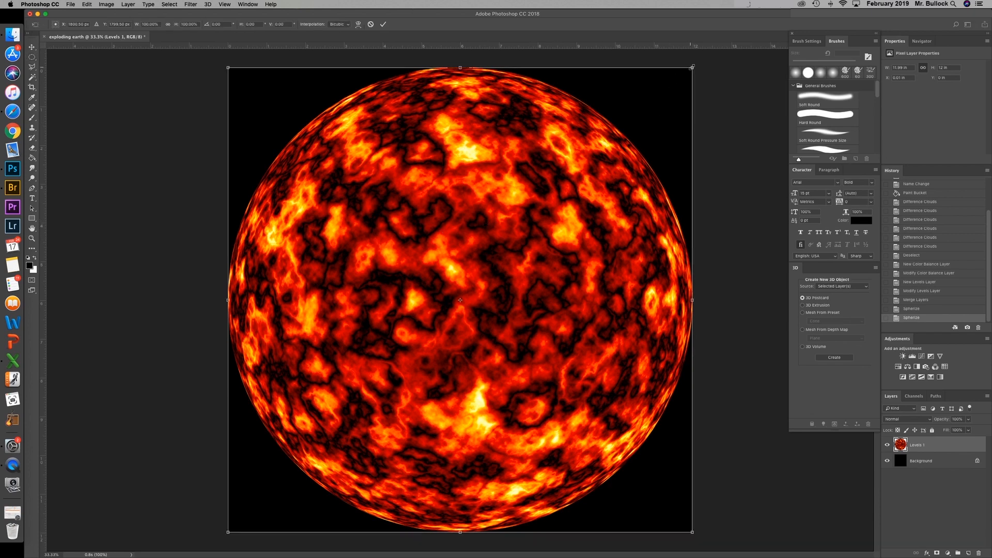
Step: Scale the lava globe down with Free Transform and move it to the canvas centre
drag(692, 67, 625, 148)
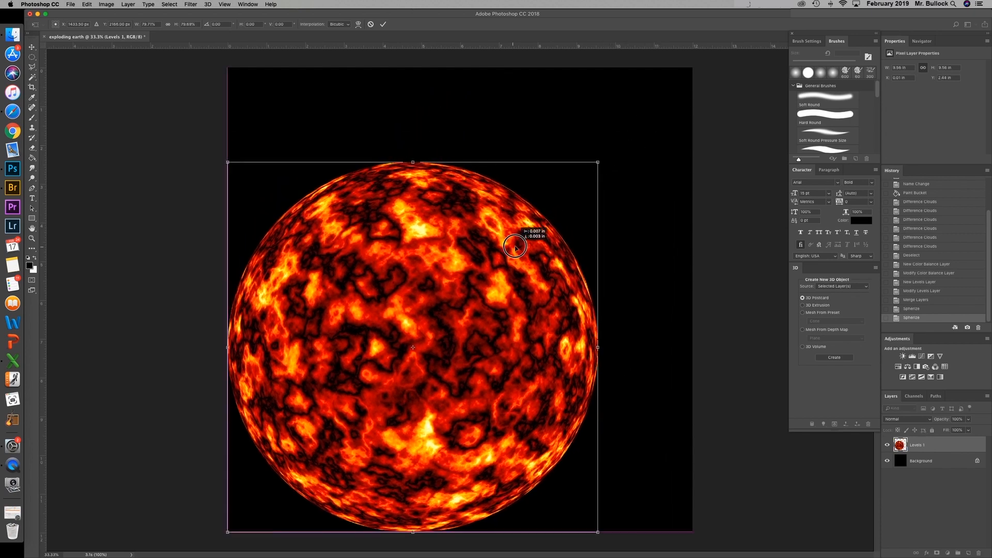
drag(515, 247, 558, 193)
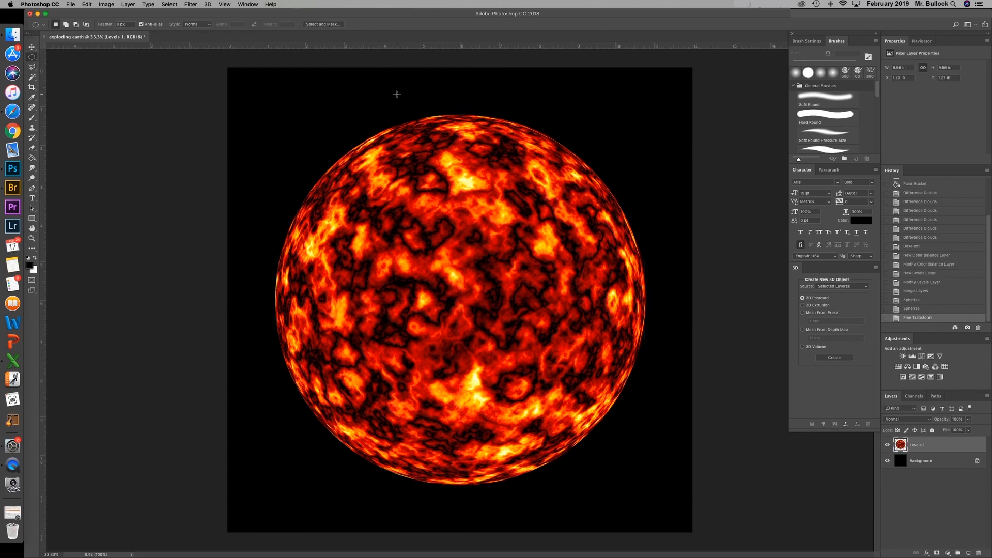
Step: Duplicate the lava layer as a copy named 'Earth Burning'
right_click(918, 445)
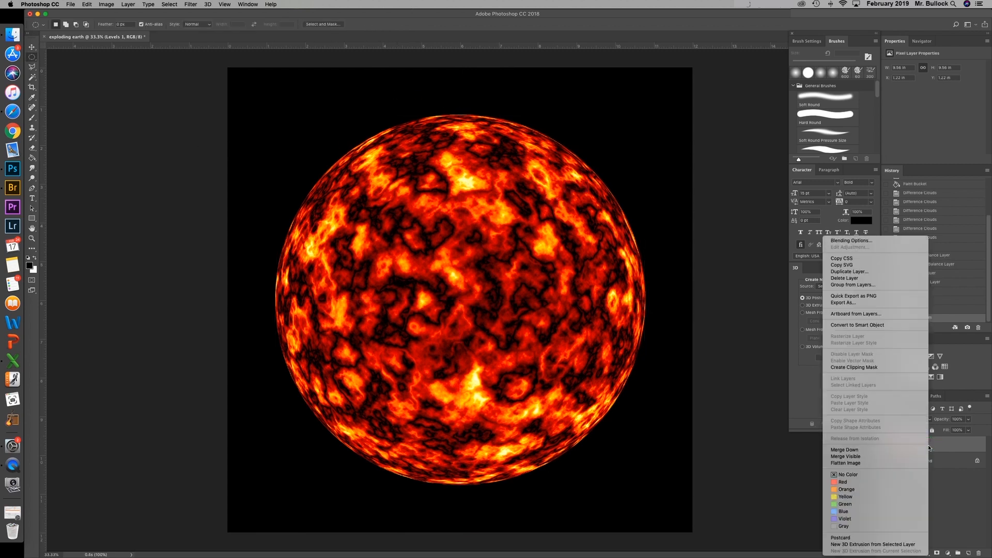
mouse_move(849, 271)
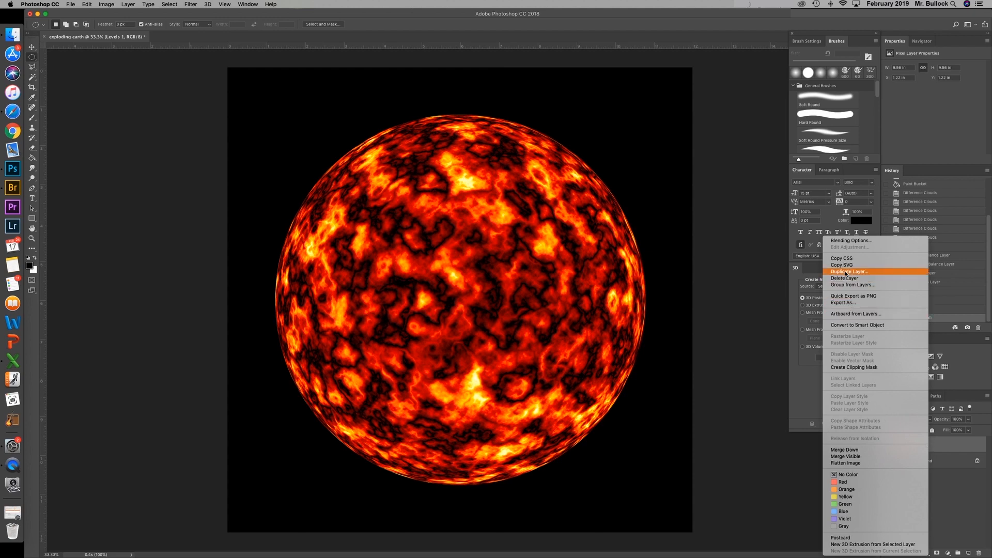
click(849, 271)
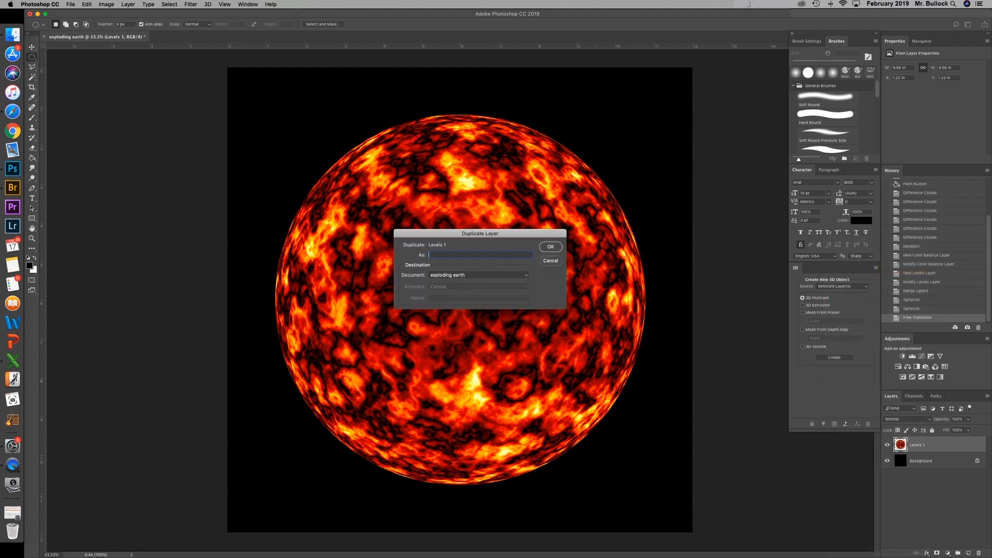
text(Earth Bur)
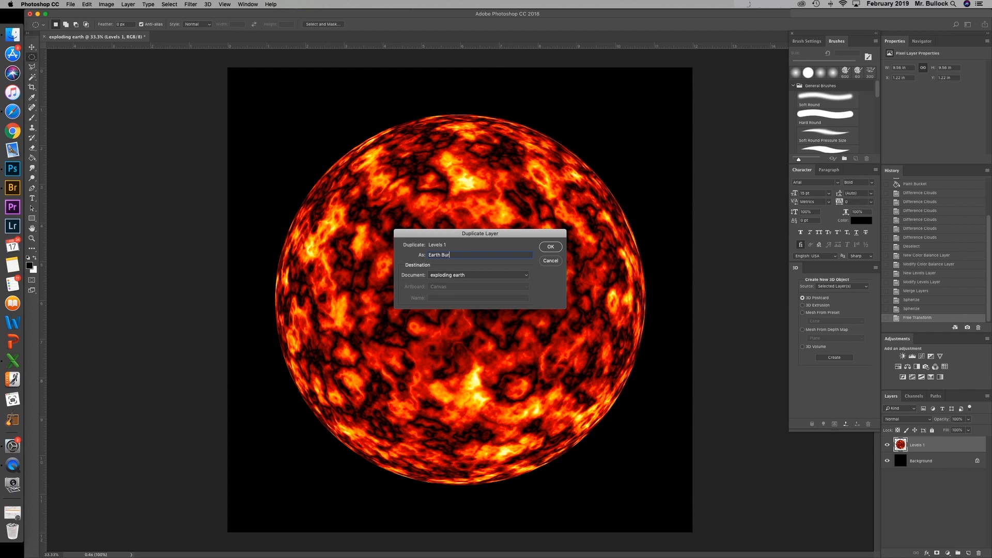
click(549, 246)
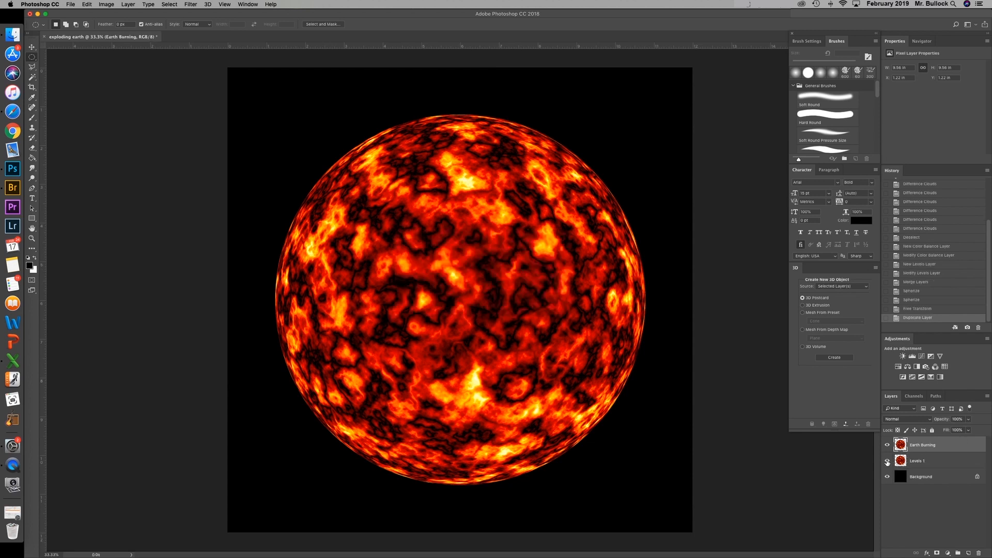
Step: Rename the original lava layer 'Flare'
click(922, 460)
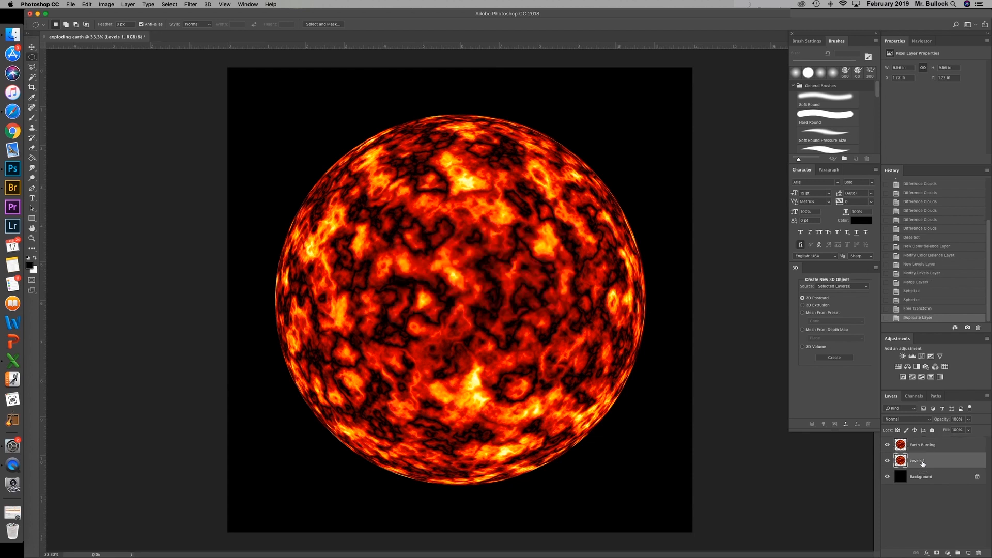
double_click(916, 460)
text(Flare)
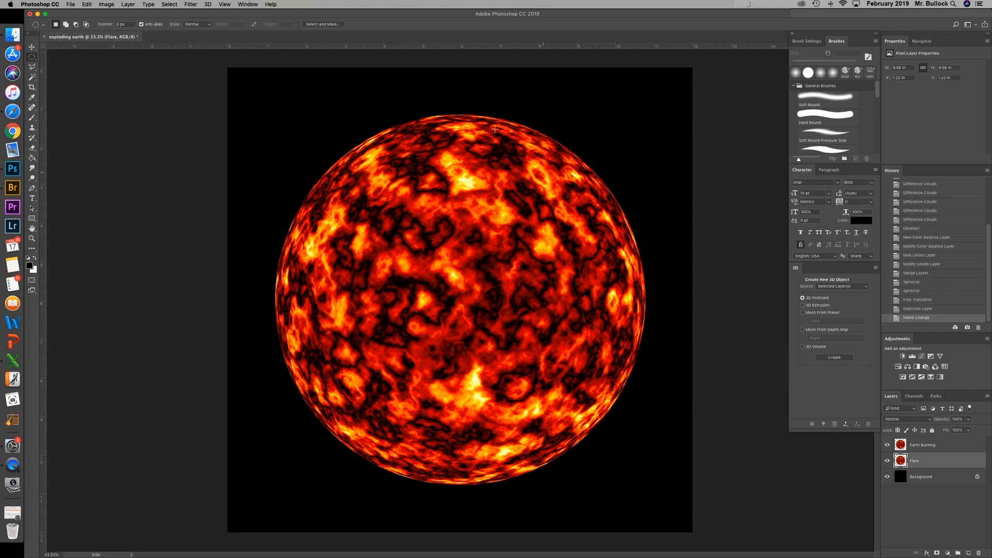
mouse_move(693, 336)
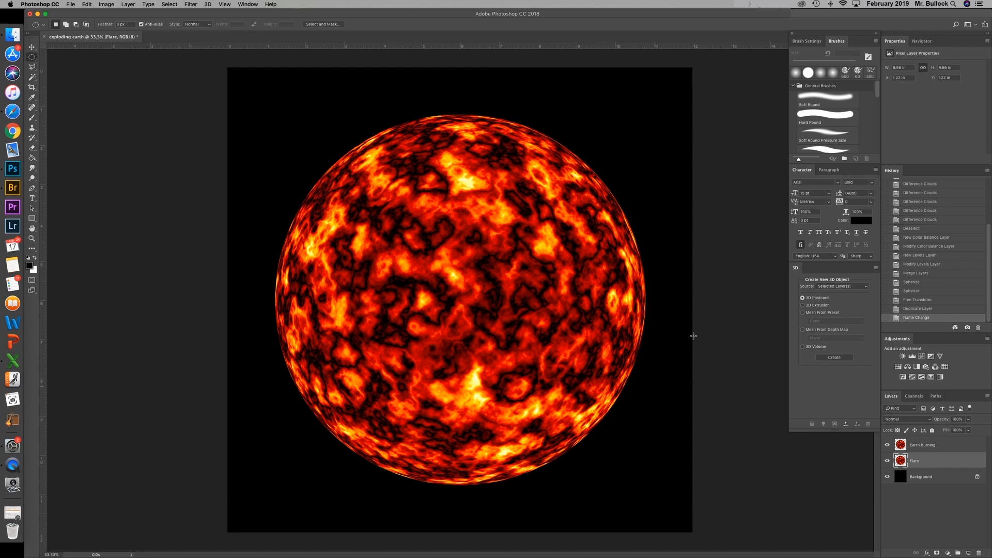
Step: Apply a Zoom Radial Blur (Best quality, amount about 76) to Flare twice for outward glowing rays
click(191, 5)
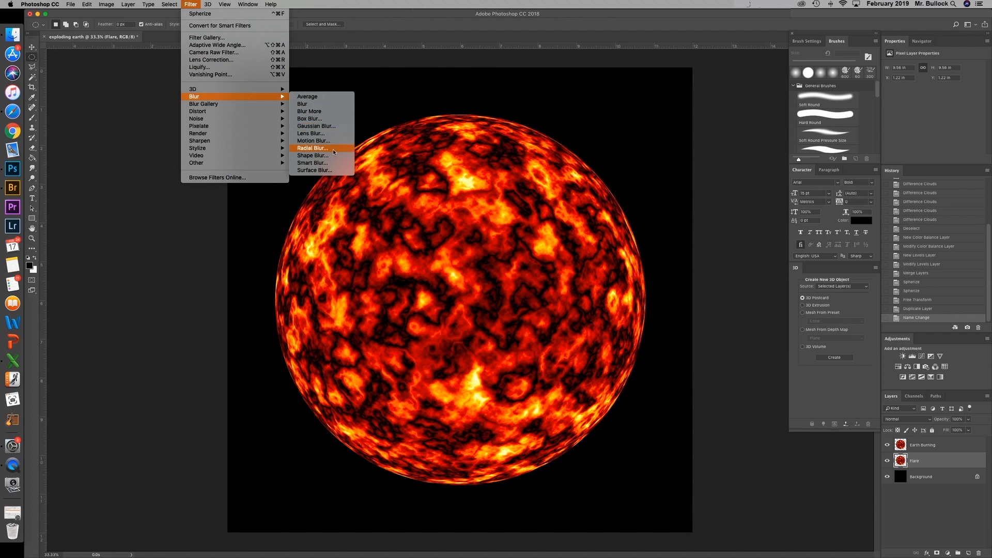
click(312, 148)
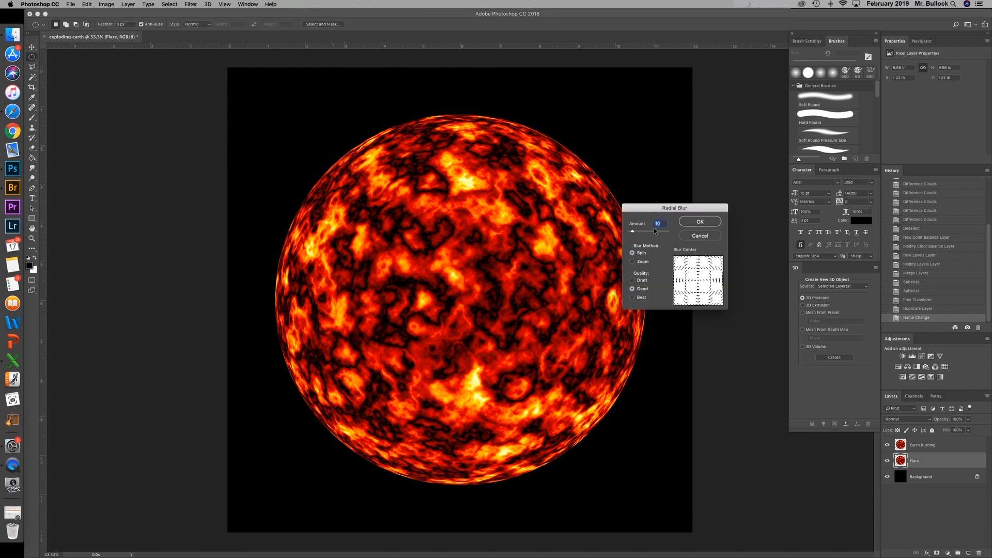
click(632, 261)
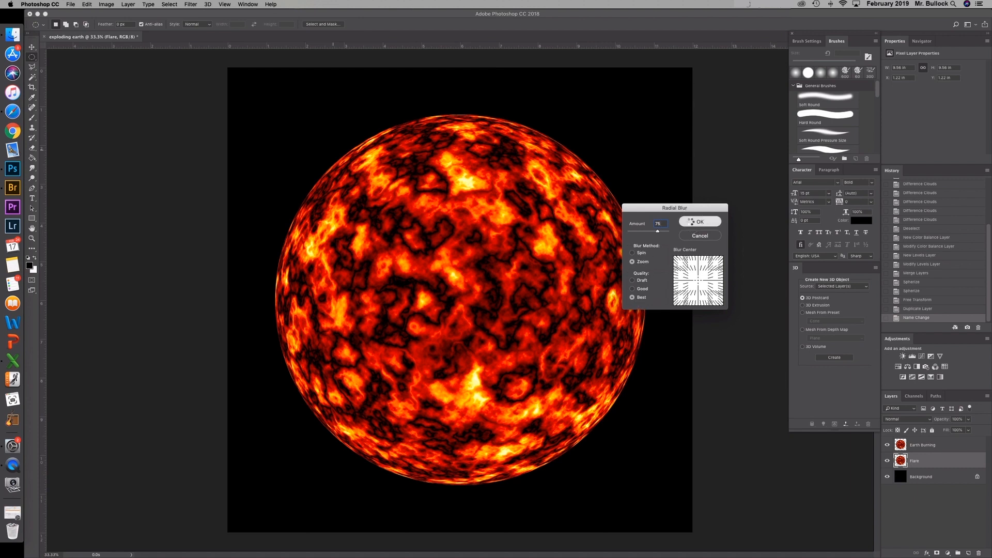
click(699, 221)
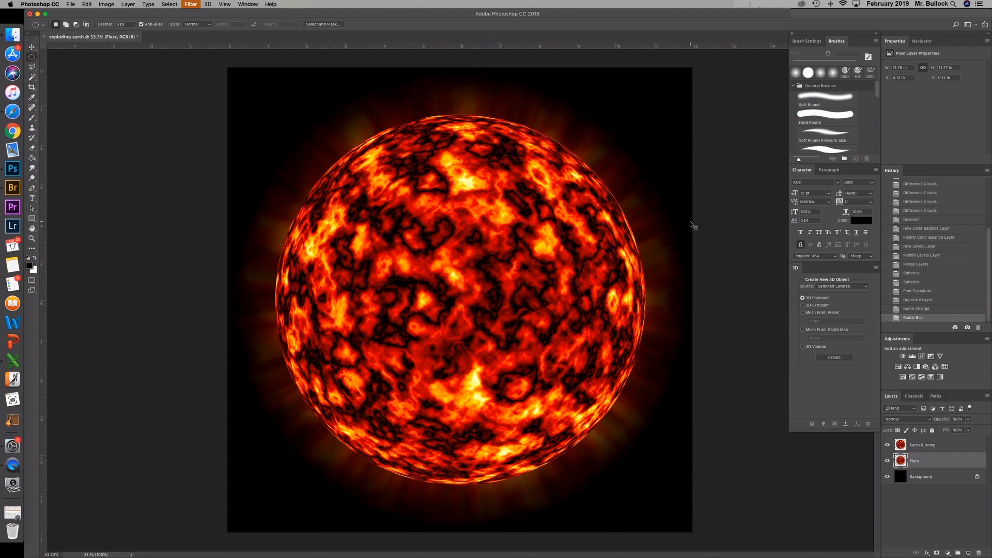
mouse_move(691, 223)
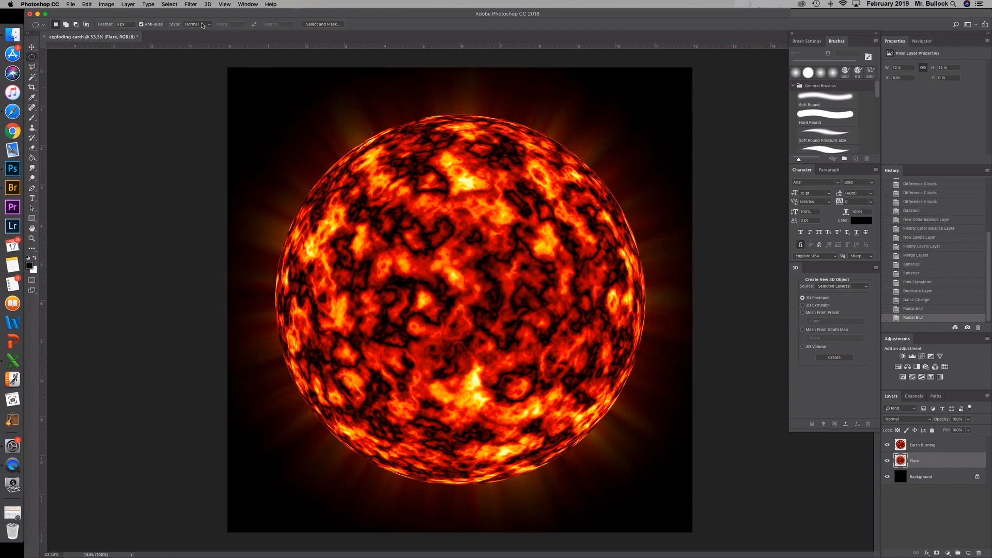
click(190, 4)
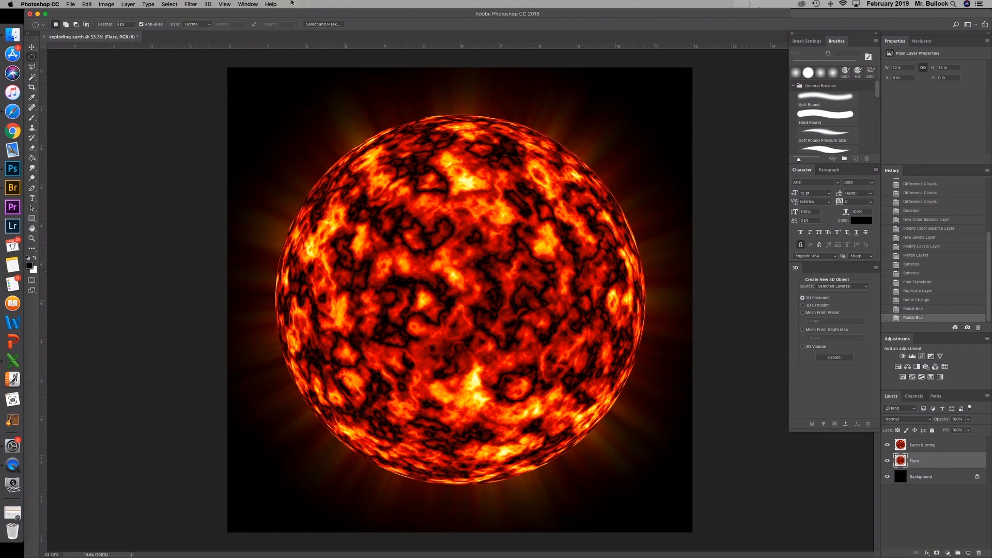
Step: Apply the Wave distortion filter repeatedly so the Flare rays ripple around the lava globe
click(190, 5)
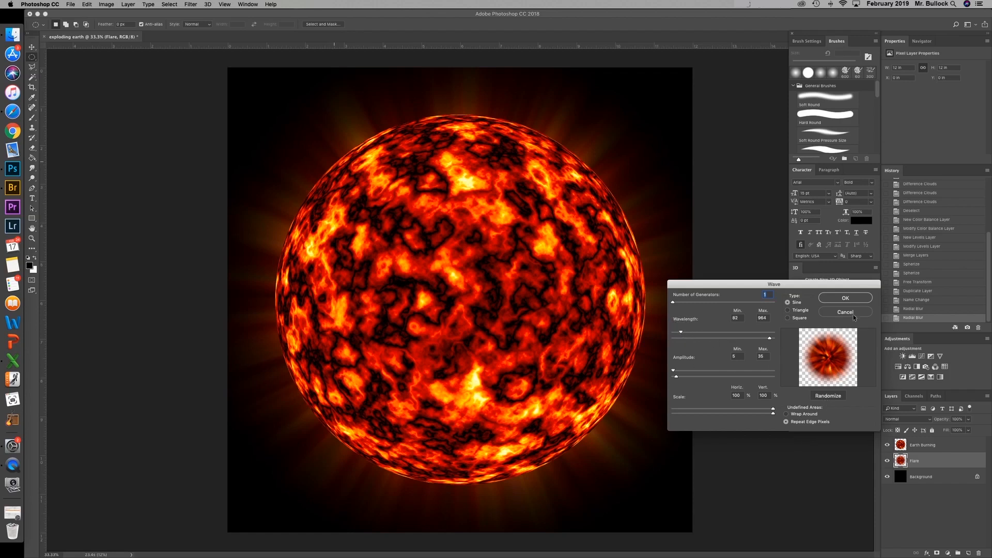
click(845, 298)
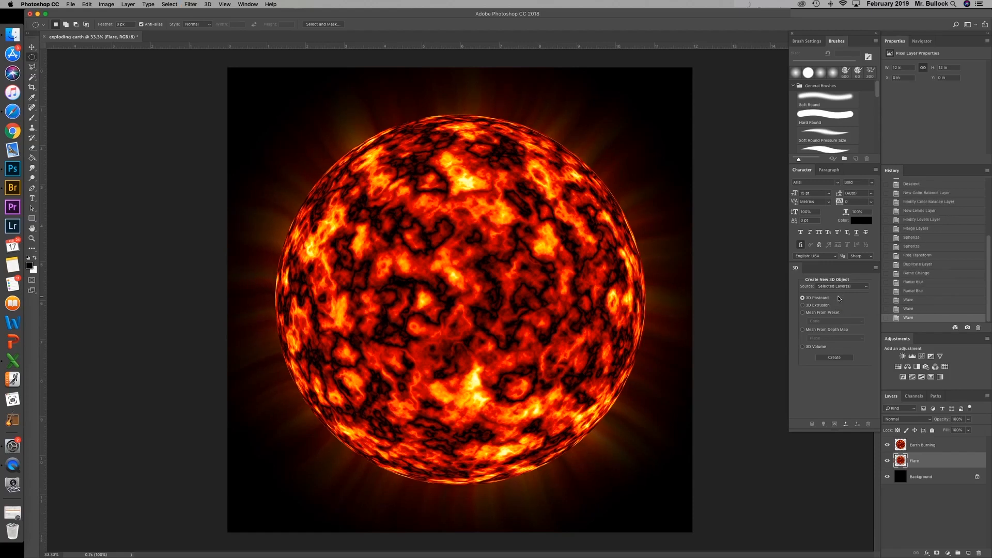
click(191, 5)
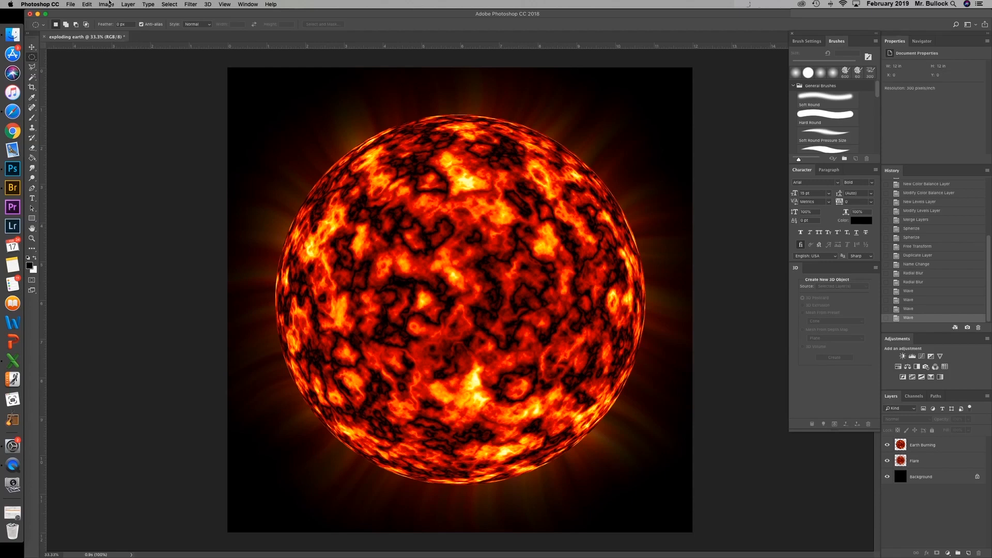
Step: Set Canvas Size to 24 × 16 inches with a black extension colour
click(105, 5)
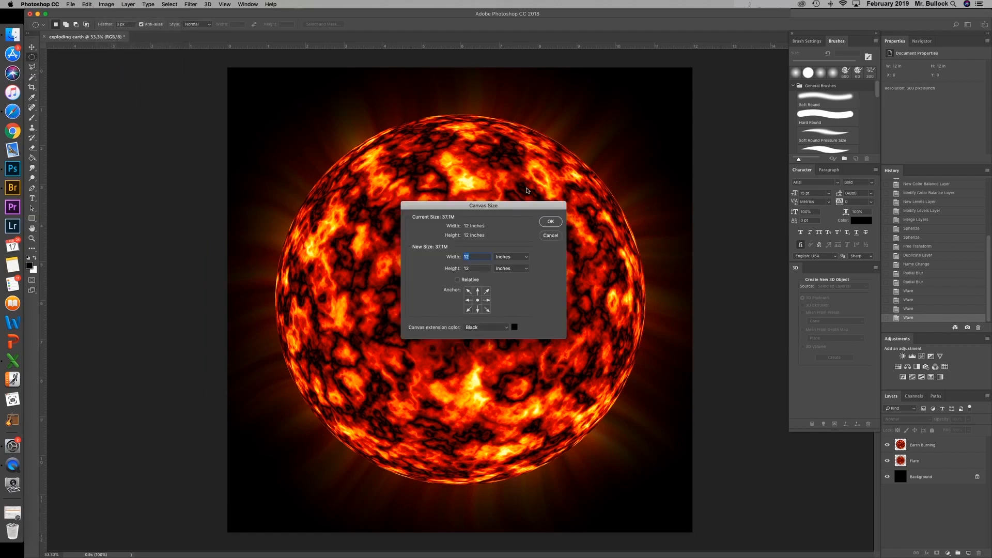
text(2)
click(477, 267)
text(16)
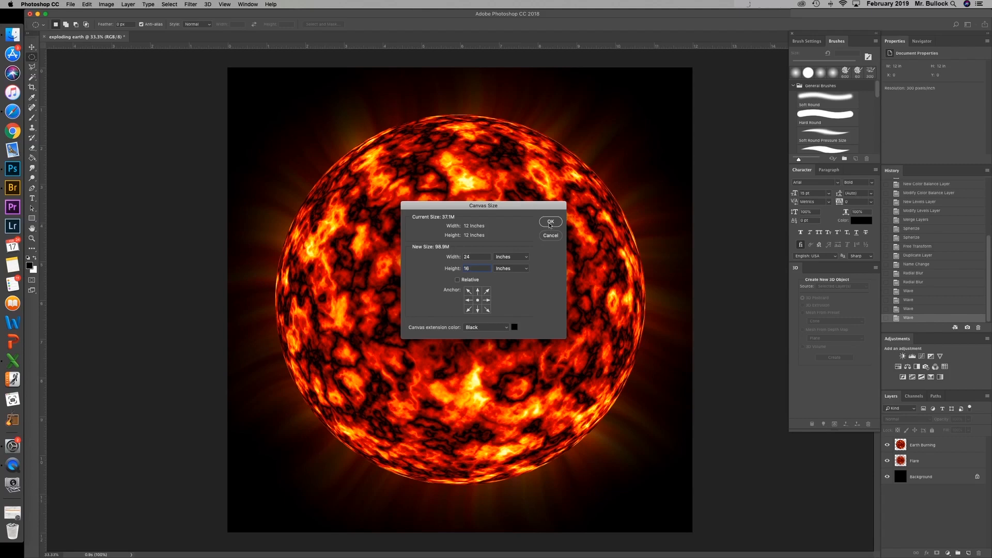
click(549, 222)
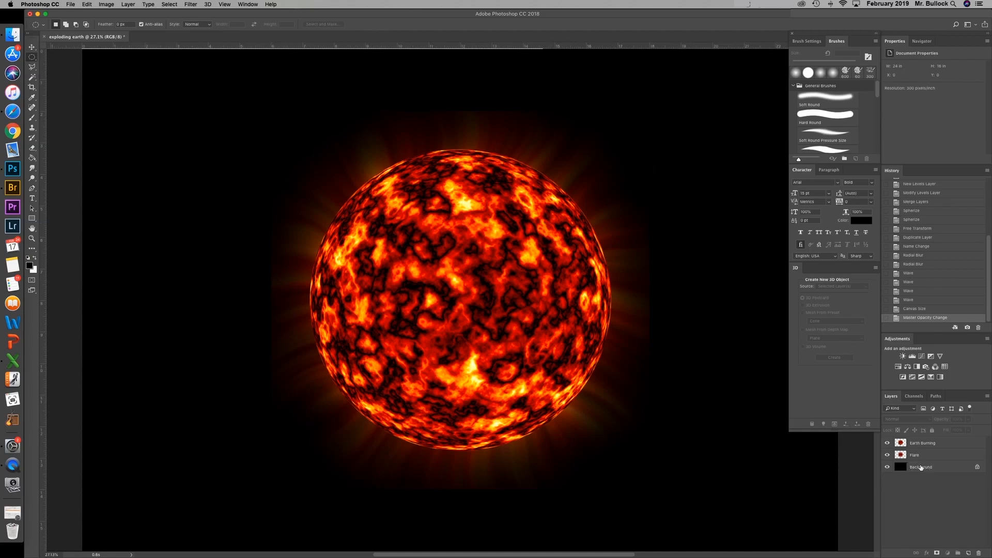
Step: Duplicate the Background layer into a new layer named Stars
right_click(920, 467)
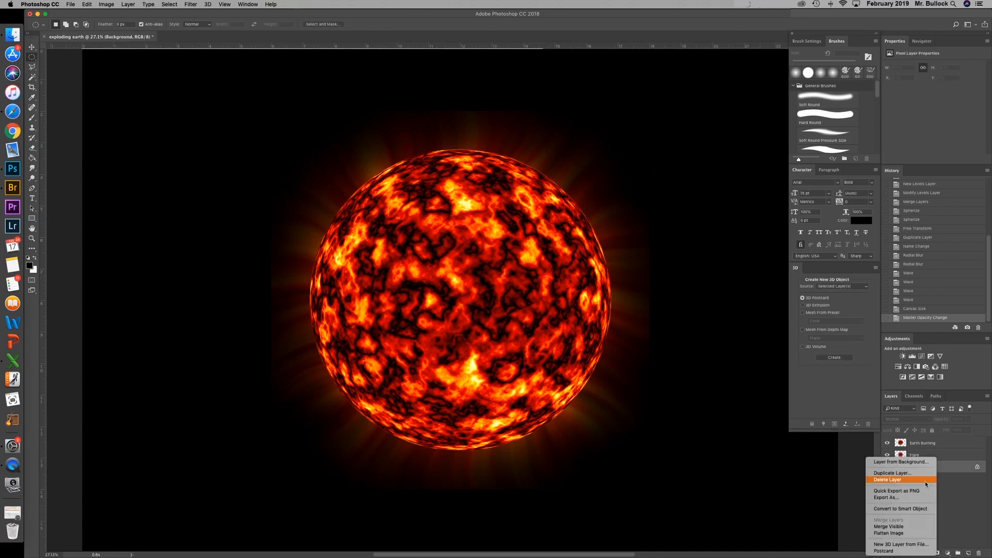
click(893, 473)
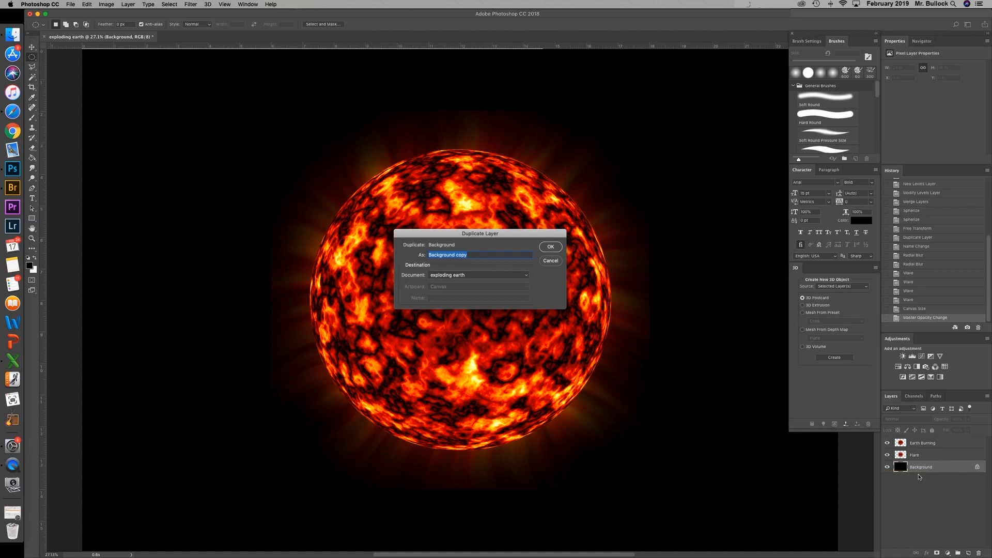
click(550, 246)
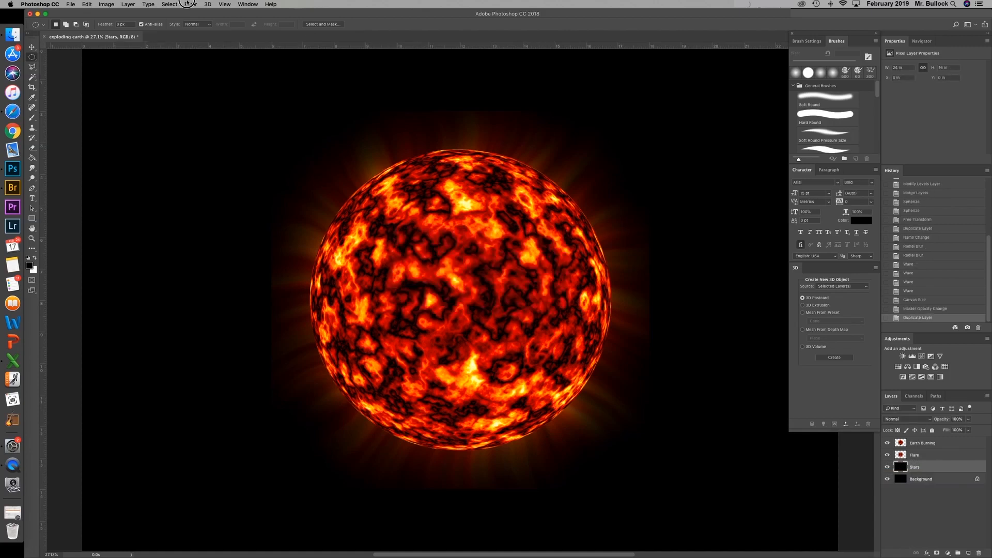
Step: Fill the Stars layer with 100% Gaussian monochromatic Add Noise
click(190, 5)
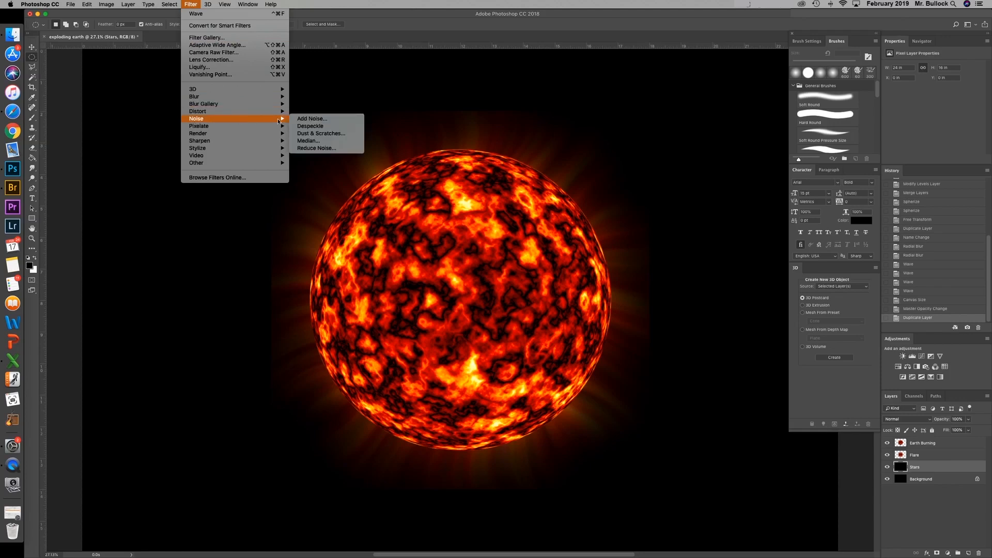
click(311, 118)
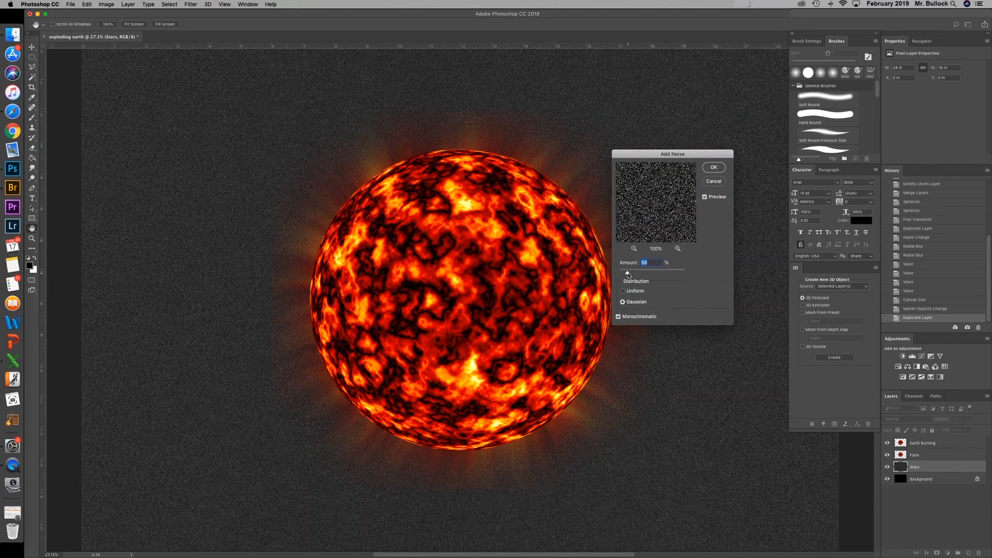
drag(656, 271, 636, 271)
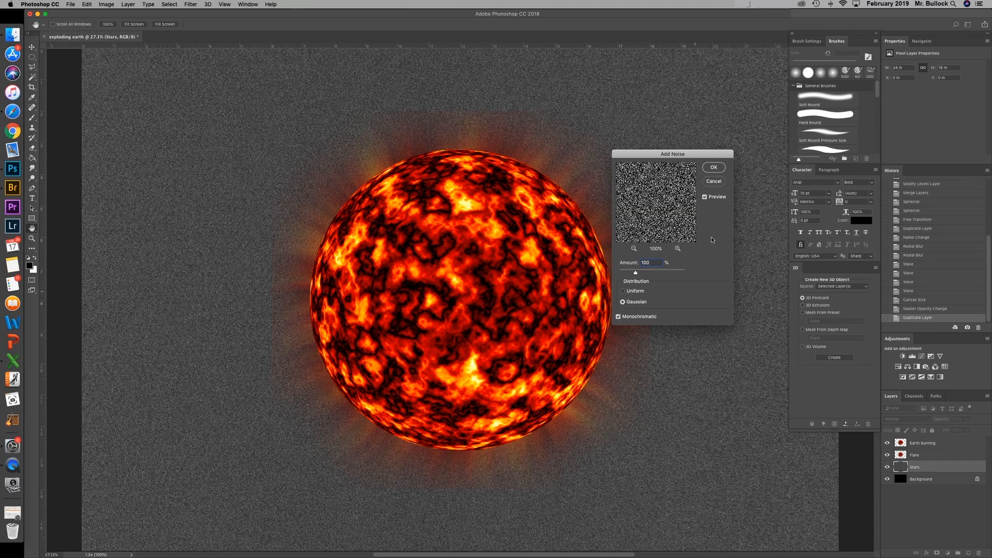
click(713, 167)
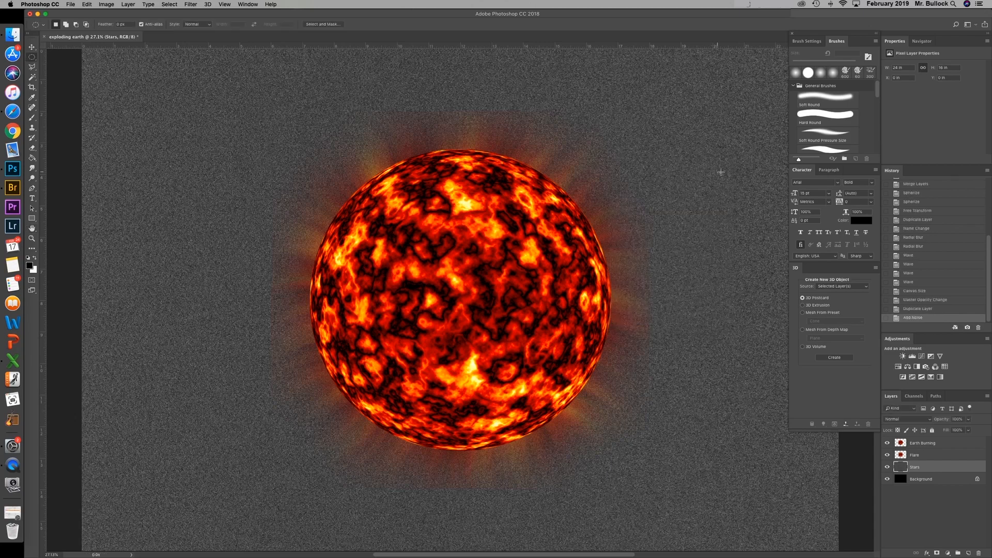
click(190, 4)
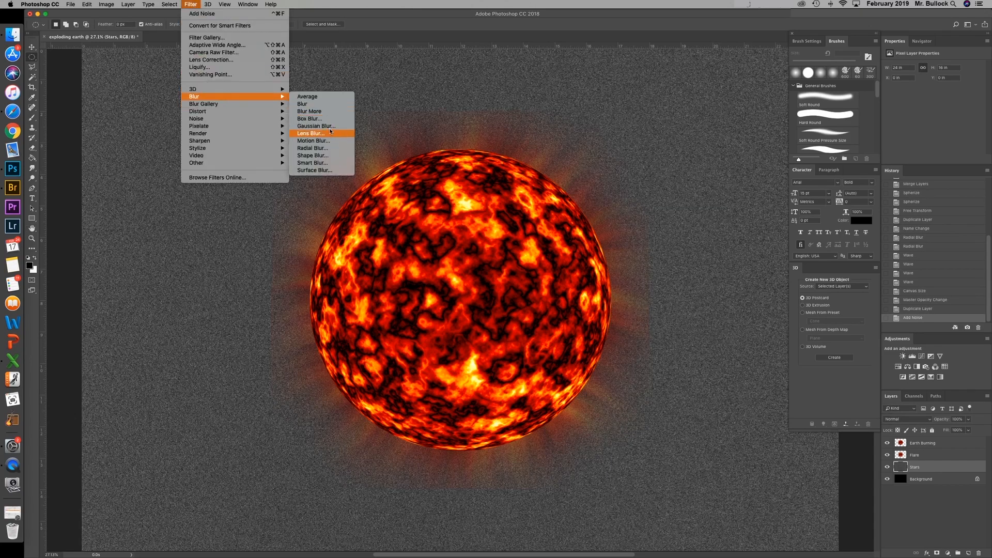
Step: Soften the Stars noise with a 2.0-pixel Gaussian Blur
click(315, 126)
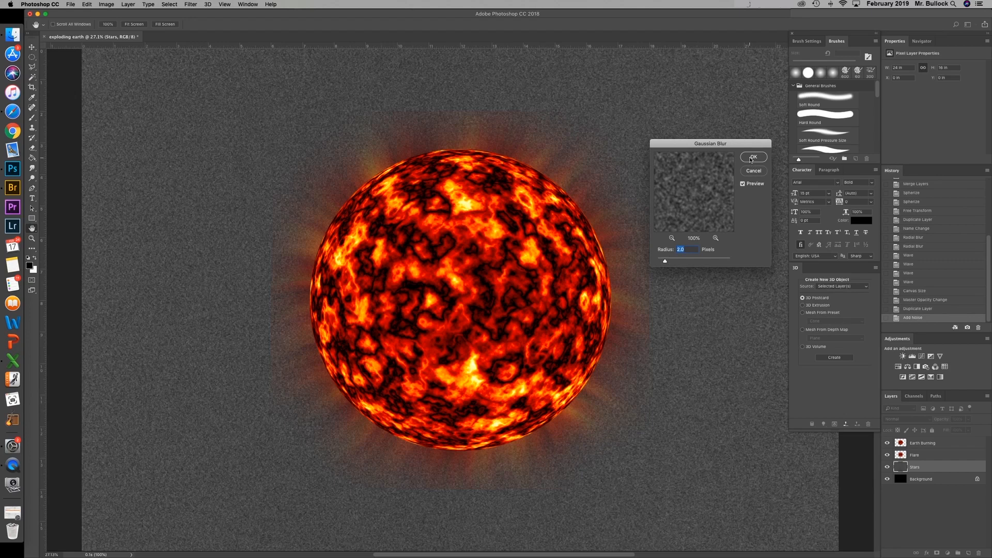
click(755, 157)
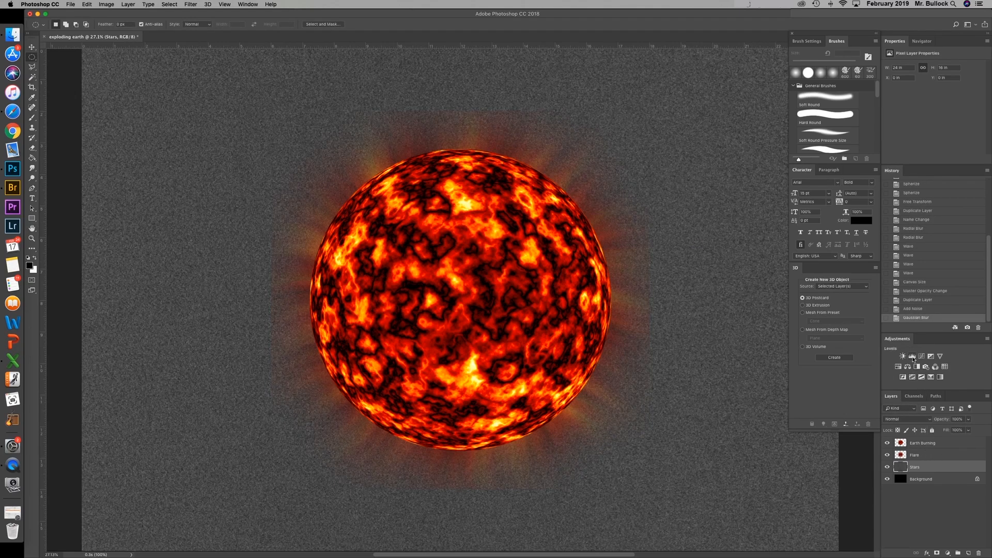
Step: Add a Levels adjustment and pull the black, white and midtone sliders inward to leave white stars on black
click(911, 356)
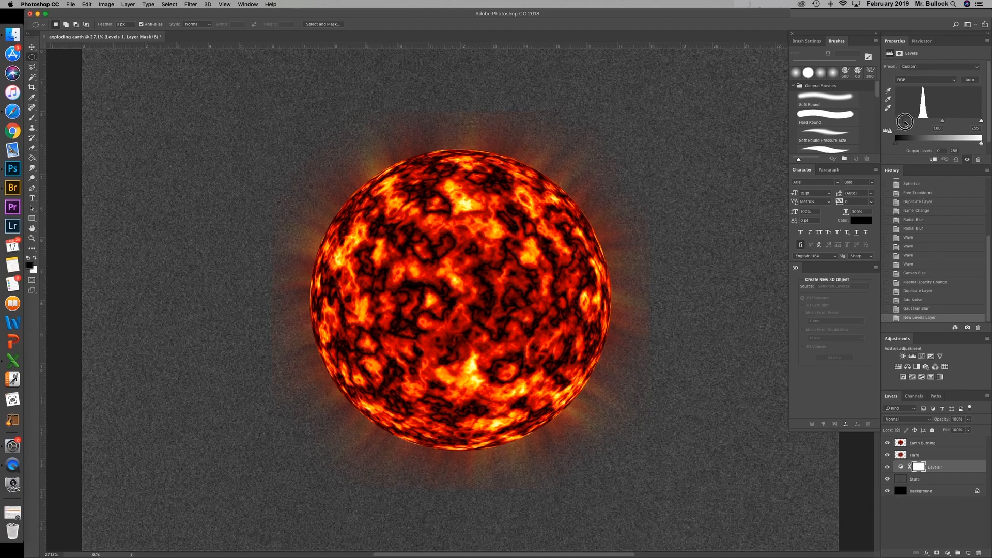
drag(905, 123, 927, 123)
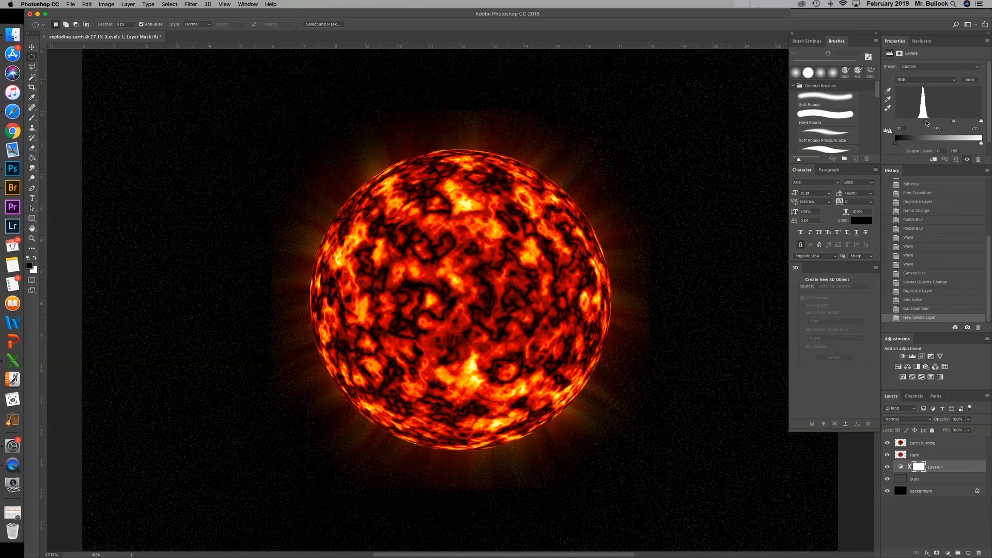
drag(980, 122, 956, 121)
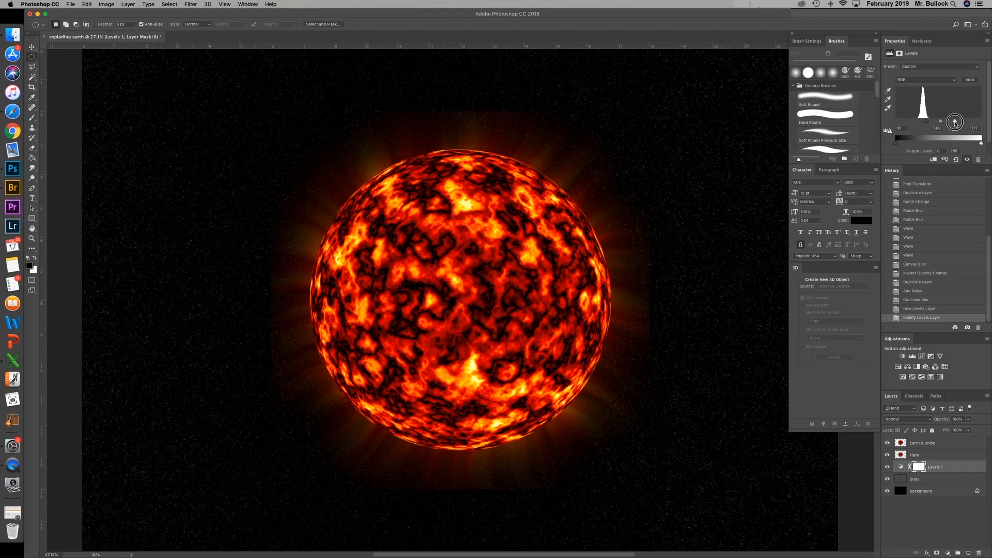
drag(956, 121, 943, 121)
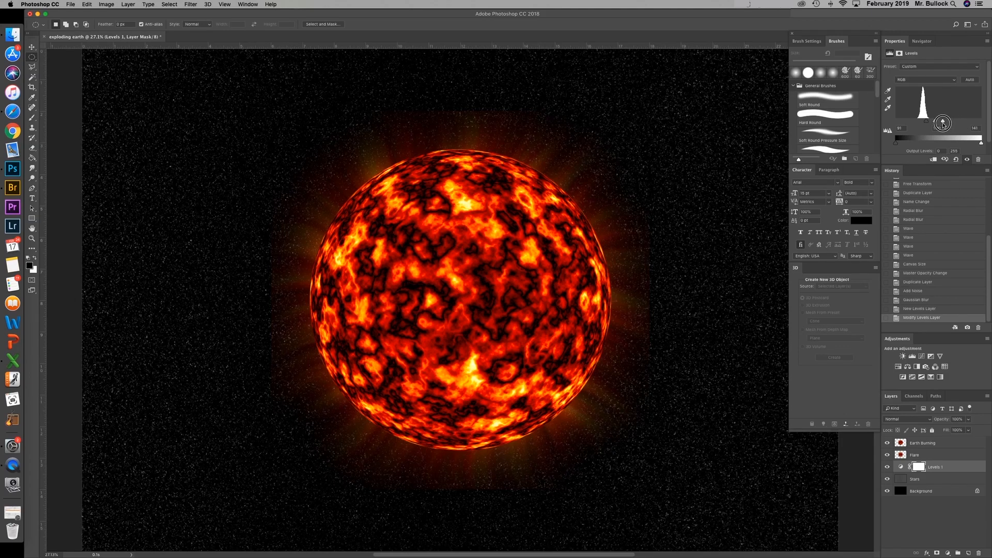
drag(943, 124, 937, 122)
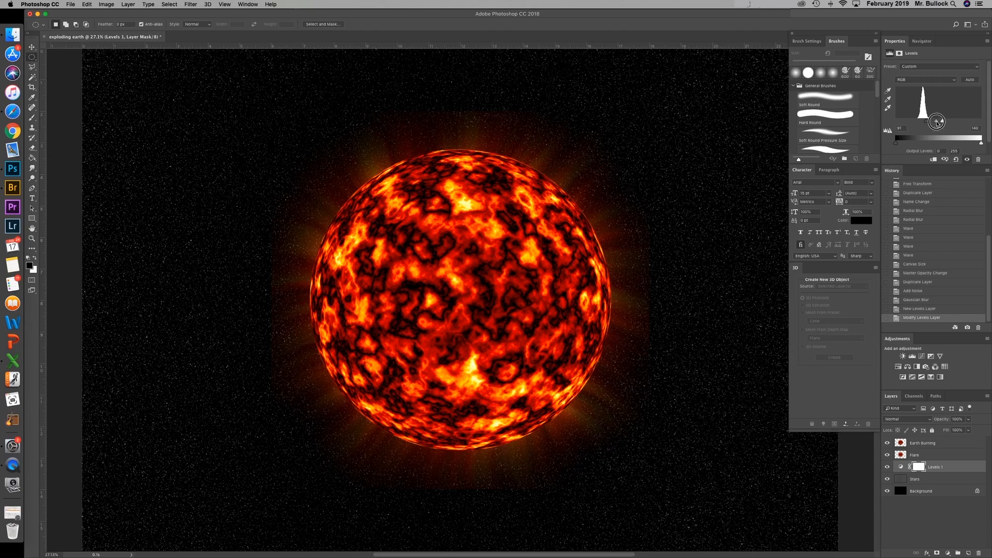
drag(943, 122, 937, 121)
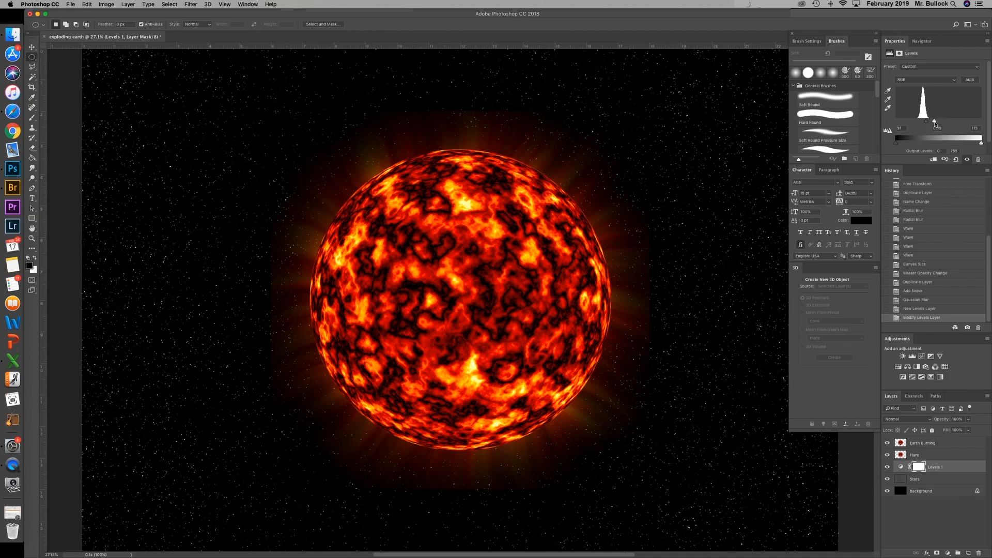
right_click(936, 467)
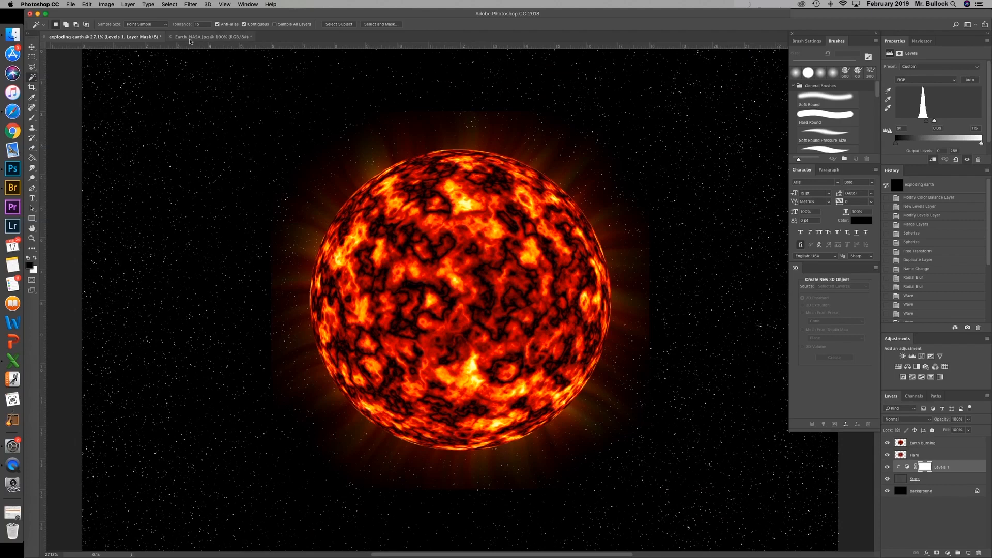
mouse_move(189, 37)
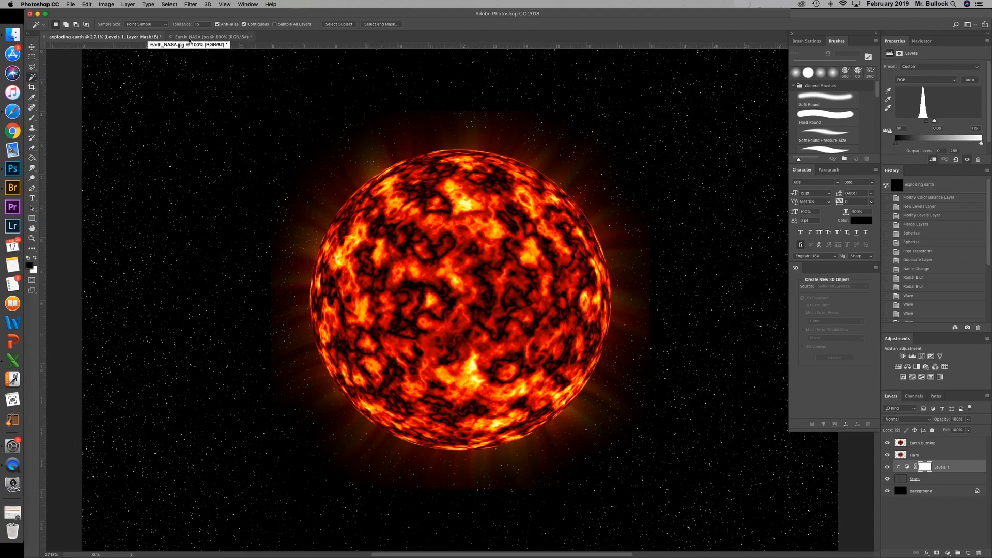
Step: In Earth_NASA.jpg, Magic Wand the black background and invert the selection to just the globe
click(202, 36)
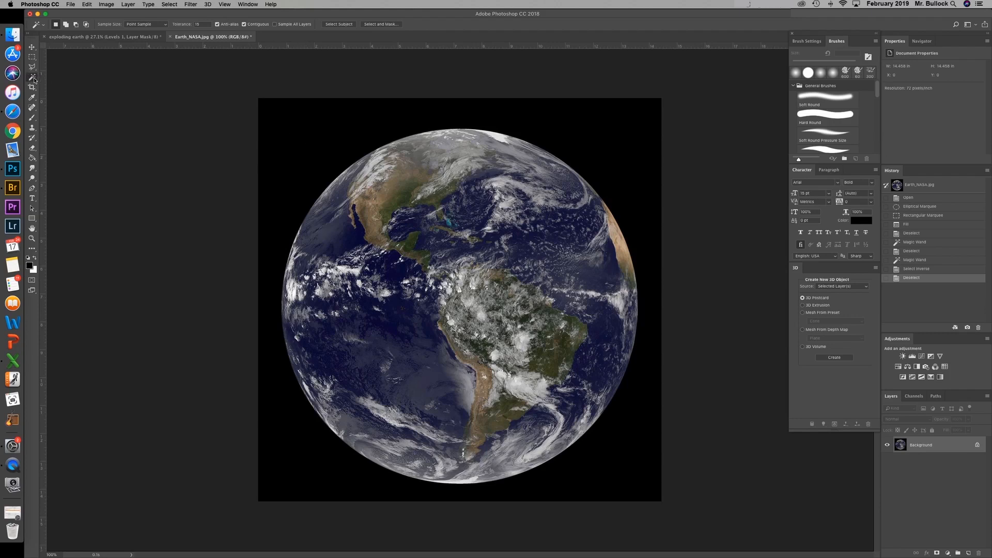
click(33, 69)
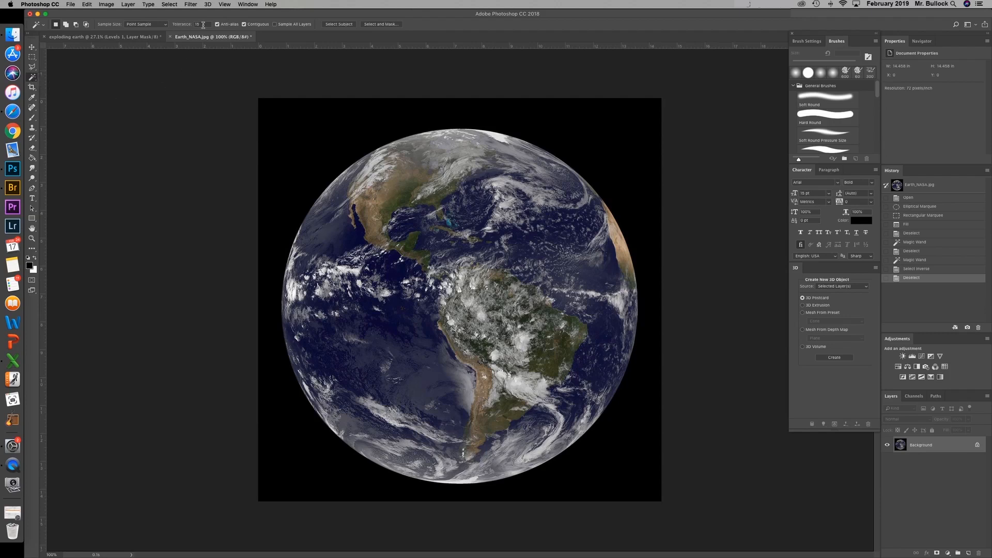
click(285, 126)
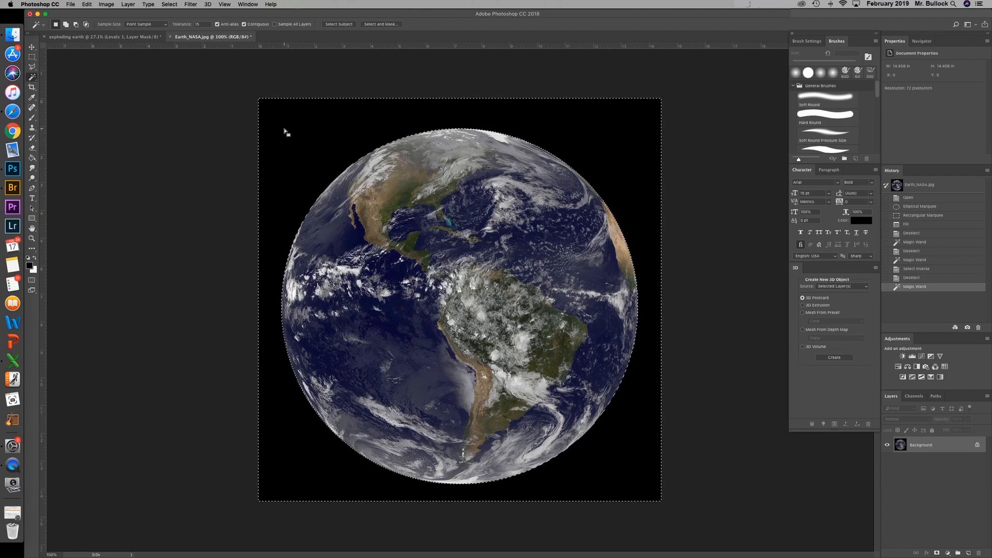
click(169, 5)
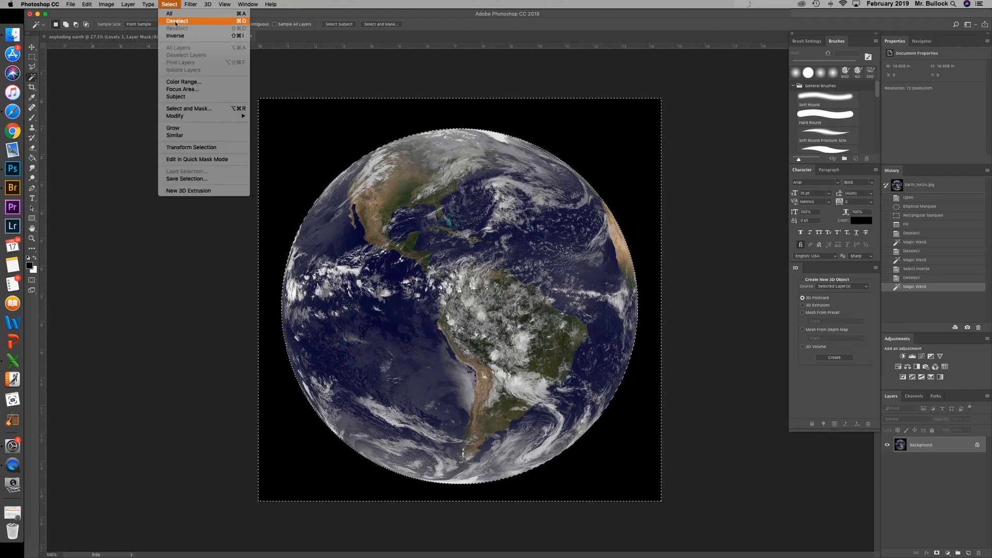
click(175, 35)
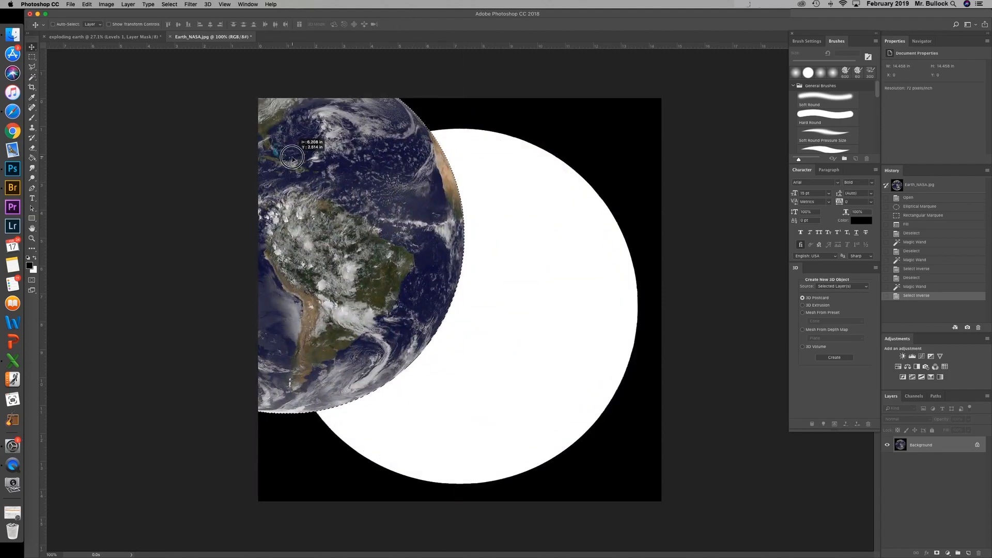
Step: Return to the exploding earth document and select the layer where the Earth will be placed
click(126, 36)
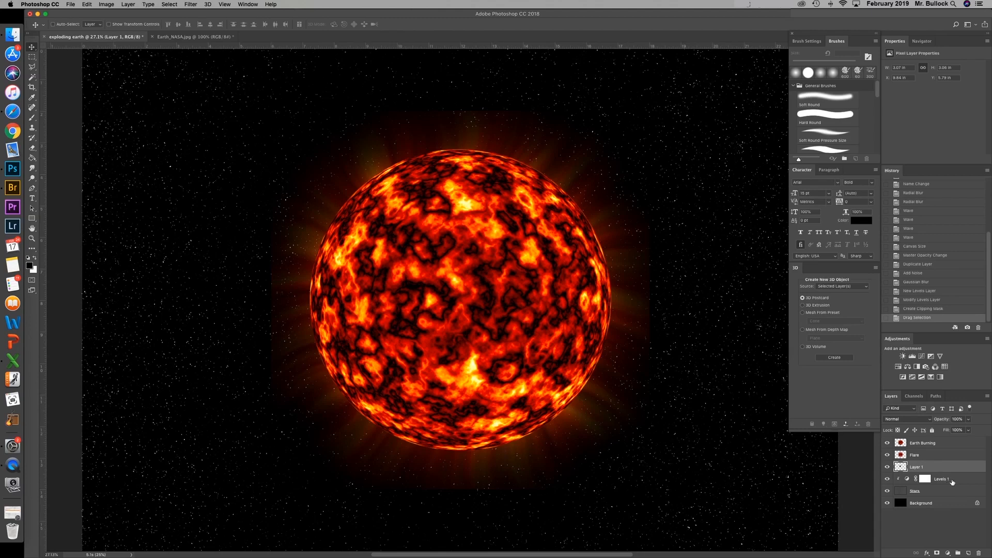
click(925, 479)
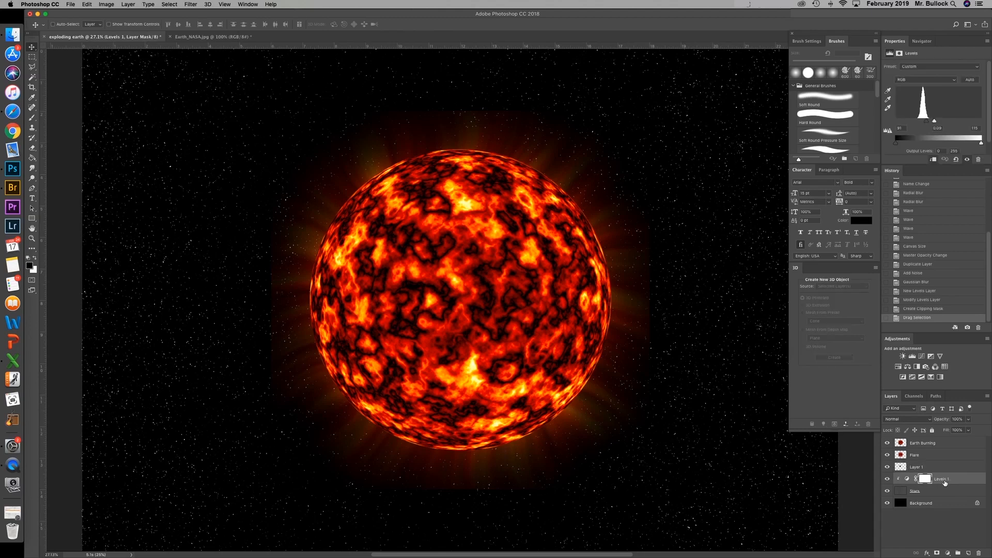
mouse_move(795, 427)
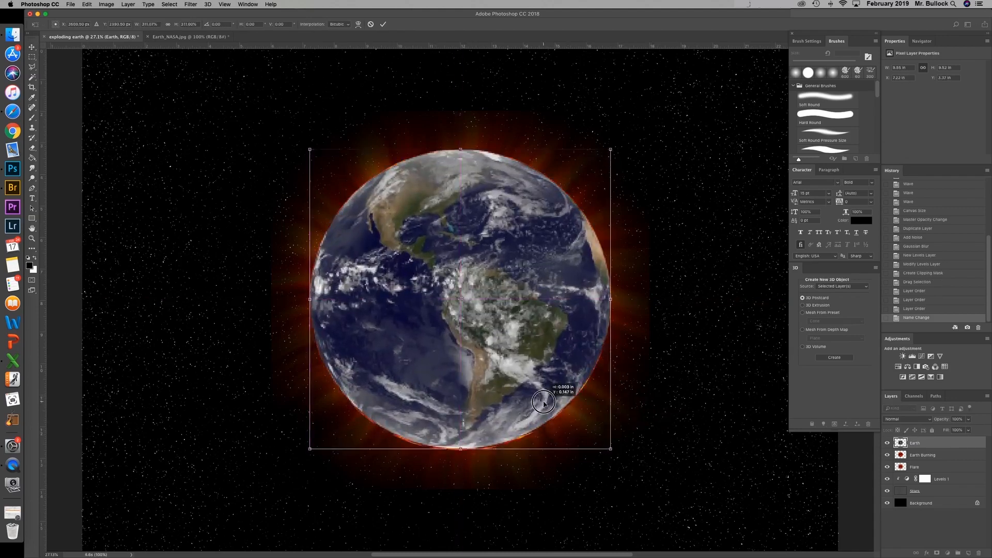
Step: Free Transform the Earth layer so it exactly covers the lava sphere beneath
drag(543, 402, 611, 449)
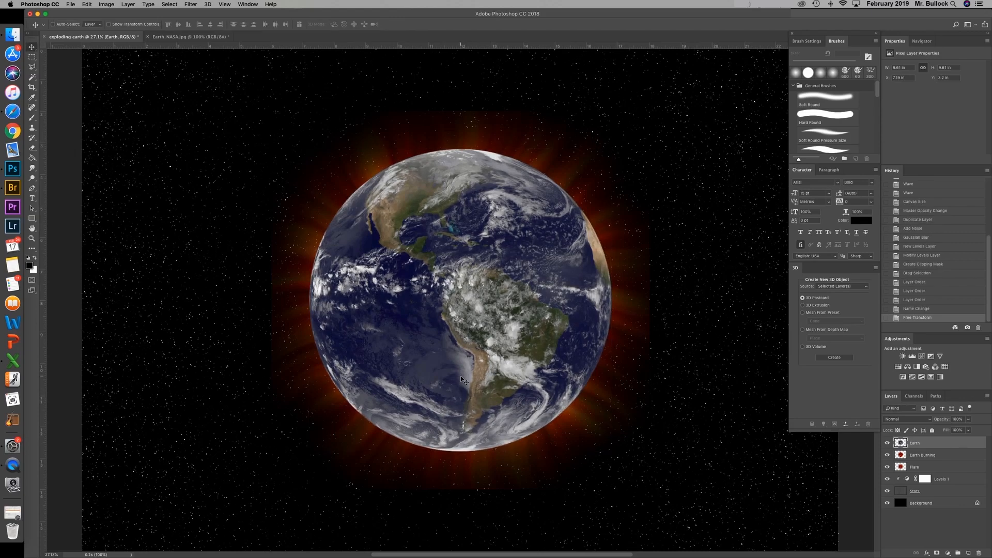
mouse_move(631, 415)
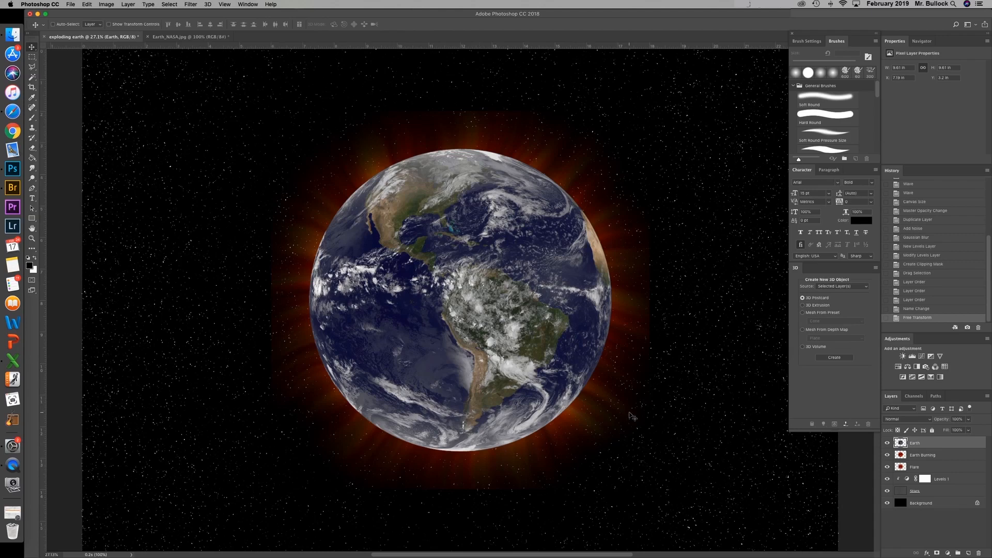
mouse_move(929, 470)
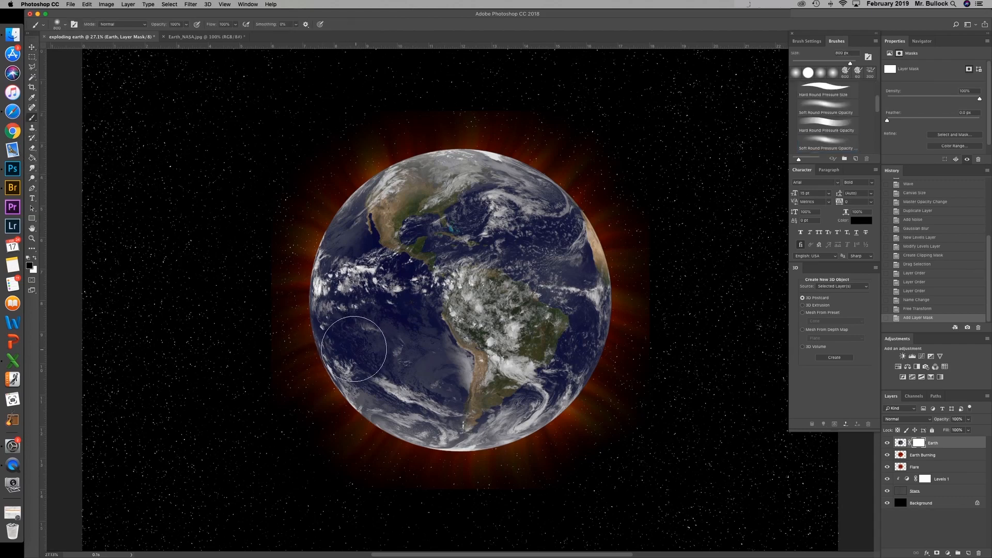
Step: With a soft round brush on the Earth mask, paint away the planet's lower-right half to reveal lava
click(826, 143)
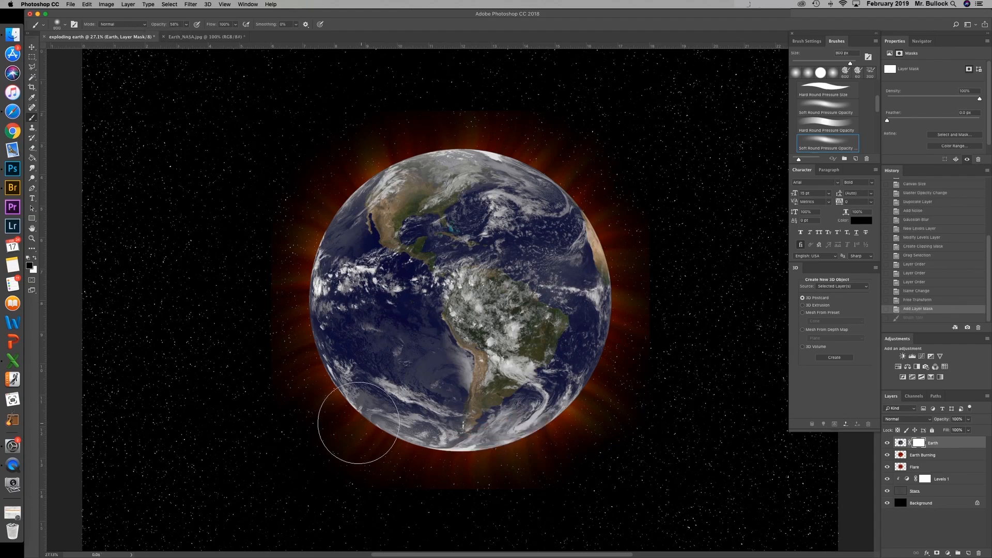
drag(358, 421, 557, 310)
text(smoke)
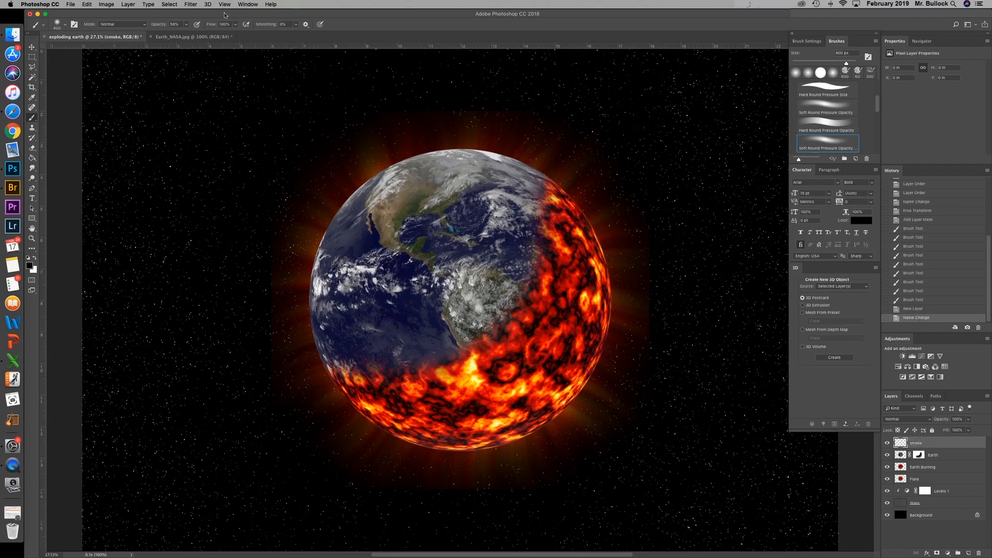
Step: Render clouds onto the smoke layer and fill its new layer mask
click(191, 5)
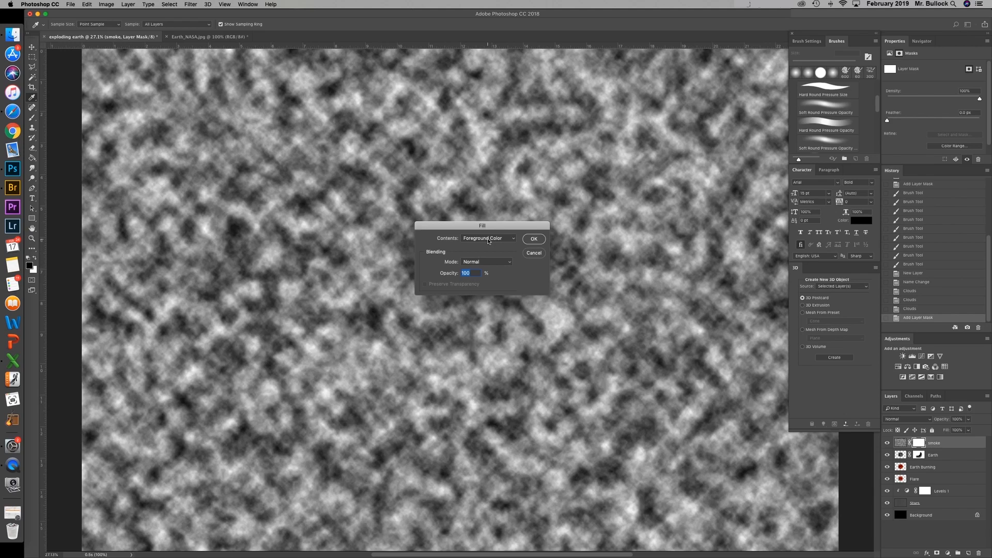
mouse_move(192, 266)
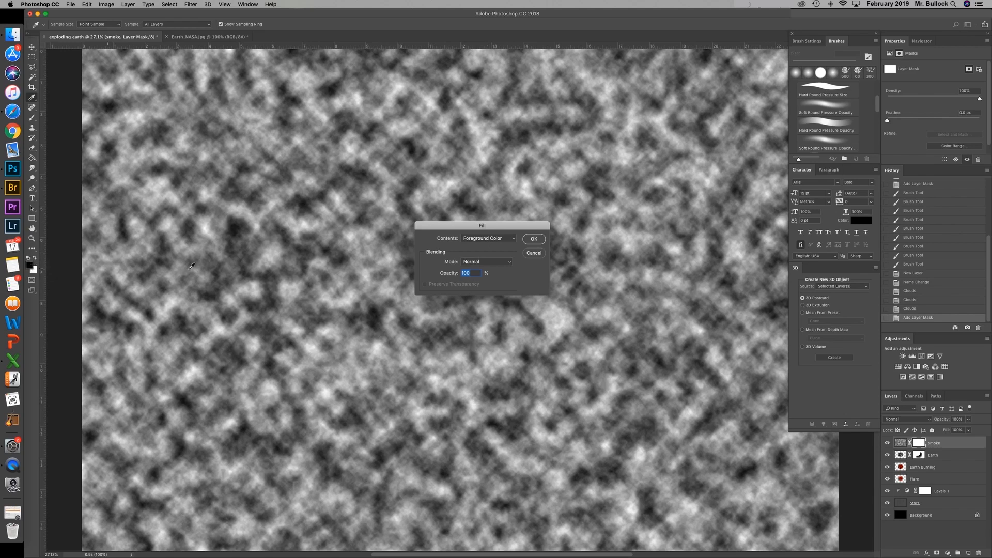
click(534, 239)
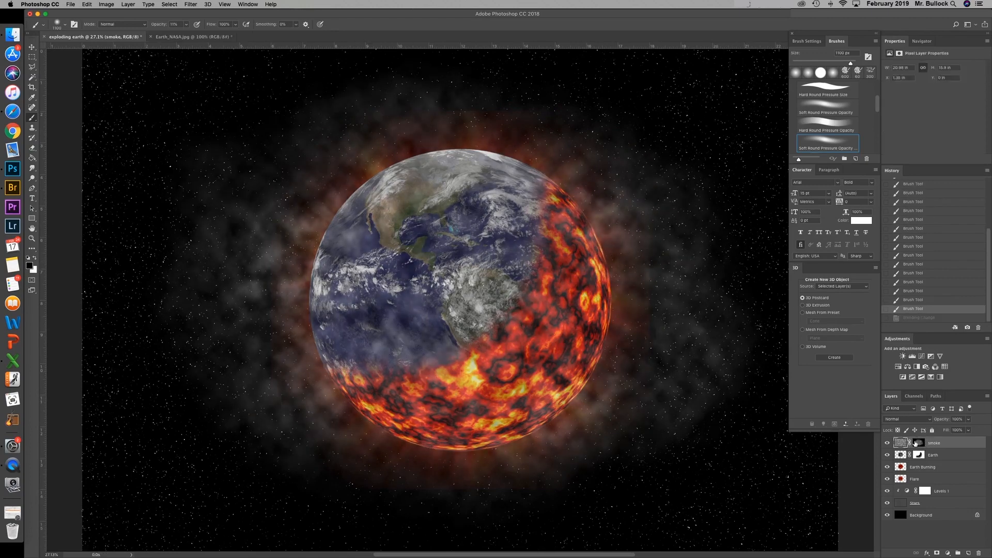
Step: Switch the smoke layer to a new blending mode from the Layers panel list
click(908, 419)
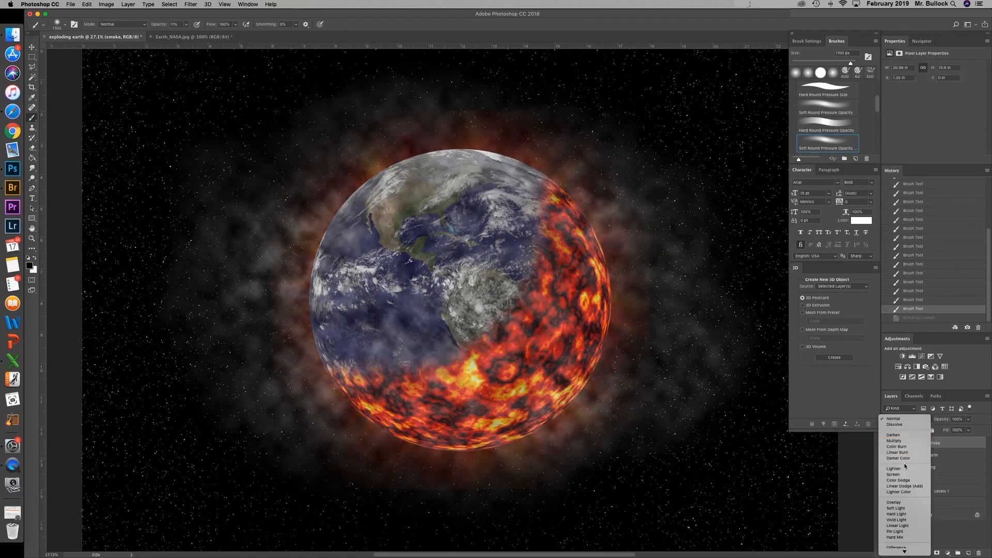
click(894, 469)
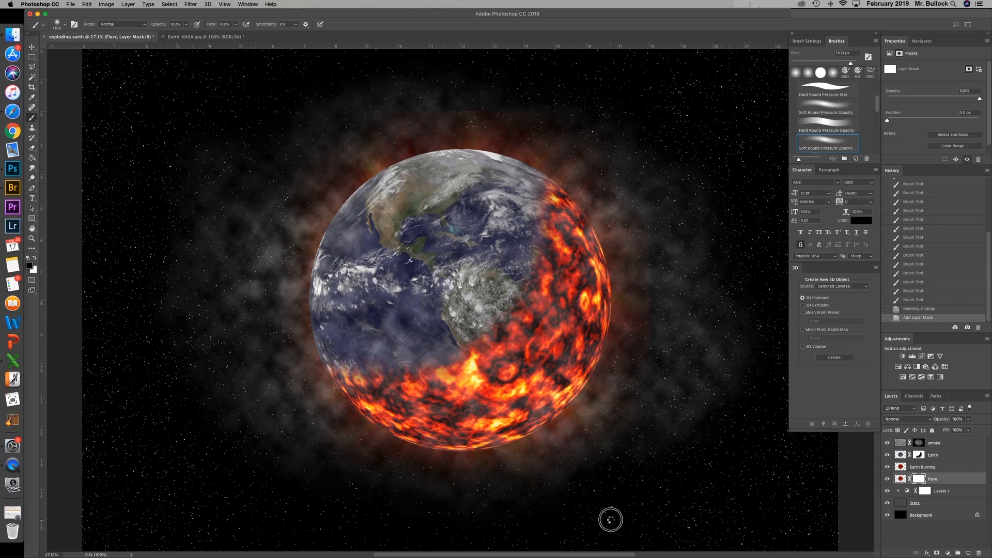
mouse_move(690, 264)
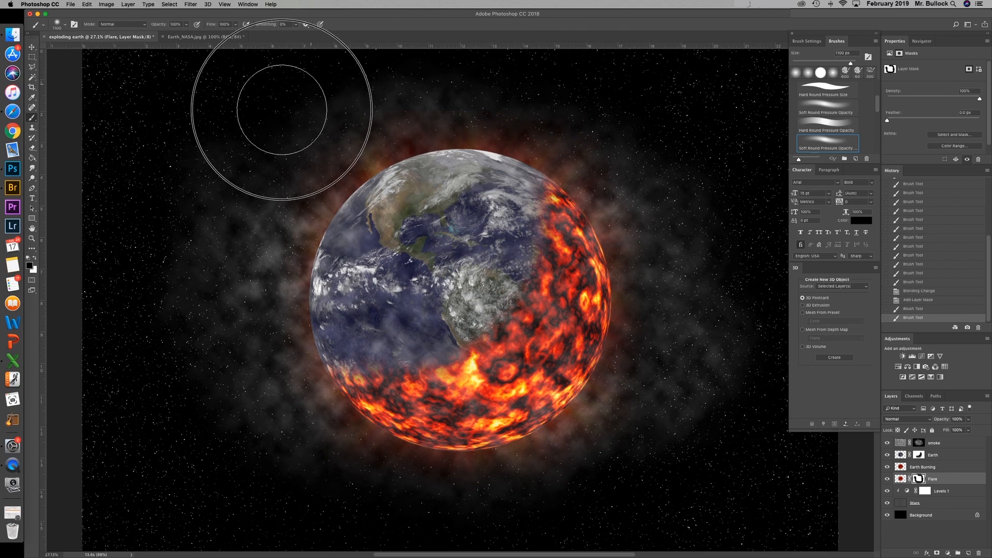
Step: Paint black on the Flare mask to trim its outer glow, then target the Earth mask
drag(282, 111, 535, 247)
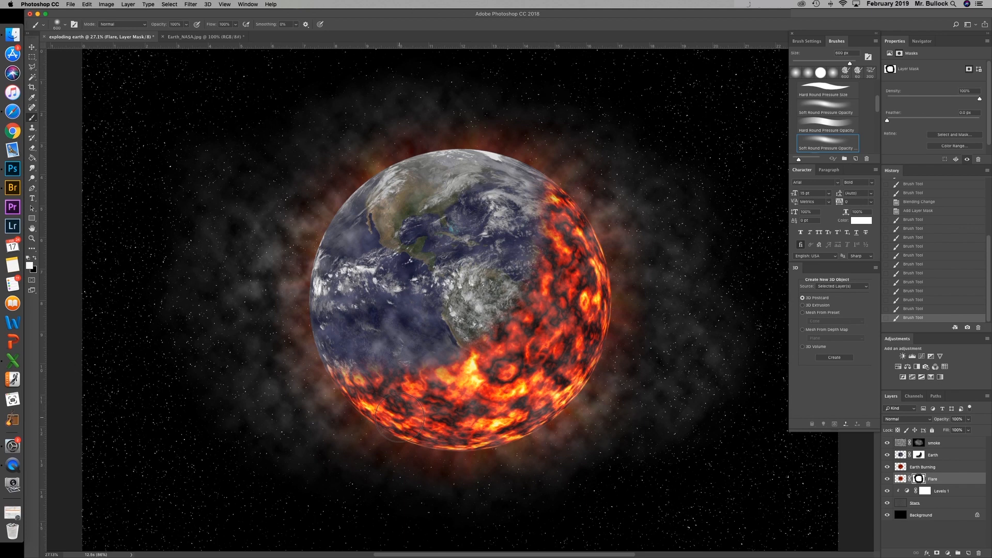
mouse_move(262, 446)
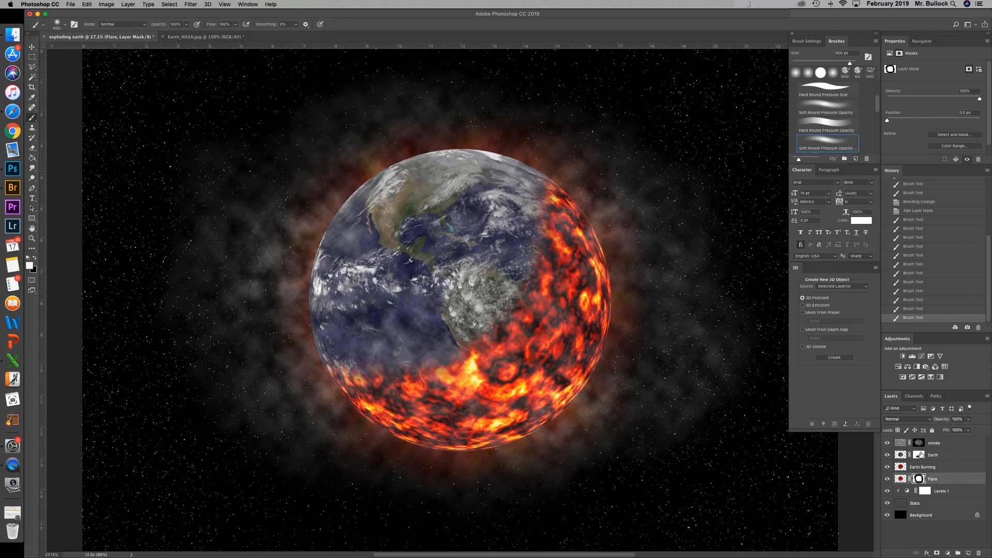
click(933, 454)
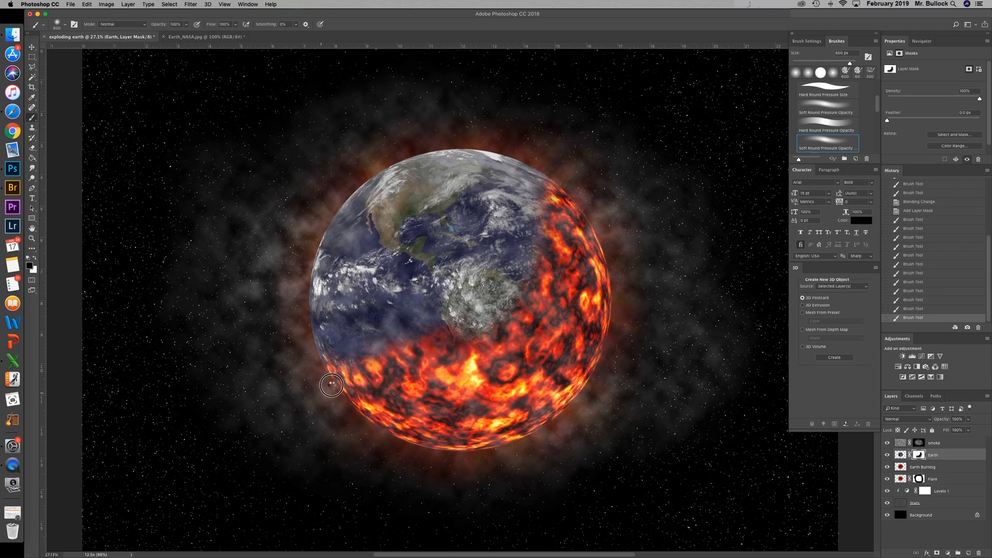
Step: Paint black diagonally across the Earth mask so lava covers the larger lower-right half
drag(332, 385, 553, 269)
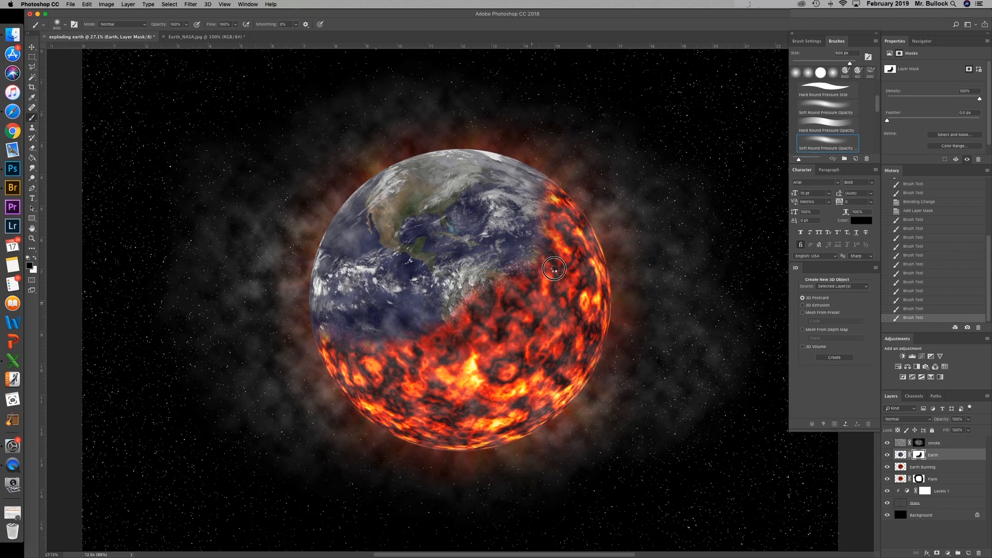
drag(553, 268, 333, 366)
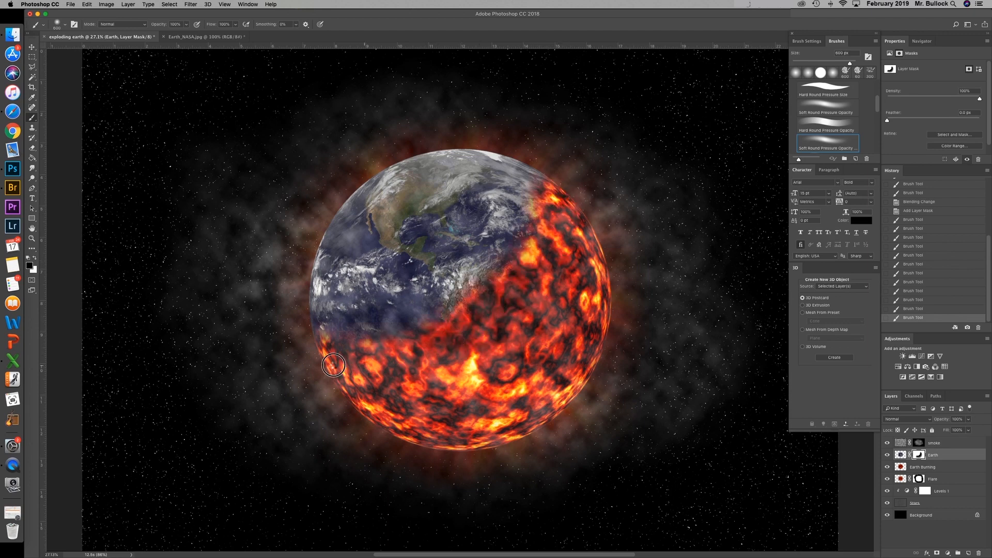
drag(334, 365, 460, 331)
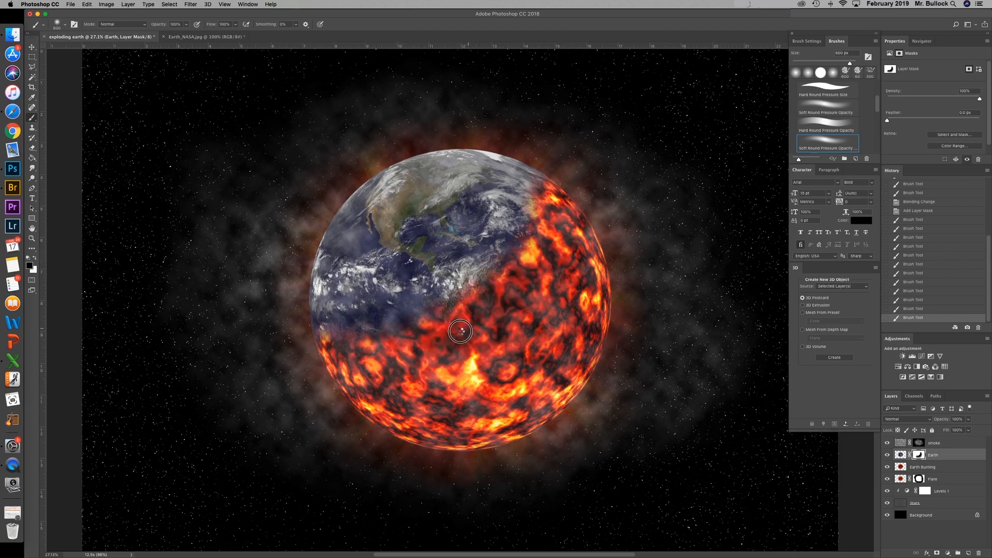
drag(460, 331, 562, 237)
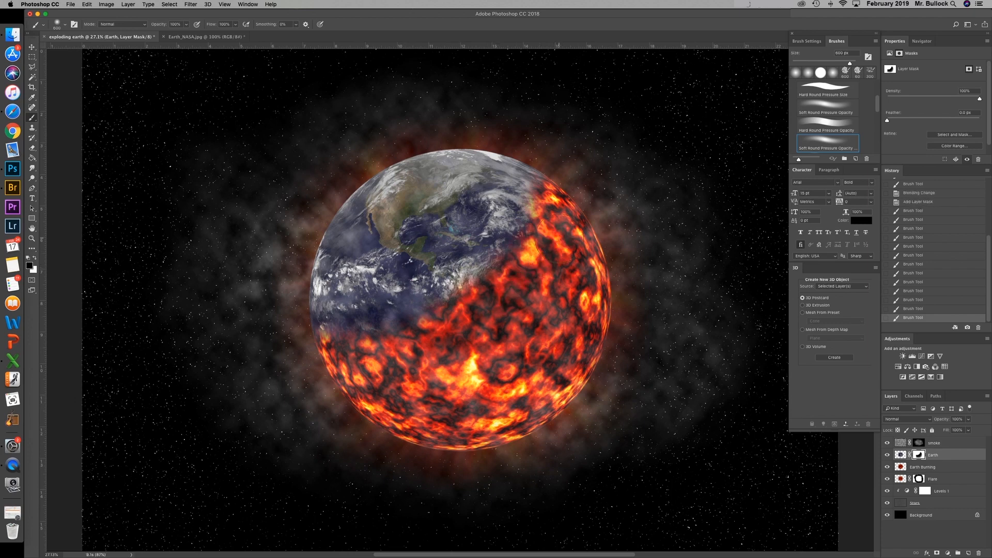
mouse_move(960, 408)
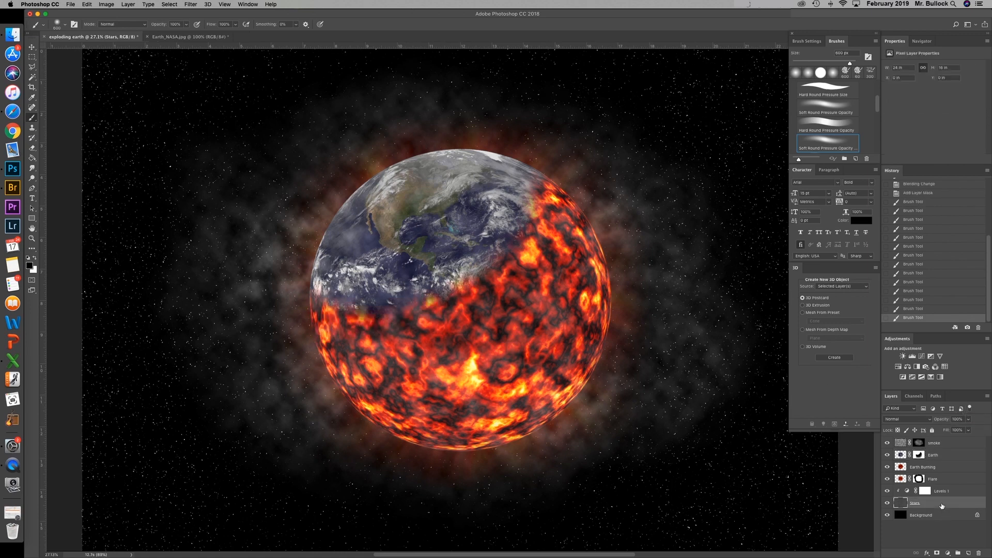
Step: Merge Earth Burning and Flare into Background, then change the Stars layer's blend mode
right_click(941, 505)
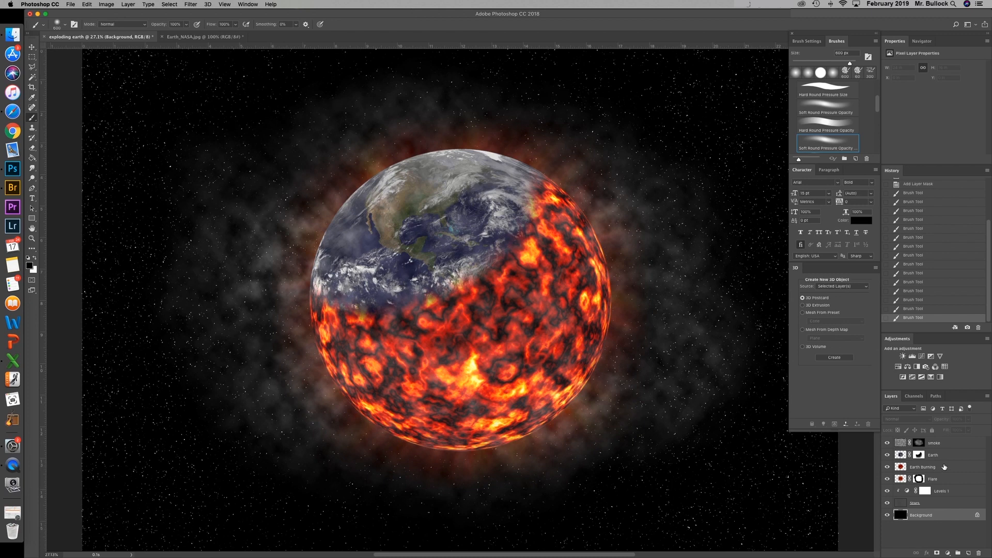
mouse_move(942, 470)
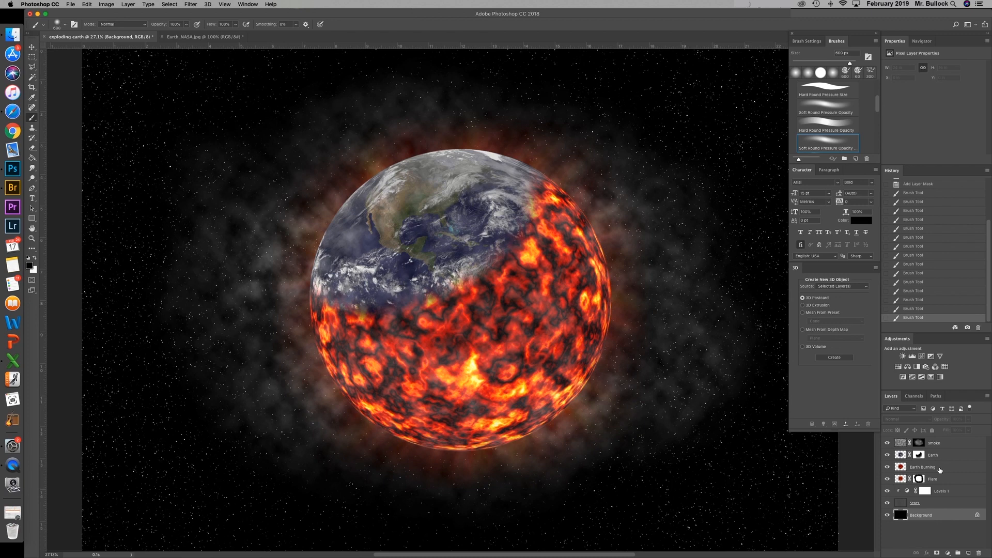
click(924, 467)
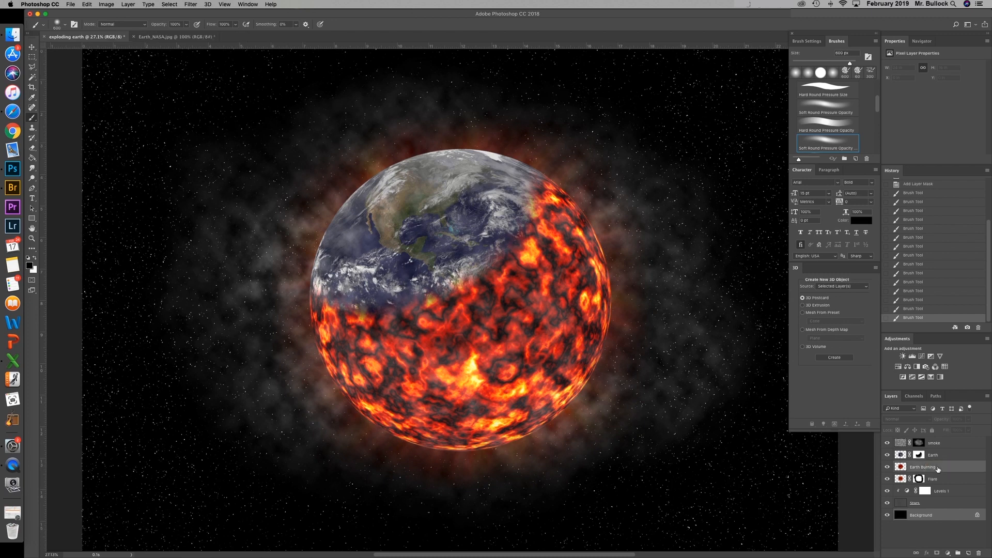
right_click(924, 467)
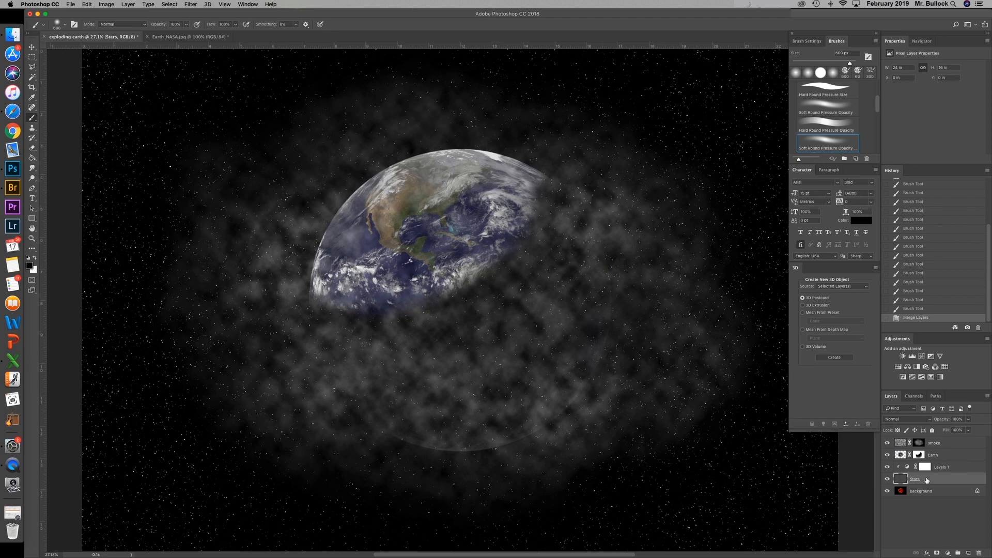
mouse_move(927, 425)
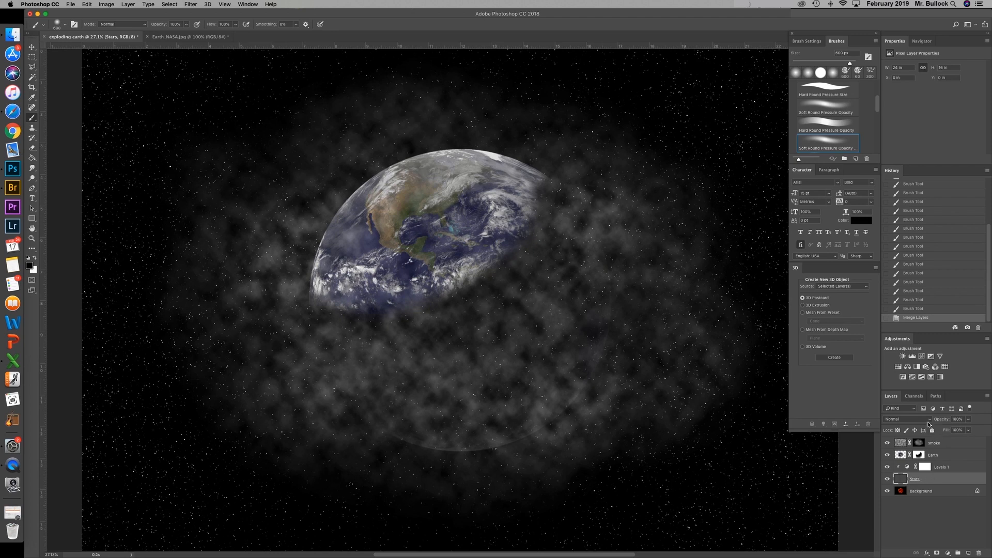
click(898, 419)
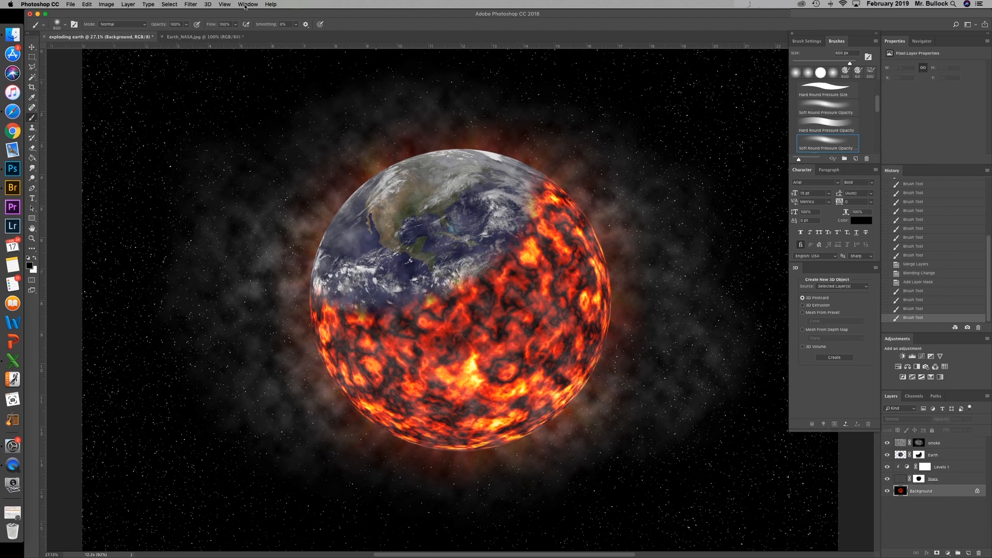
Step: Apply Filter > Render > Lens Flare to Background, glowing behind the planet's upper left
click(190, 5)
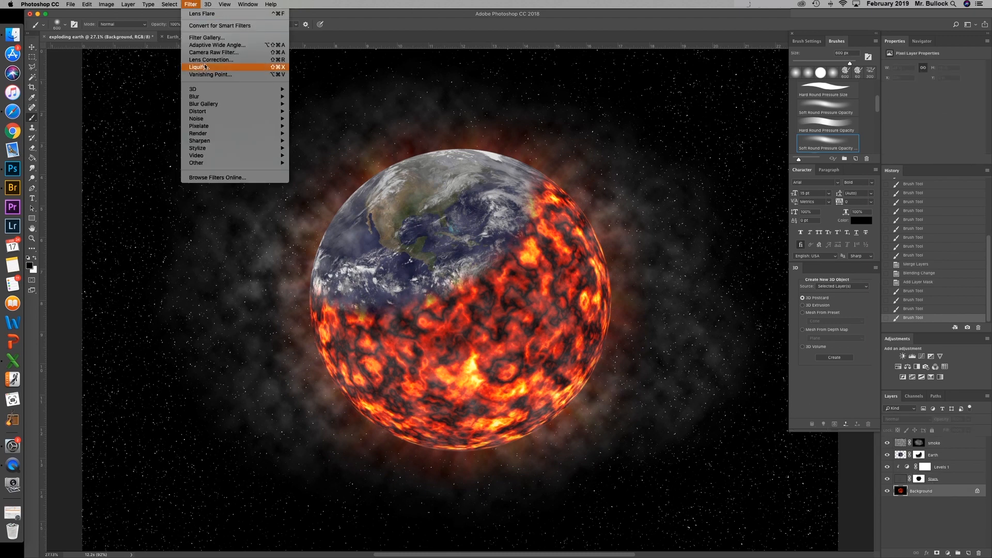
mouse_move(198, 133)
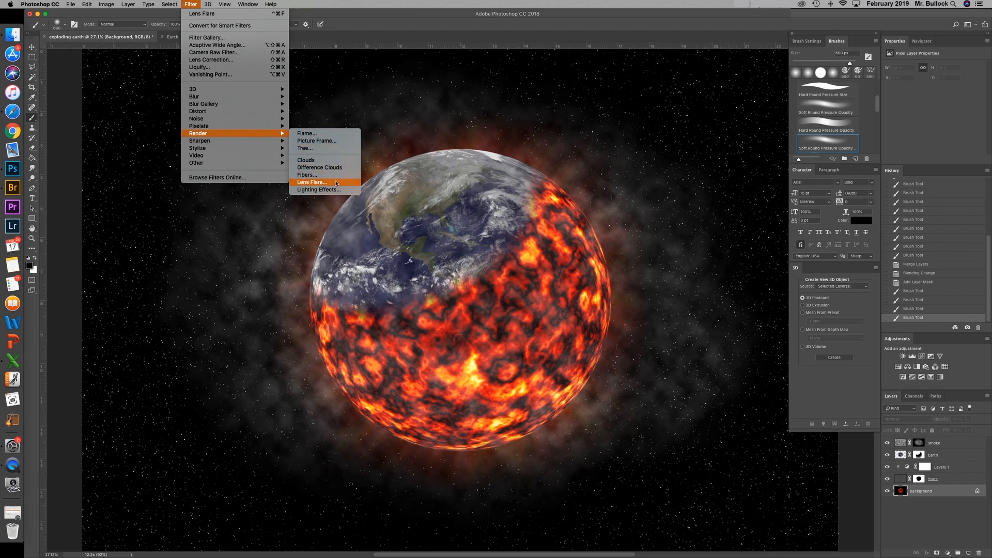
click(311, 182)
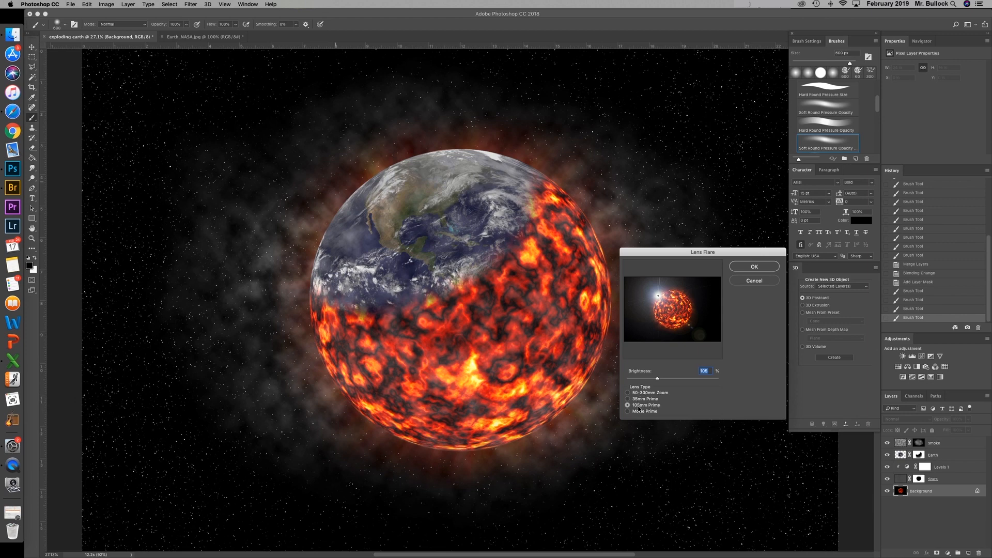
click(753, 265)
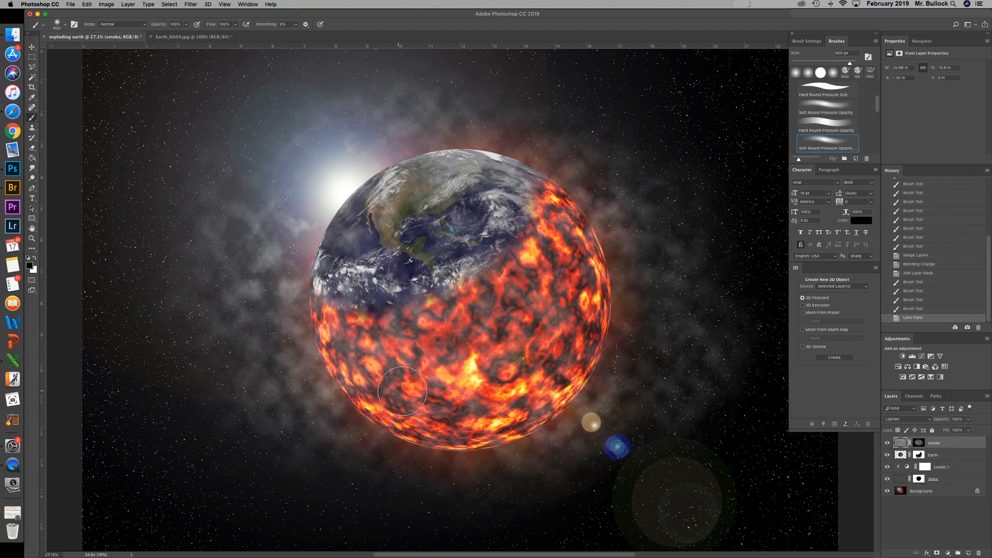
mouse_move(184, 159)
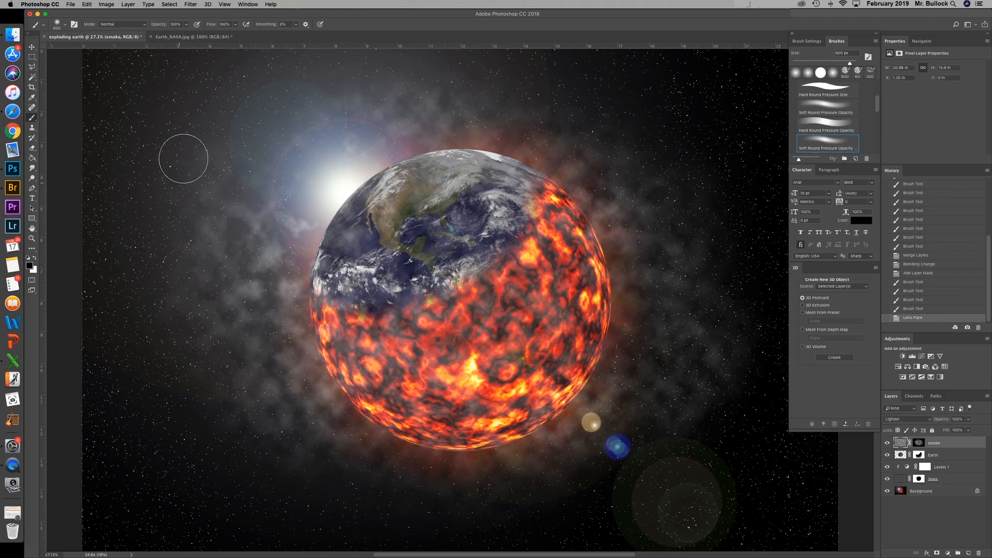
click(185, 25)
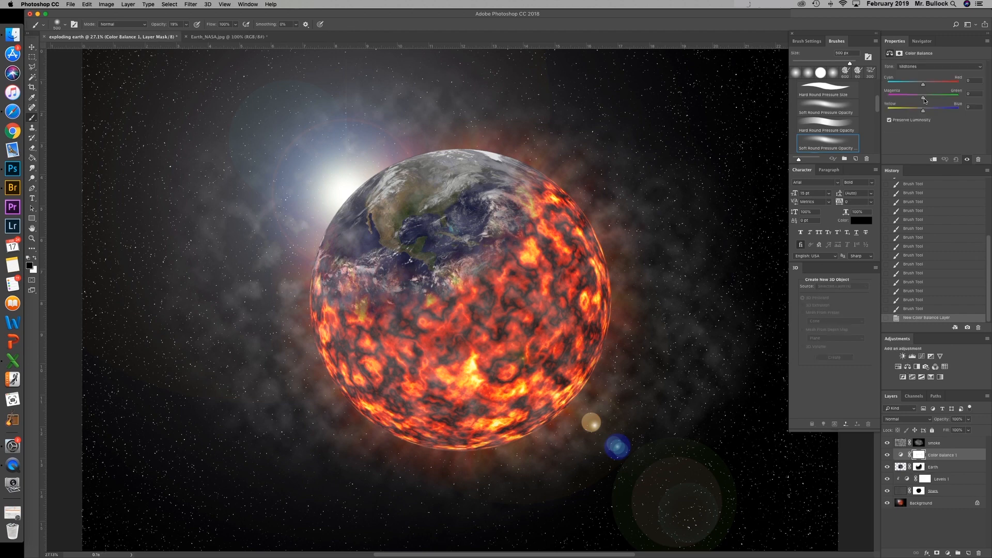
Step: Add a Hue/Saturation adjustment clipped to Earth and lower its Saturation
click(933, 356)
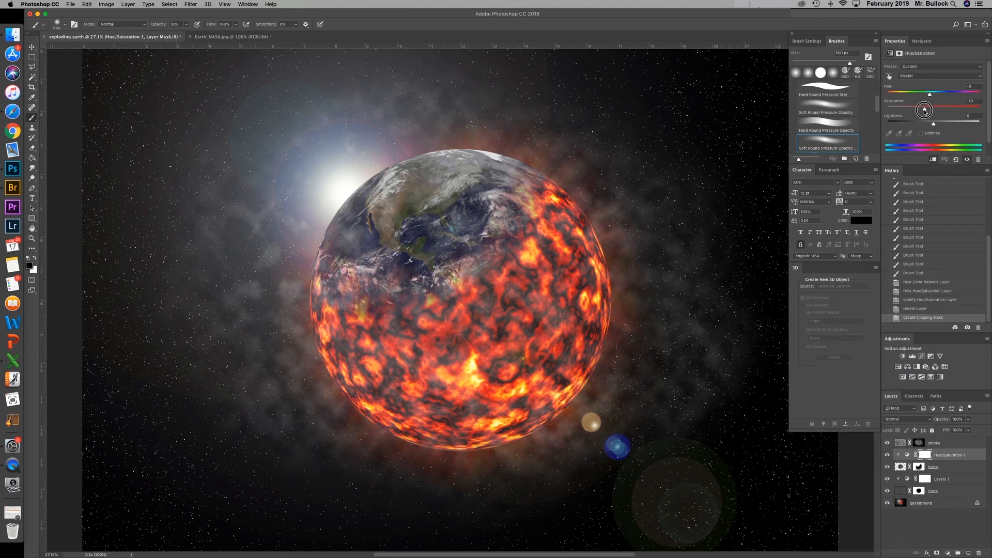
drag(930, 109, 923, 94)
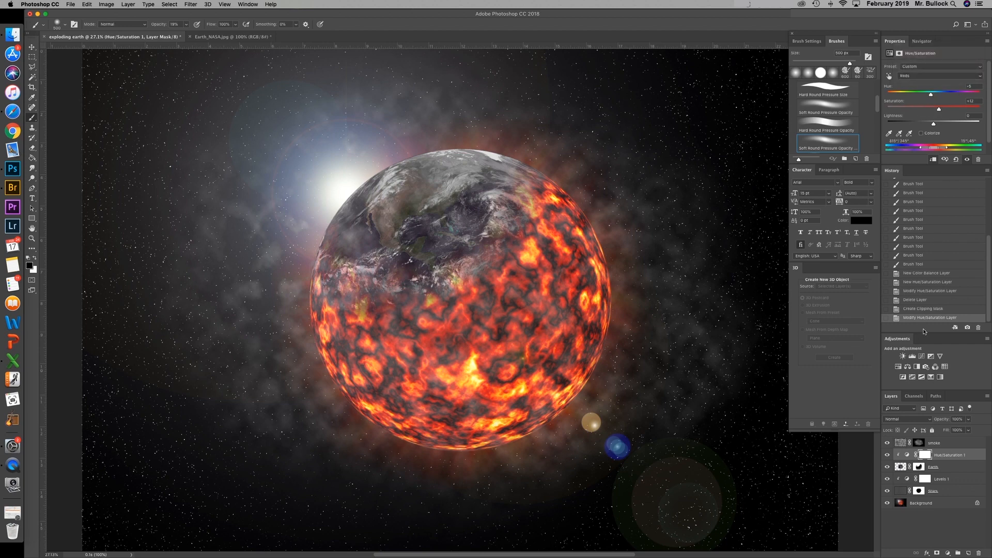
click(588, 287)
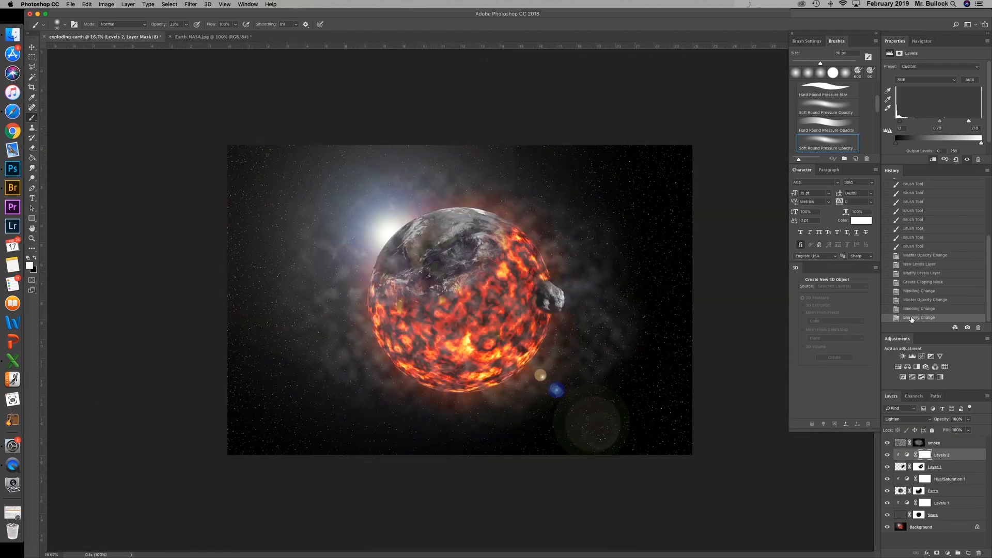
Step: Apply Motion Blur to the asteroid layer and smear its edge into an impact trail
click(190, 5)
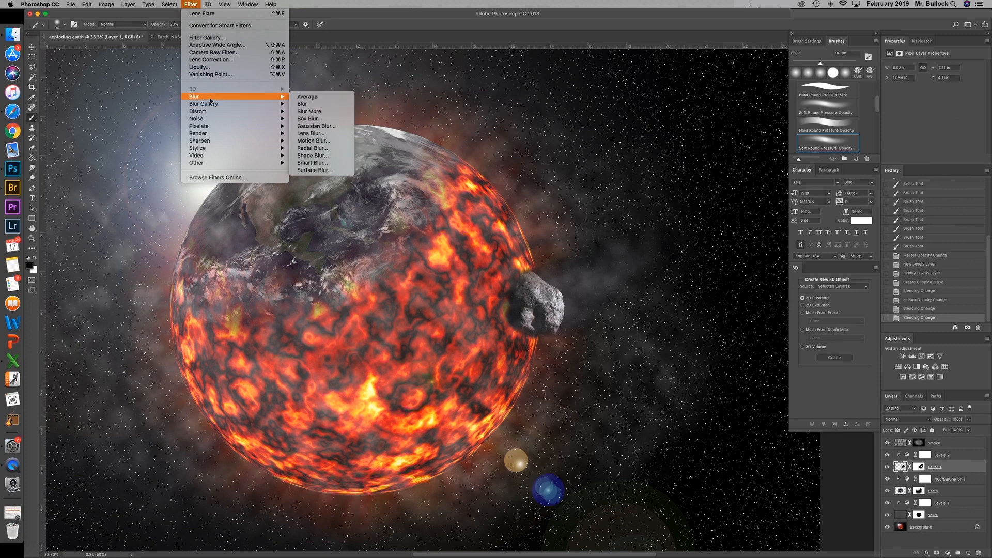
click(313, 140)
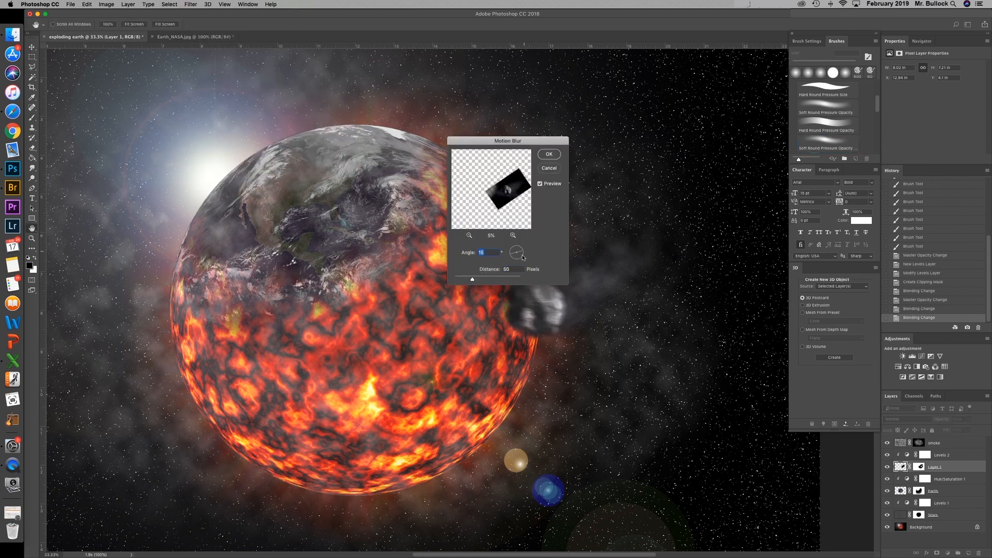
click(548, 154)
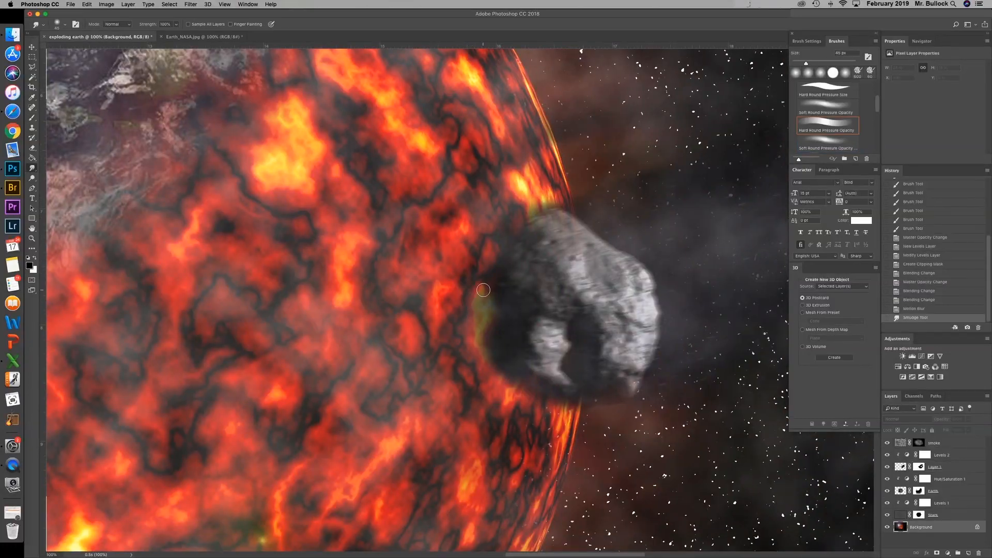
drag(482, 290, 529, 216)
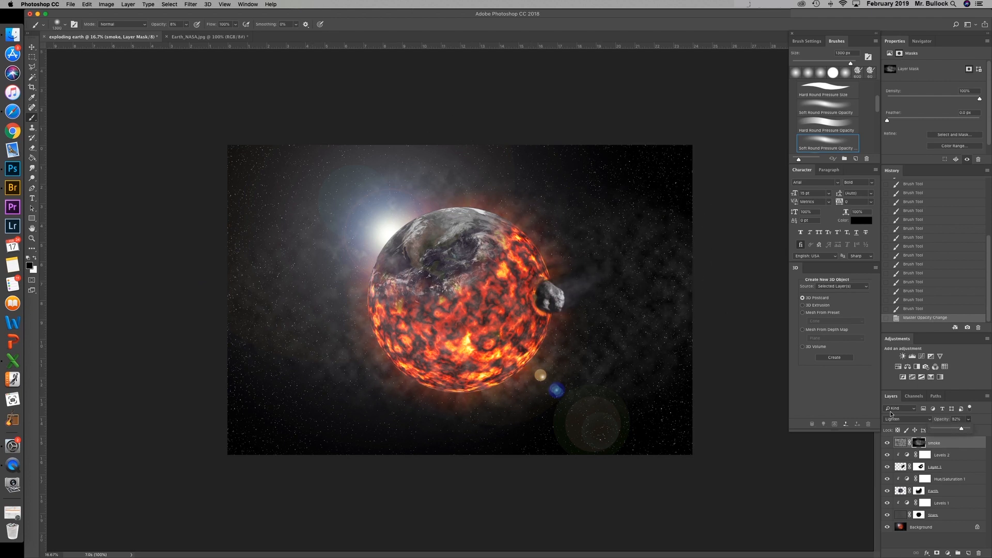
Step: Save the composition as exploding earth.psd with Maximize Compatibility
click(71, 4)
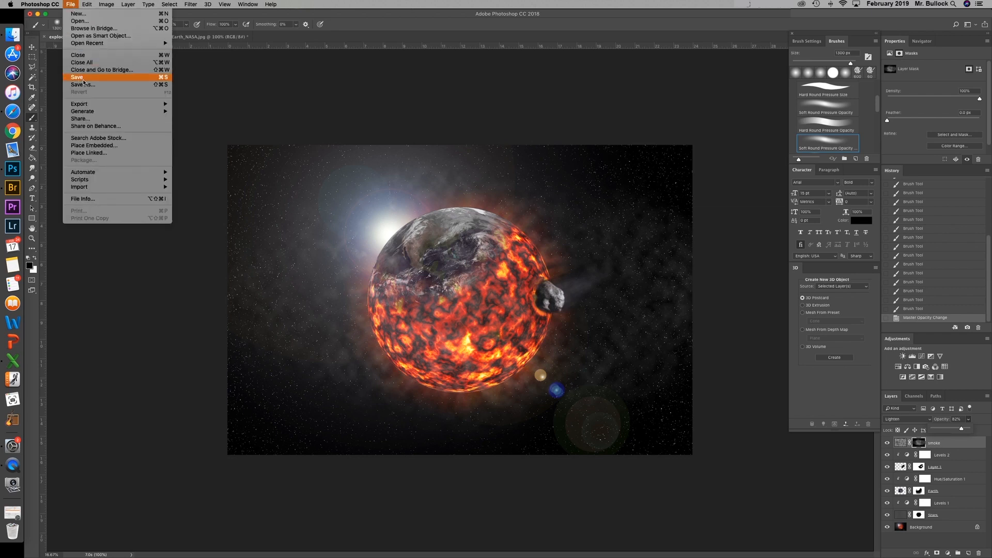
click(76, 77)
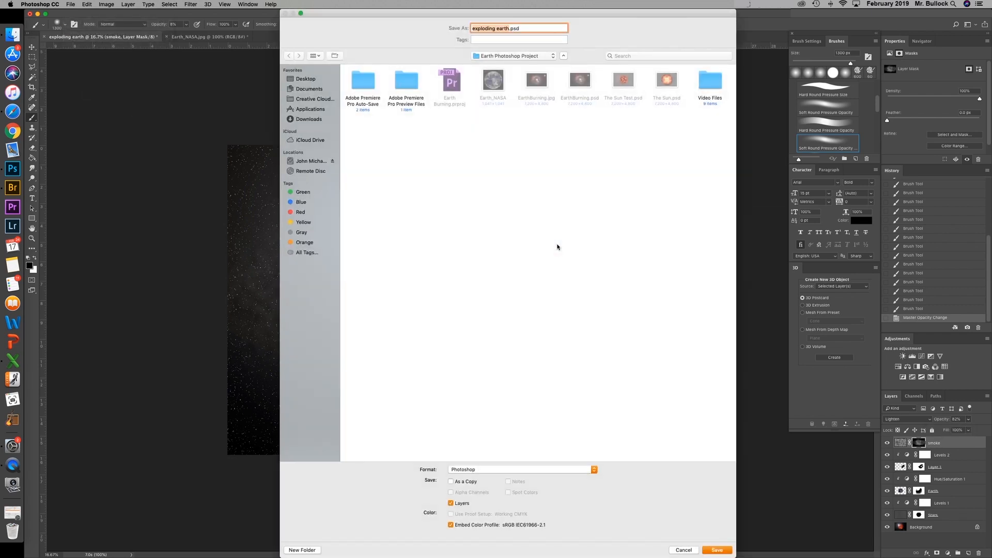
click(716, 549)
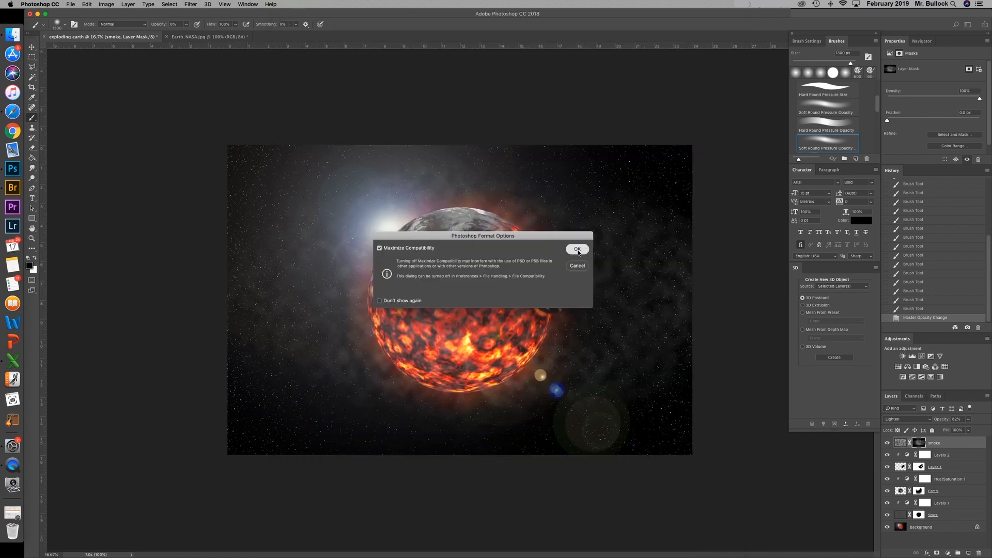
click(577, 249)
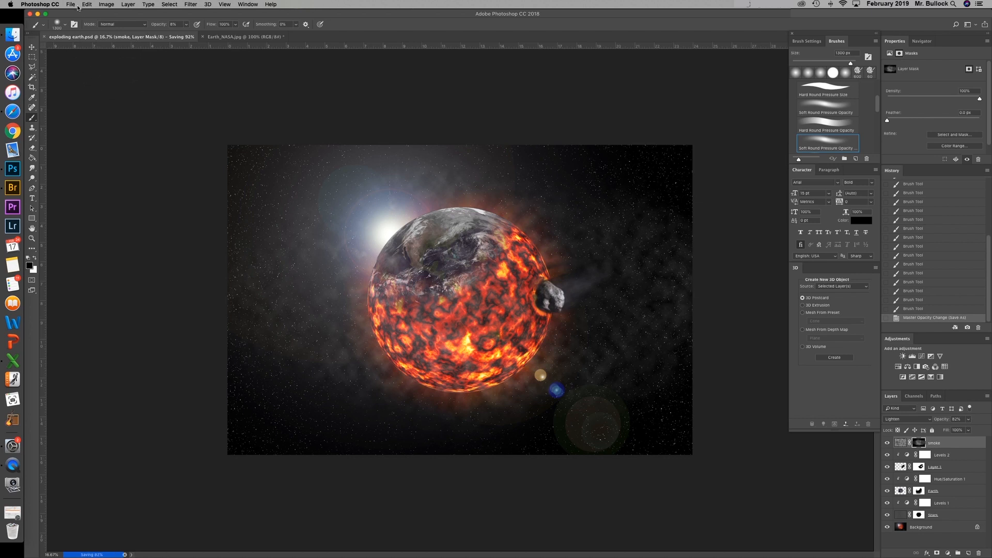
Step: Save a JPEG copy named exploding earth.jpg via Save As
click(71, 4)
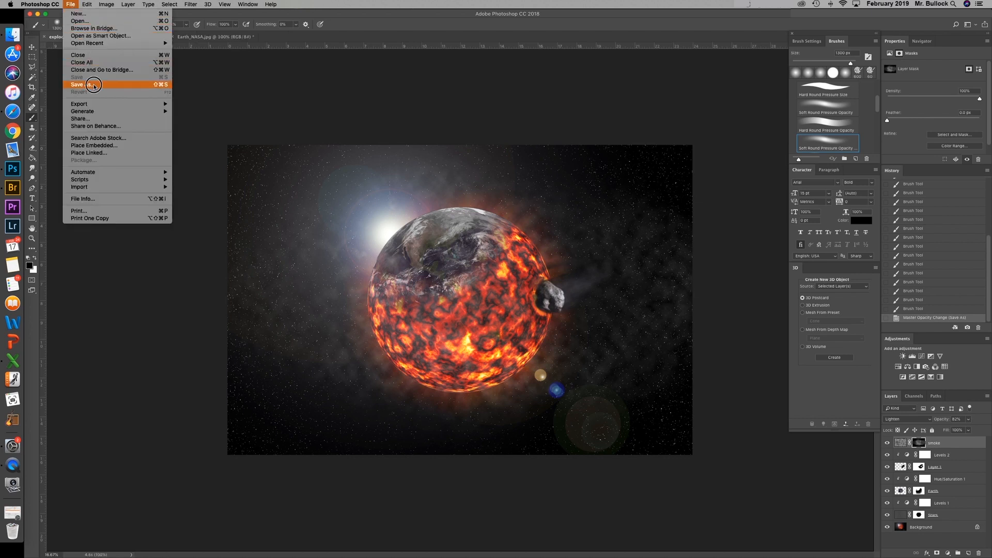
click(76, 84)
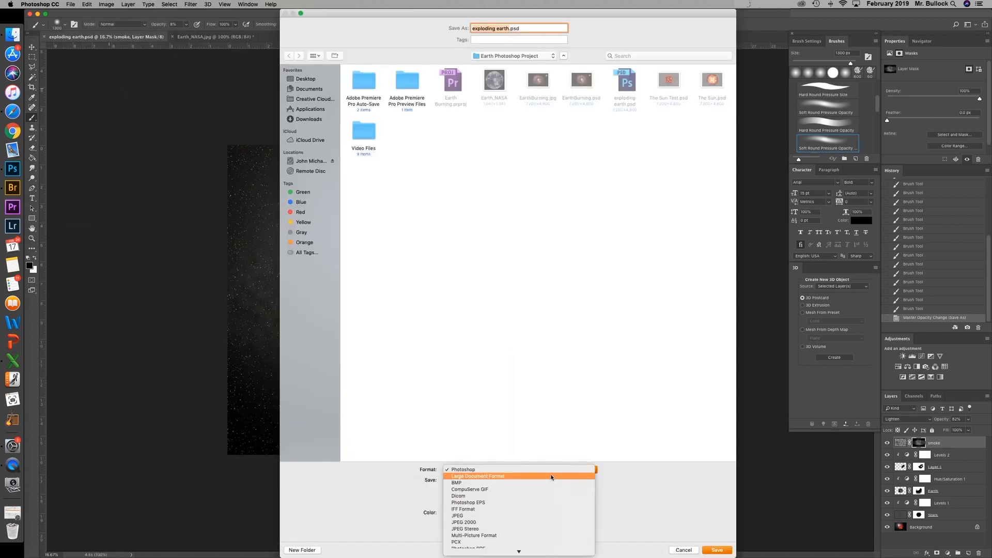
click(456, 516)
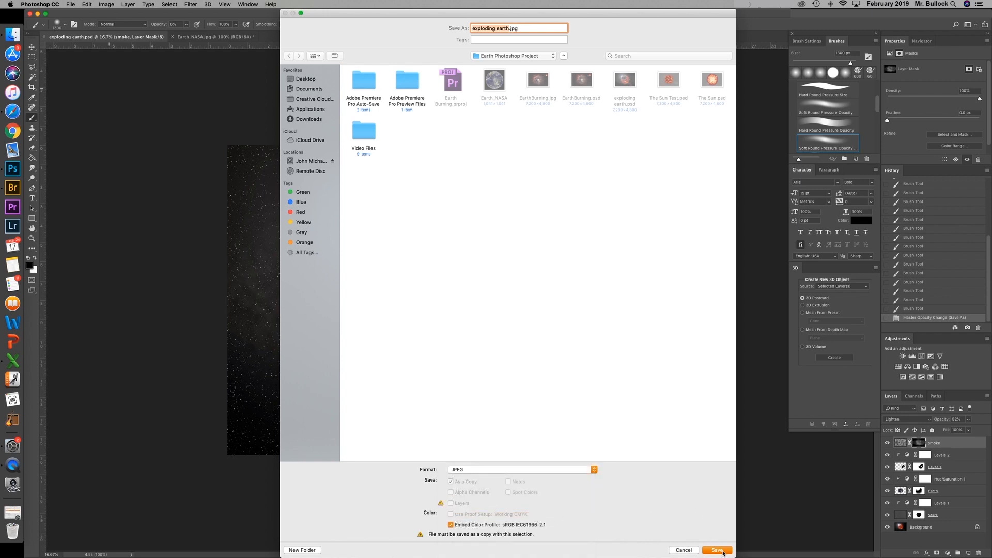